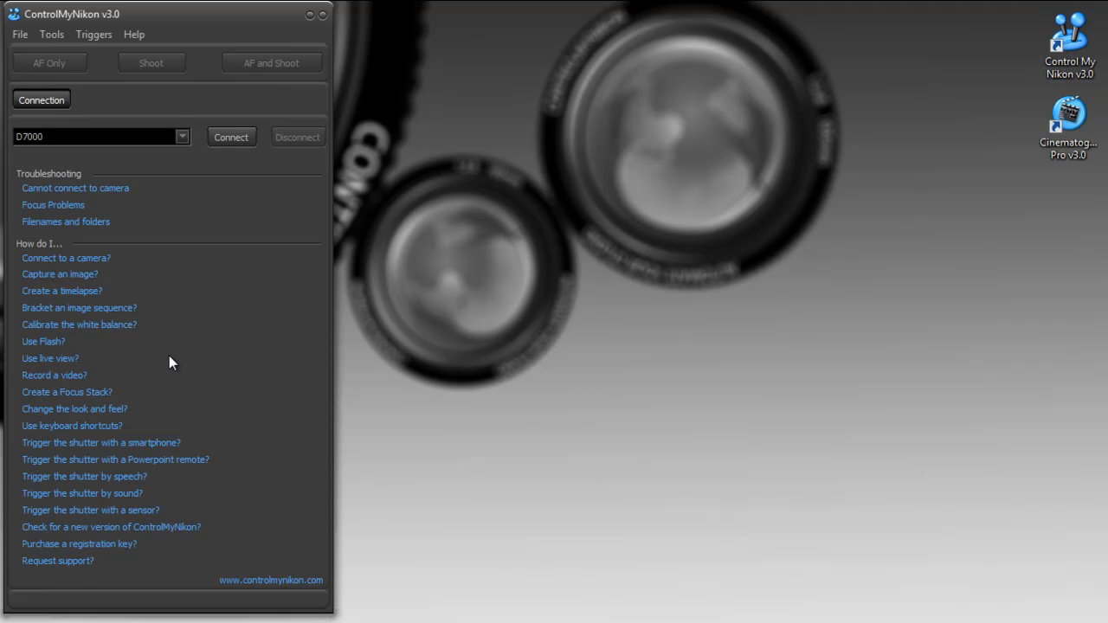
{"action": "mouse_move", "coordinate": [201, 27]}
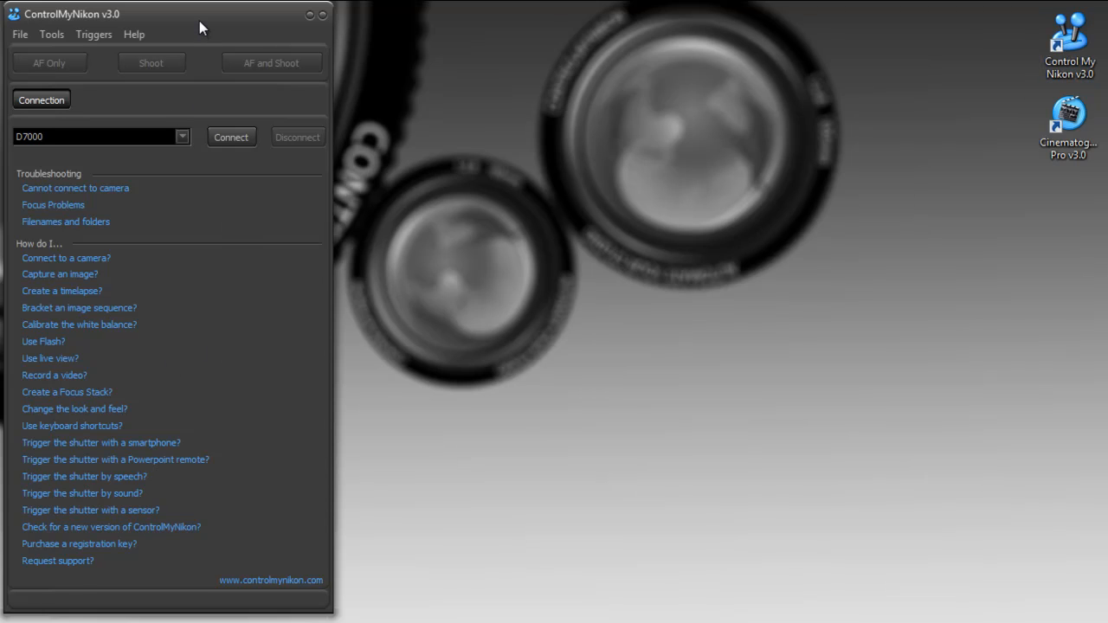
{"action": "mouse_move", "coordinate": [60, 274]}
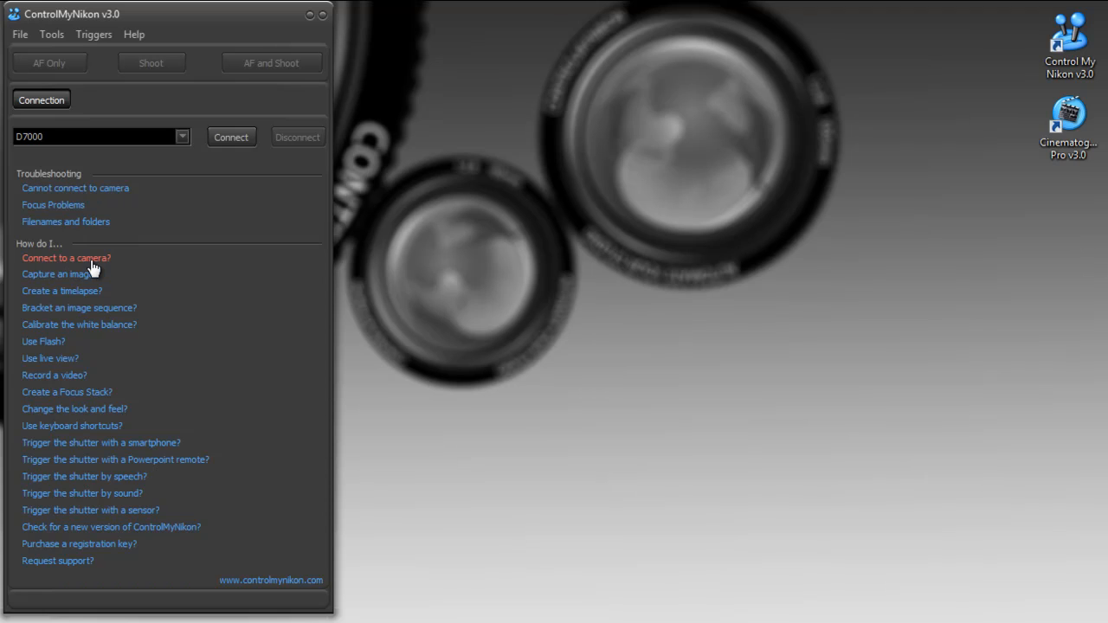
Open the 'Connecting to Your Camera' help page from the 'Connect to a camera?' link
{"action": "left_click", "coordinate": [65, 258]}
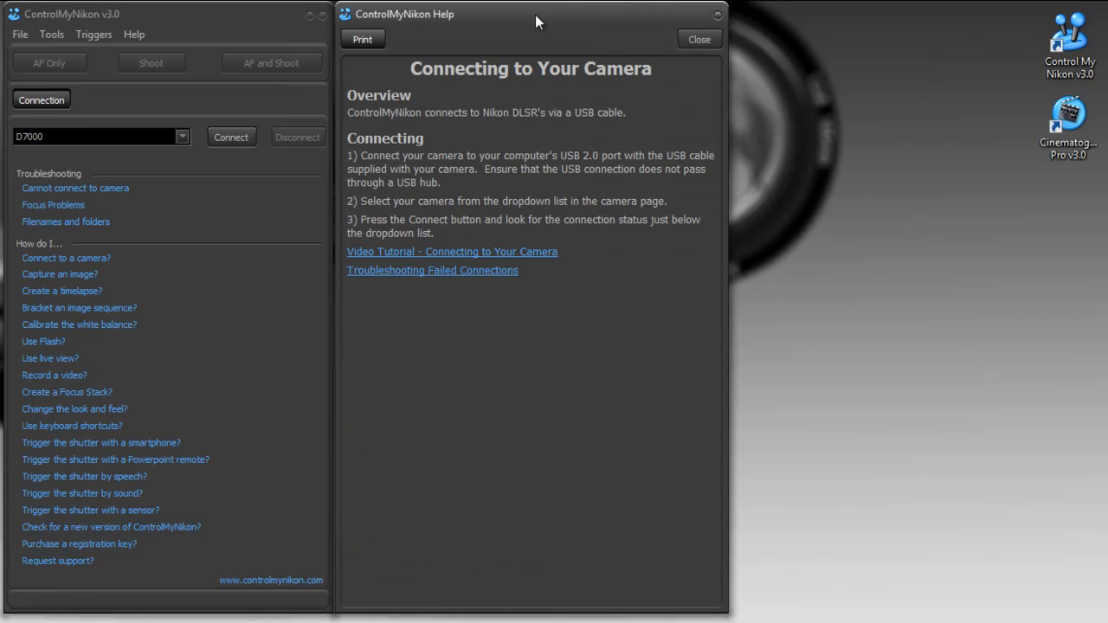
{"action": "mouse_move", "coordinate": [559, 302]}
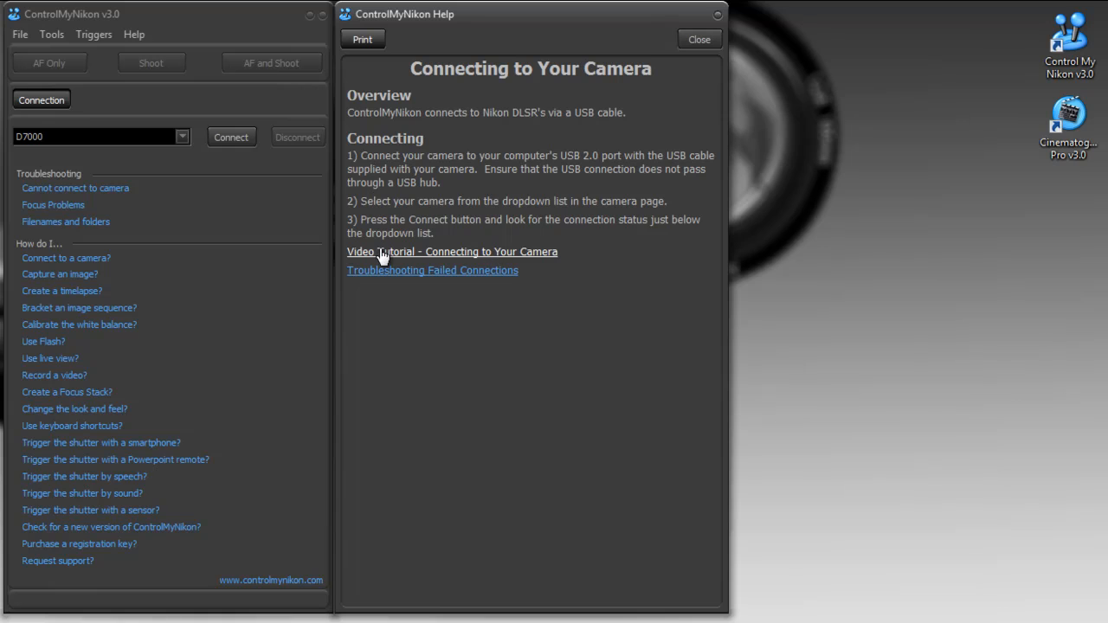
{"action": "mouse_move", "coordinate": [533, 267]}
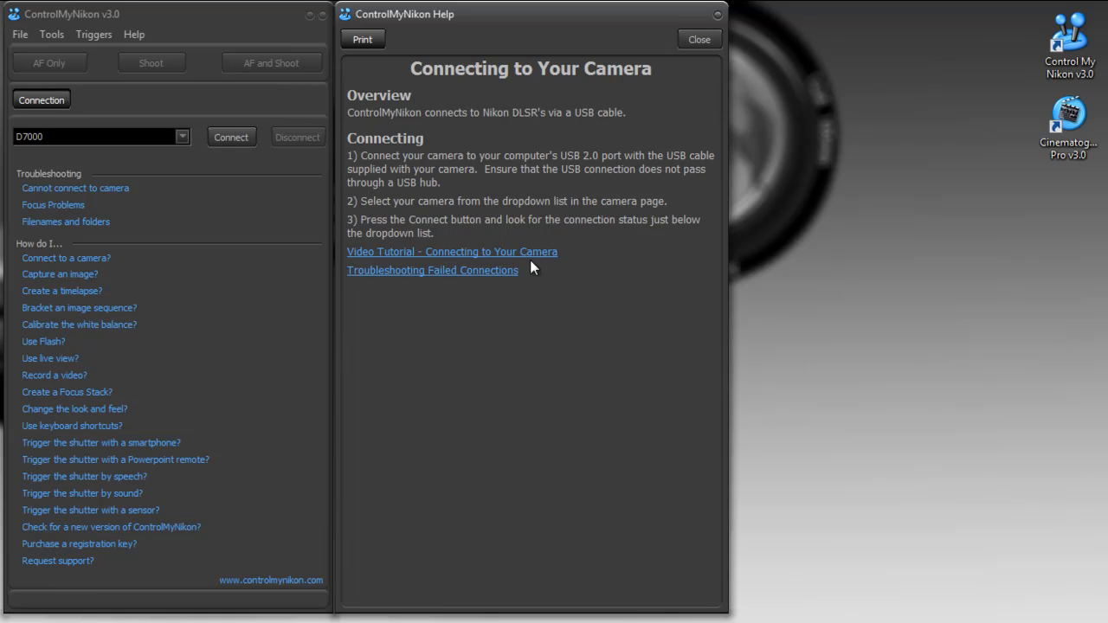
{"action": "mouse_move", "coordinate": [507, 285]}
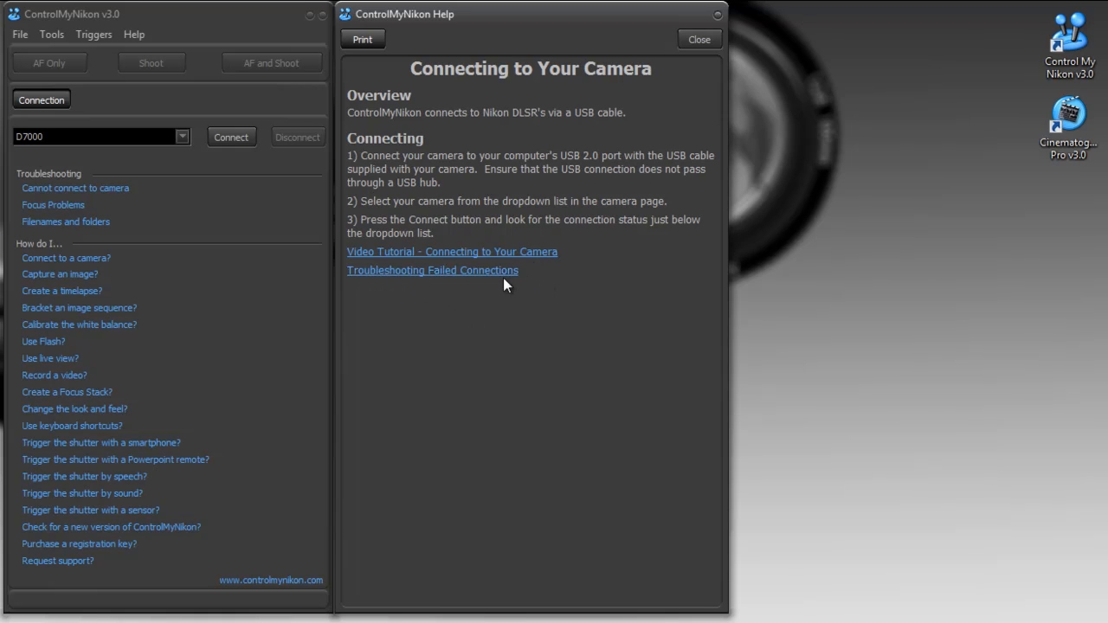
{"action": "mouse_move", "coordinate": [700, 40]}
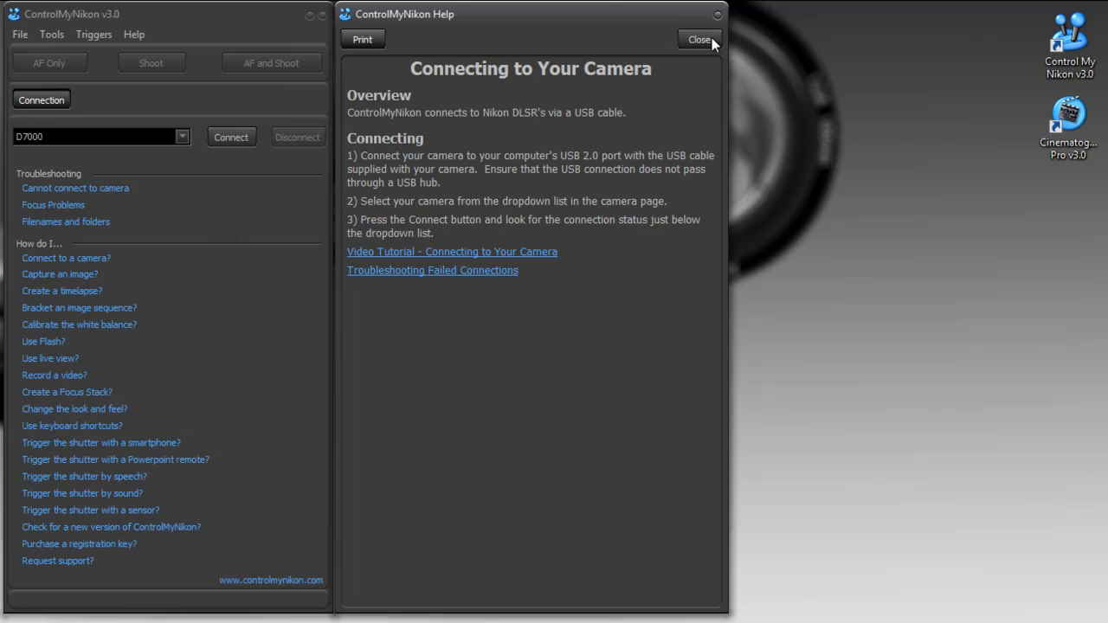
Close the connection help page and keep D7000 selected in the camera list
{"action": "left_click", "coordinate": [135, 34]}
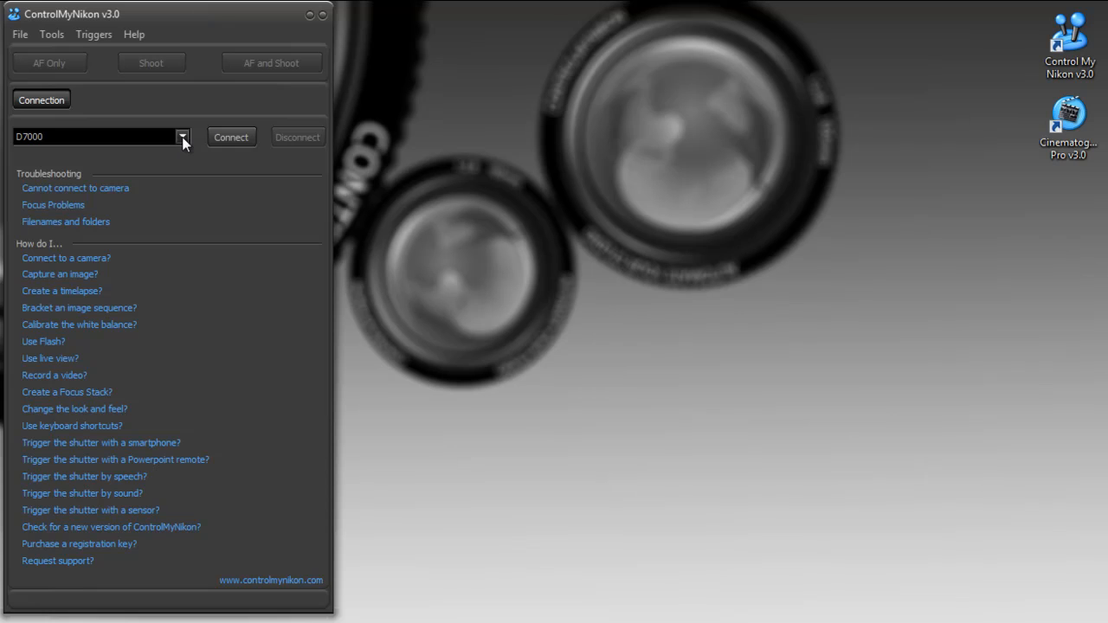
{"action": "left_click", "coordinate": [182, 137]}
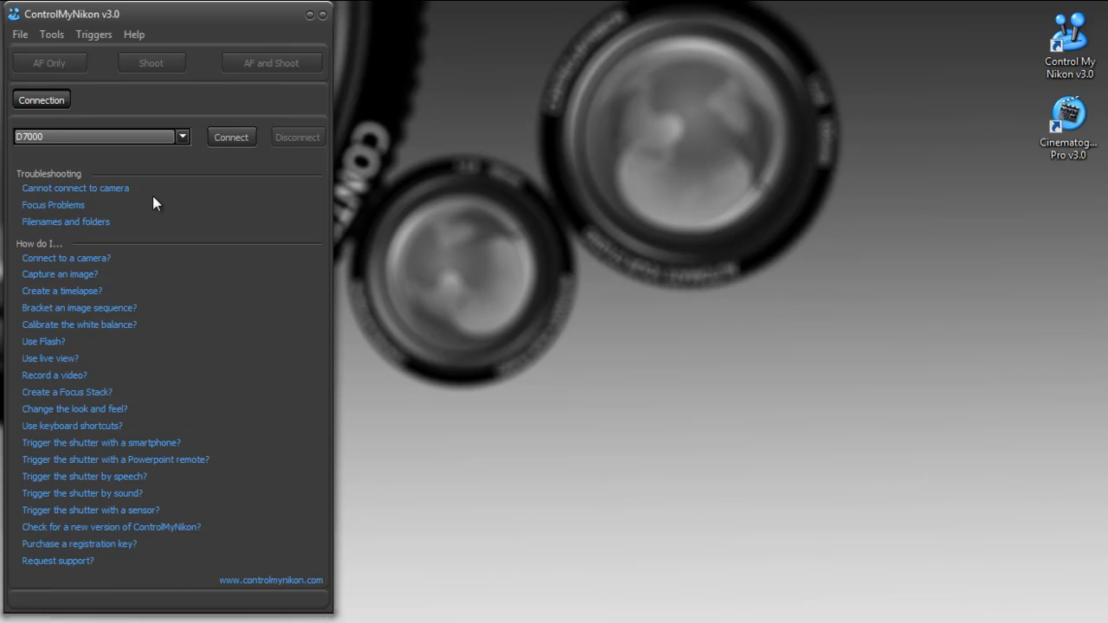
Connect the D7000, view exposure (1/30, f16, ISO 400), and dismiss white balance calibration
{"action": "left_click", "coordinate": [232, 137]}
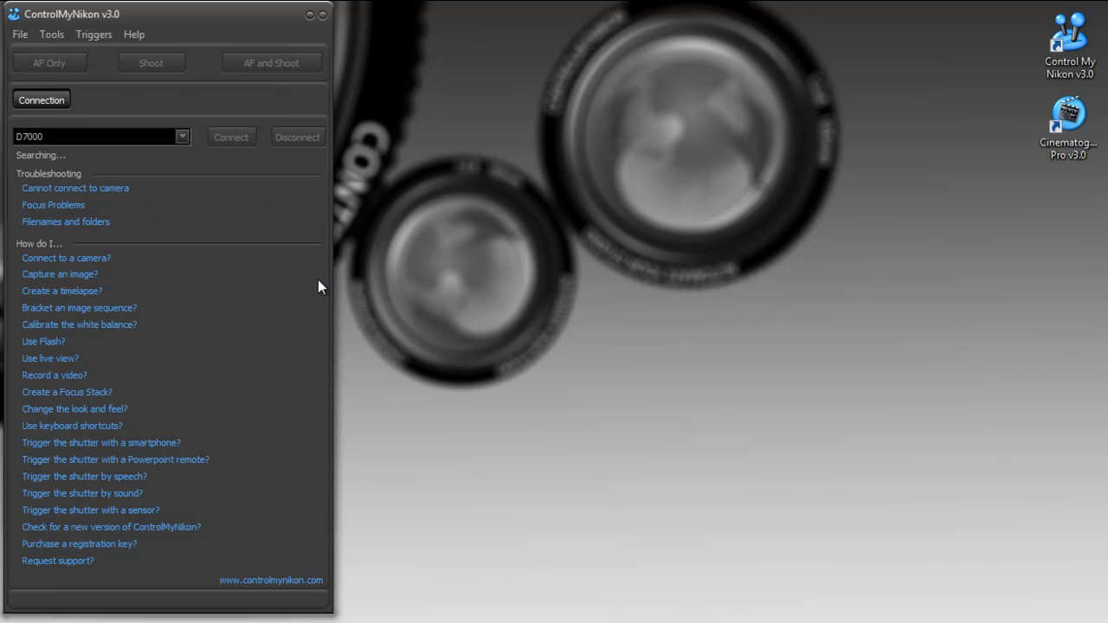
{"action": "left_click", "coordinate": [100, 99]}
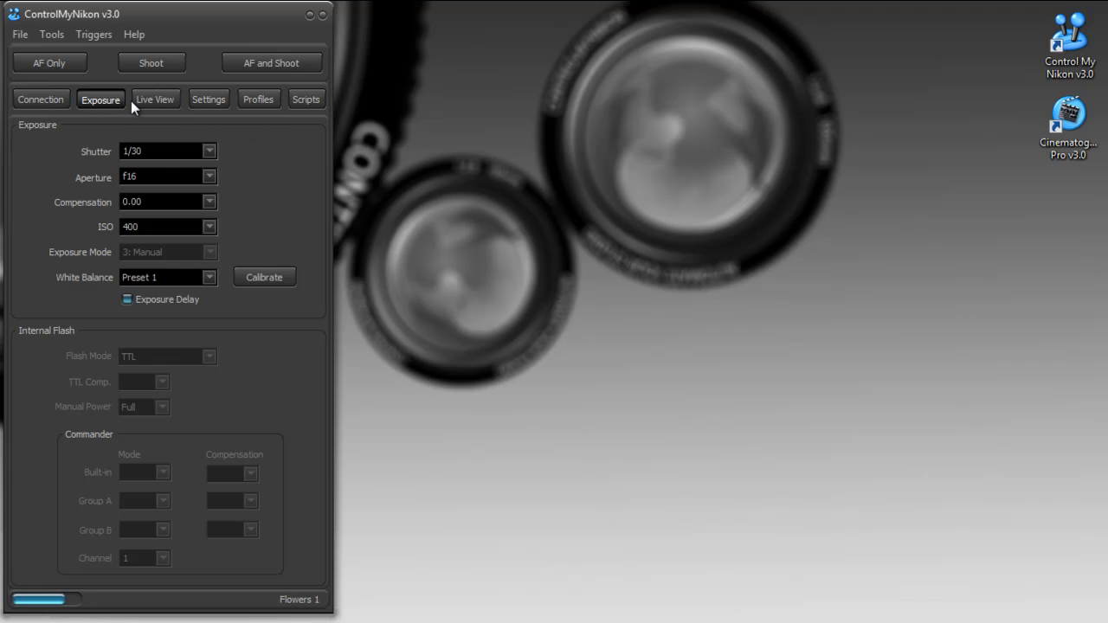
{"action": "mouse_move", "coordinate": [141, 119]}
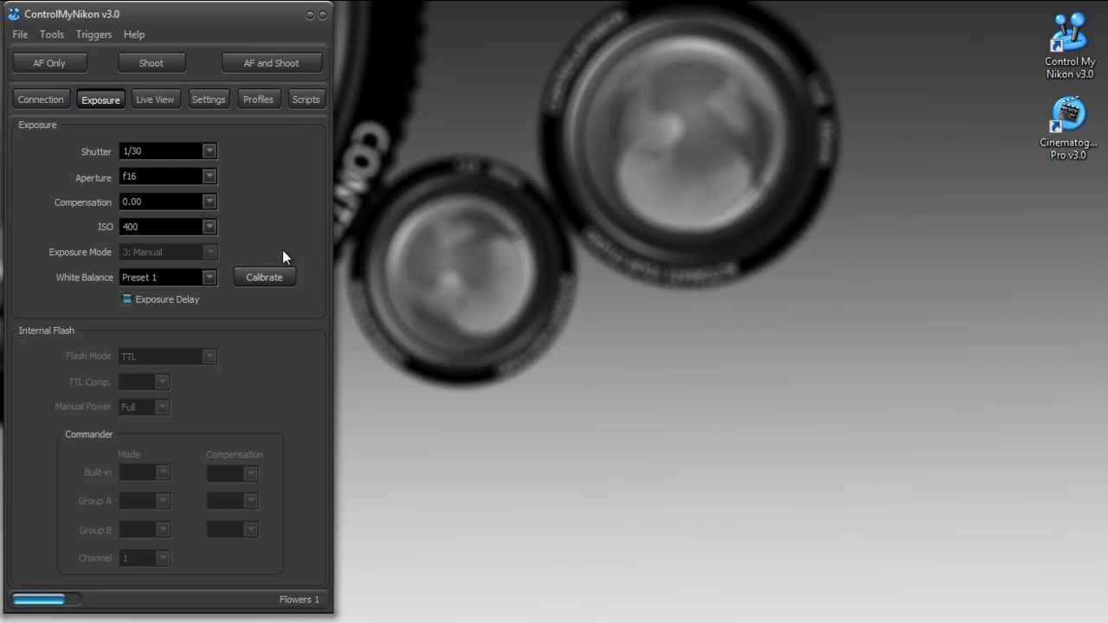
{"action": "left_click", "coordinate": [265, 277]}
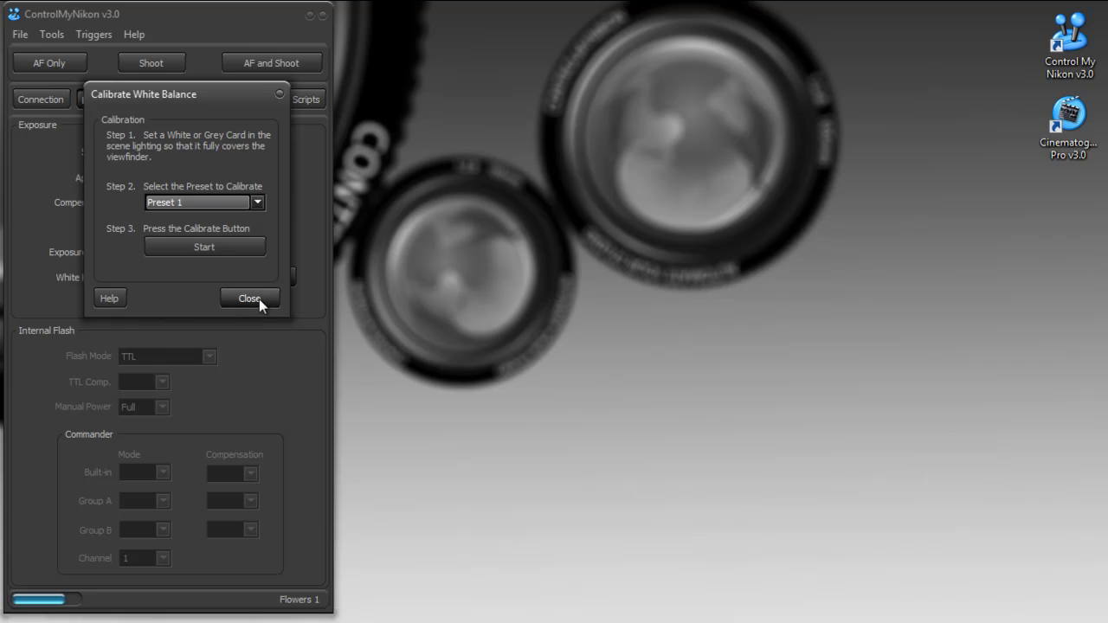
{"action": "left_click", "coordinate": [249, 298]}
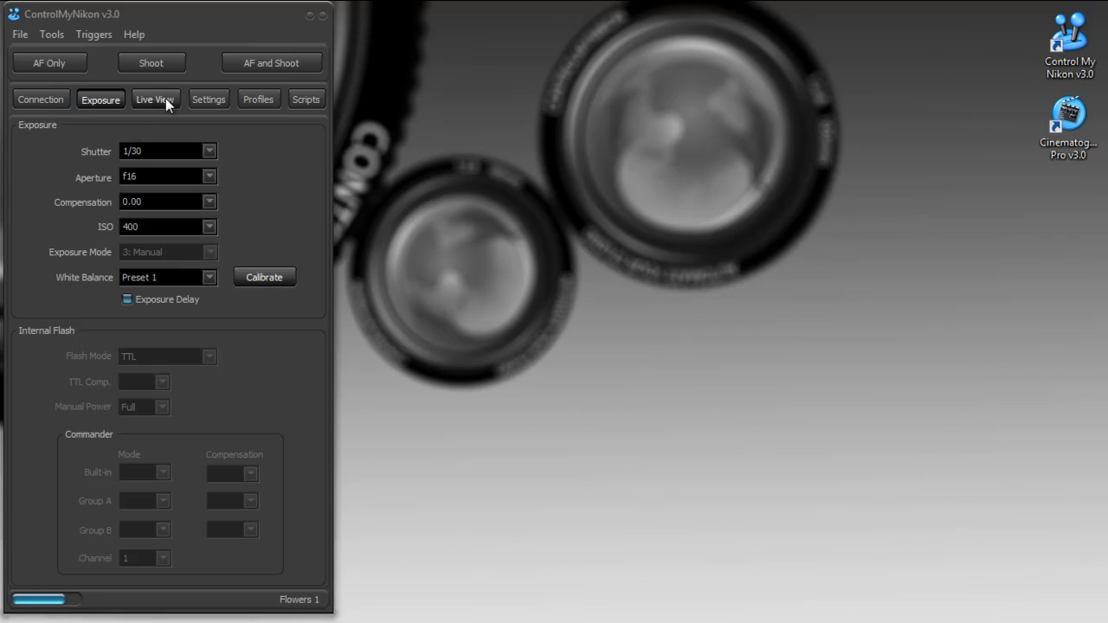
Show JPEG Fine image and save-folder settings, then cancel the filename counter reset
{"action": "left_click", "coordinate": [208, 99]}
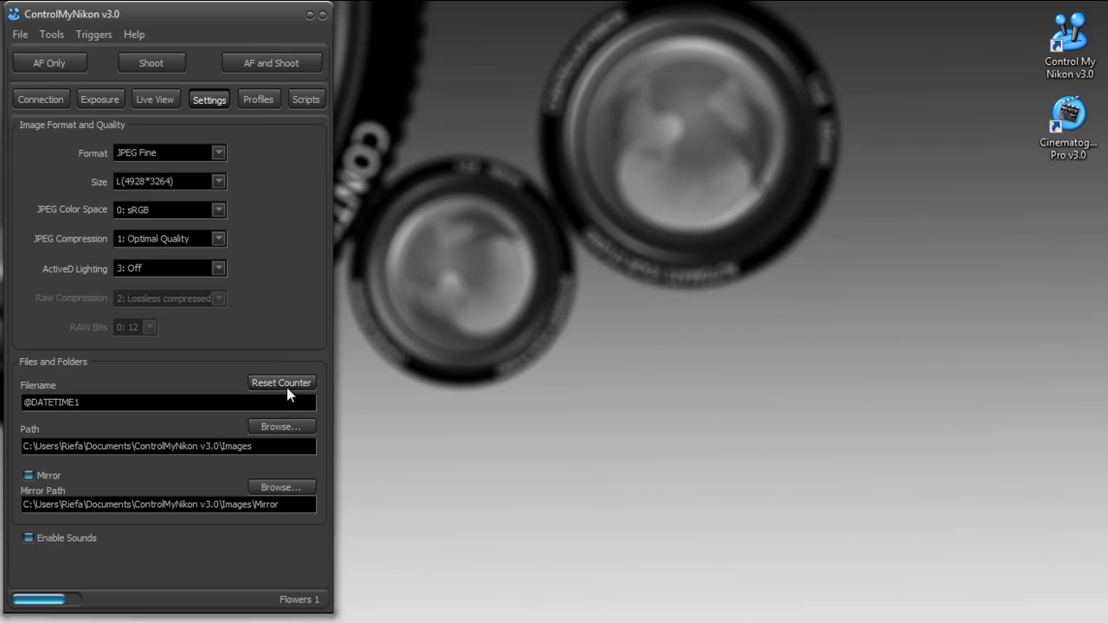
{"action": "left_click", "coordinate": [281, 381]}
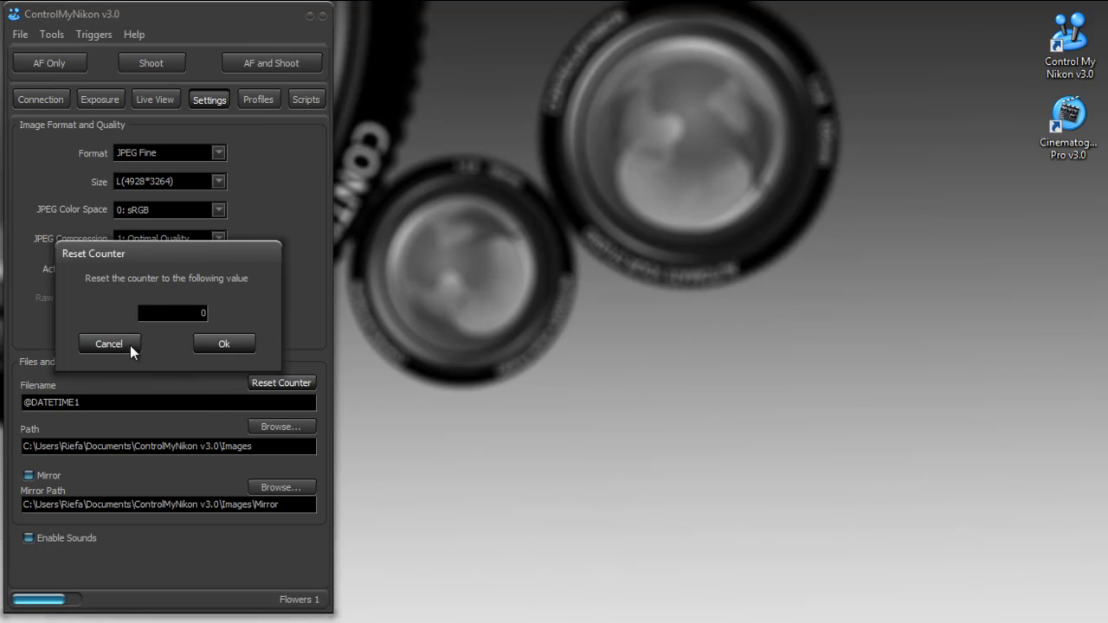
{"action": "mouse_move", "coordinate": [117, 350]}
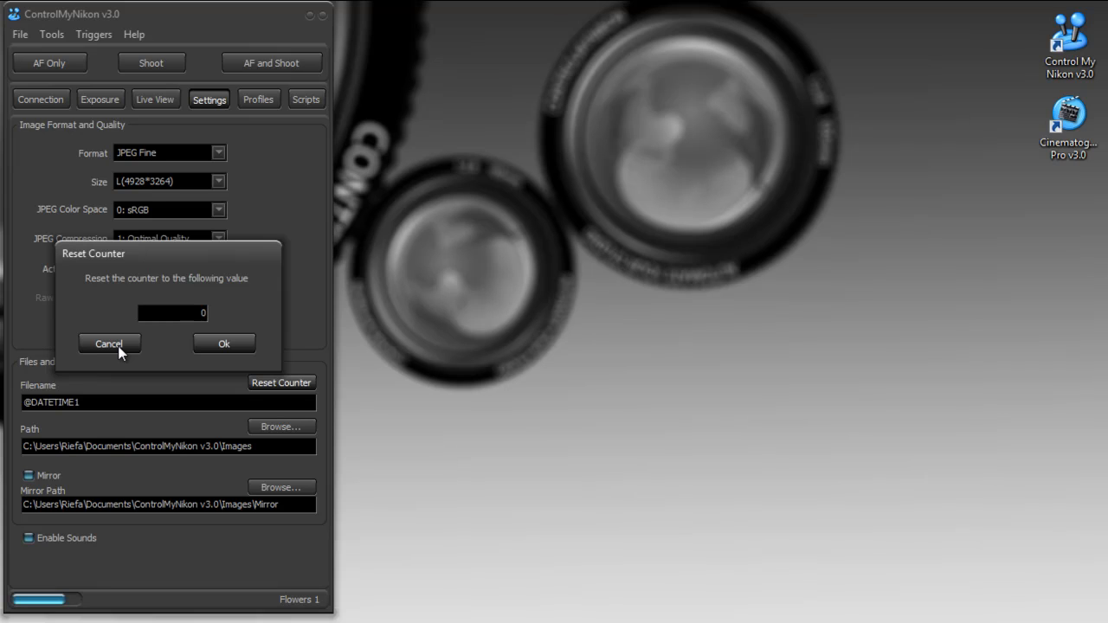
{"action": "left_click", "coordinate": [109, 343]}
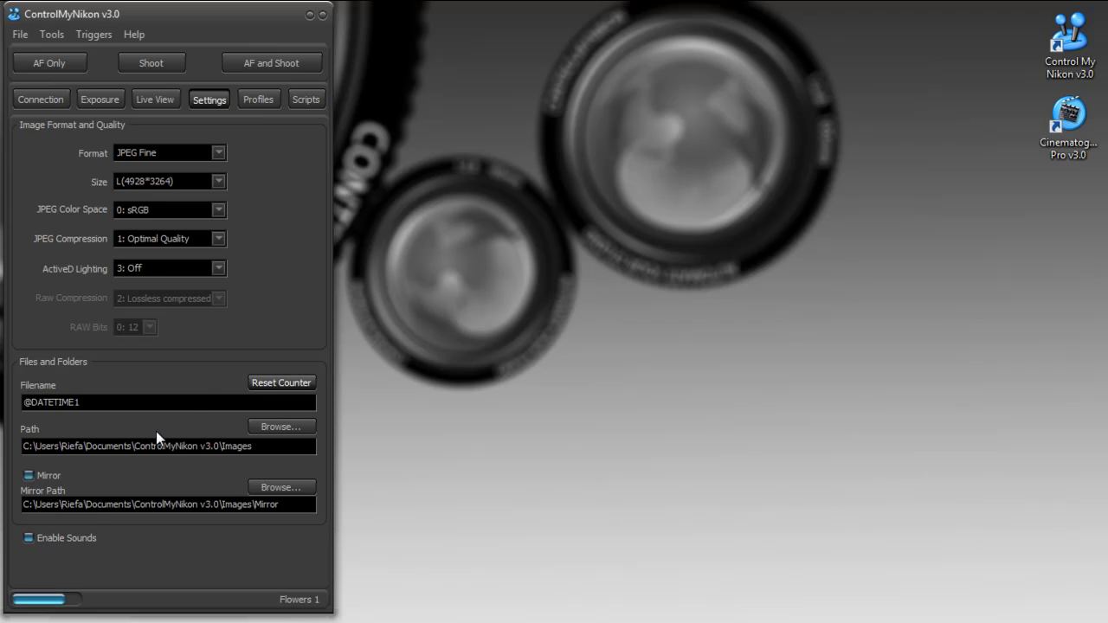
{"action": "mouse_move", "coordinate": [256, 180]}
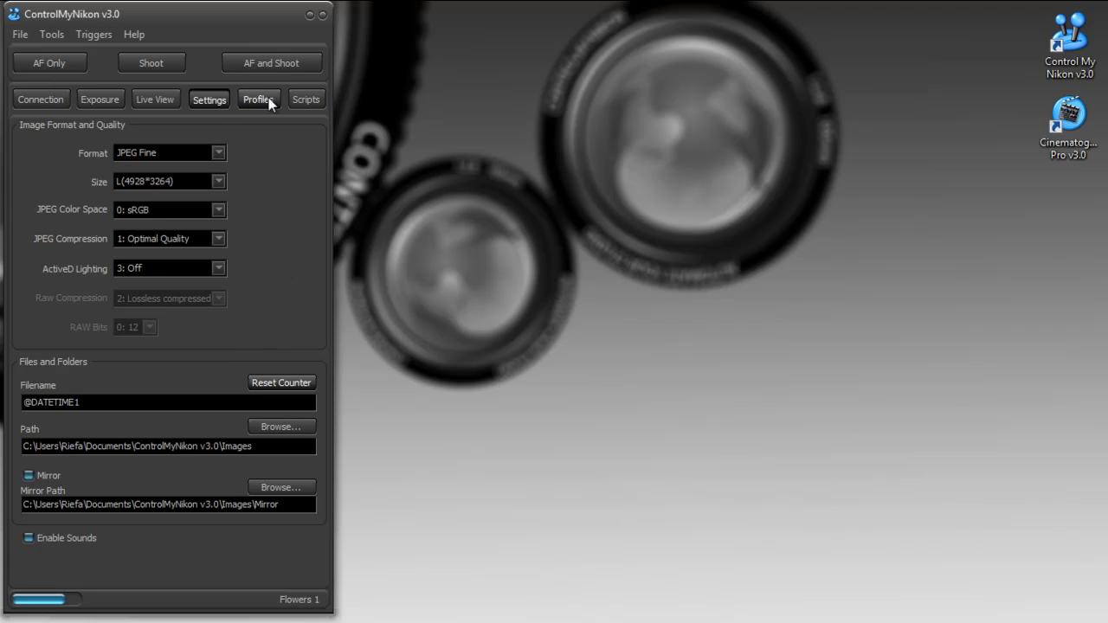
{"action": "mouse_move", "coordinate": [301, 608]}
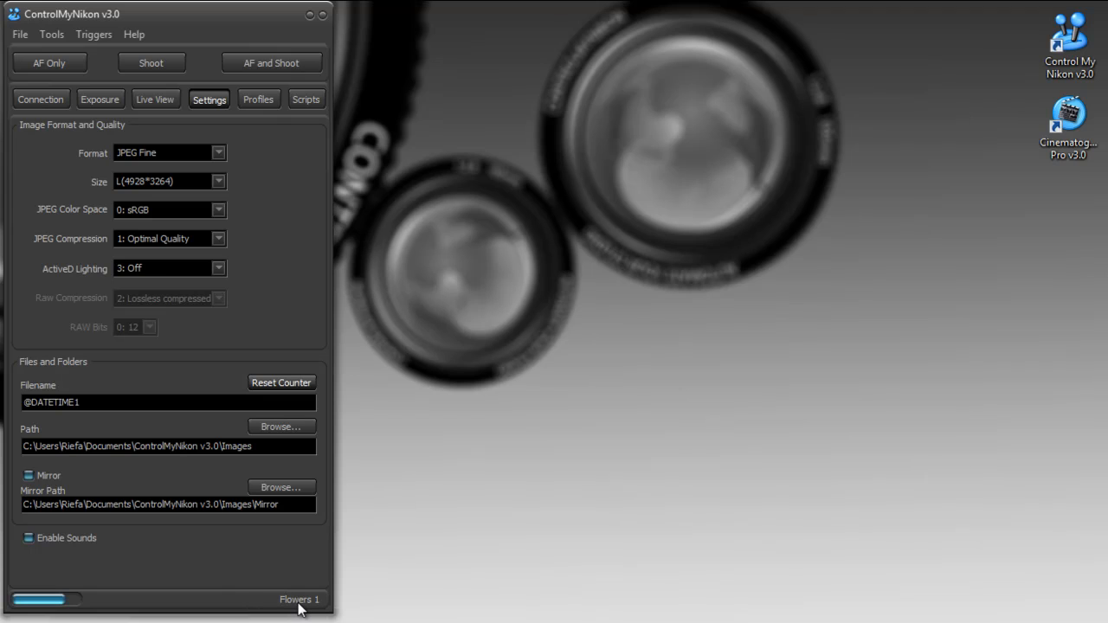
{"action": "mouse_move", "coordinate": [294, 605]}
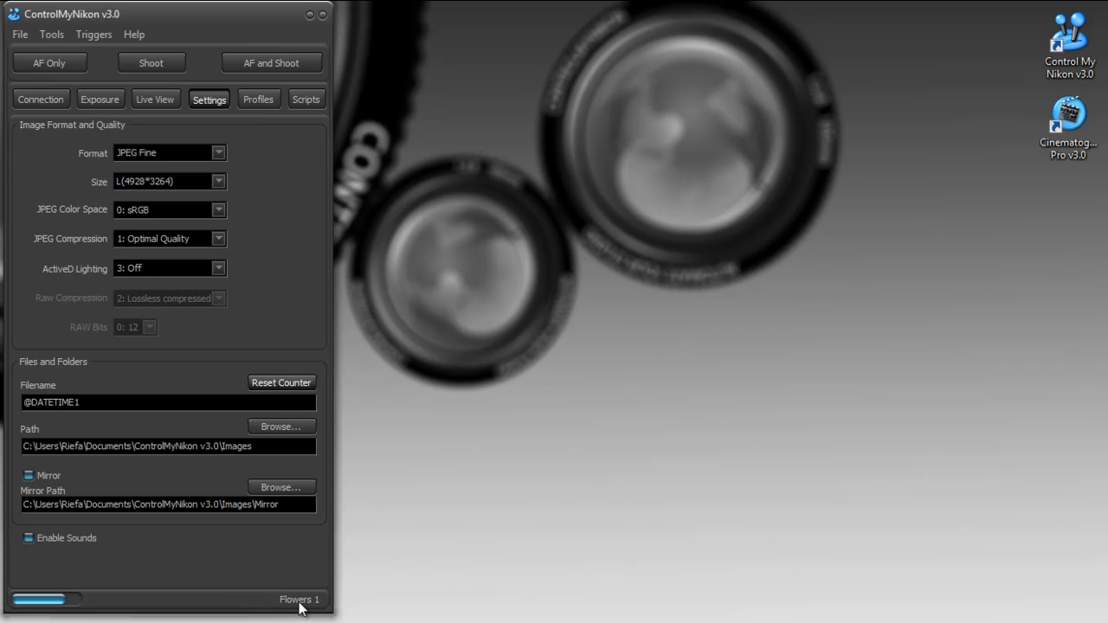
{"action": "mouse_move", "coordinate": [265, 619]}
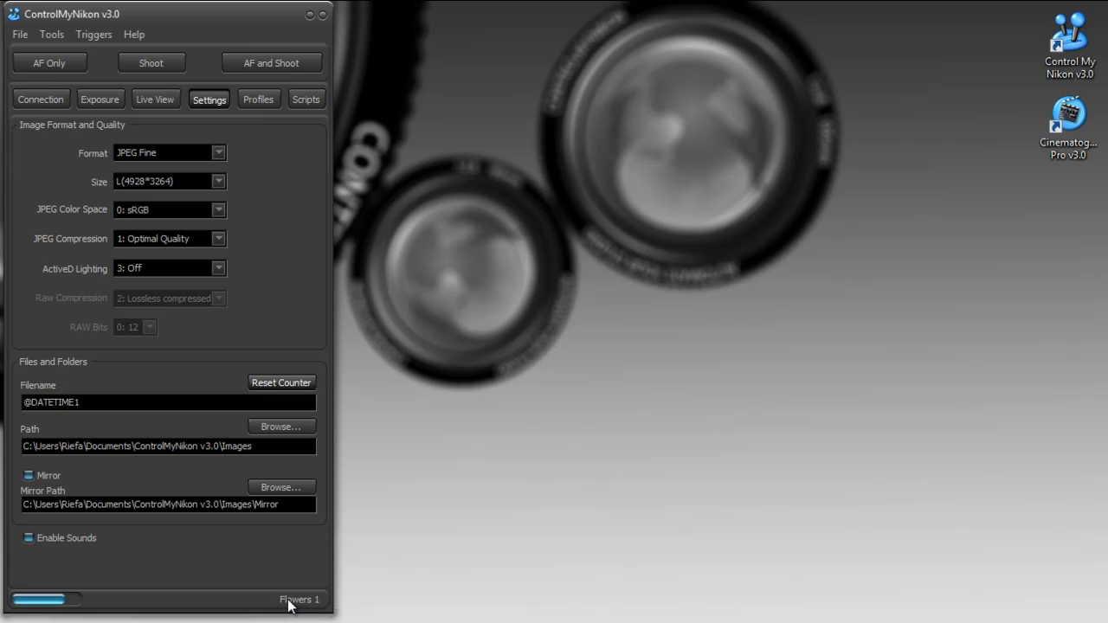
{"action": "mouse_move", "coordinate": [183, 438]}
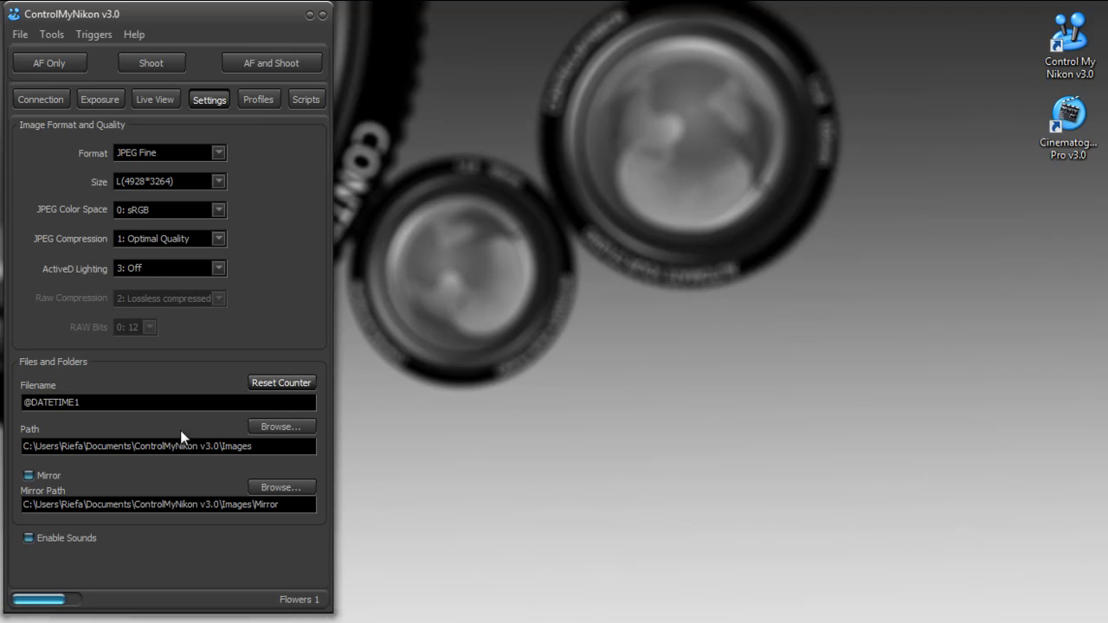
{"action": "mouse_move", "coordinate": [190, 17]}
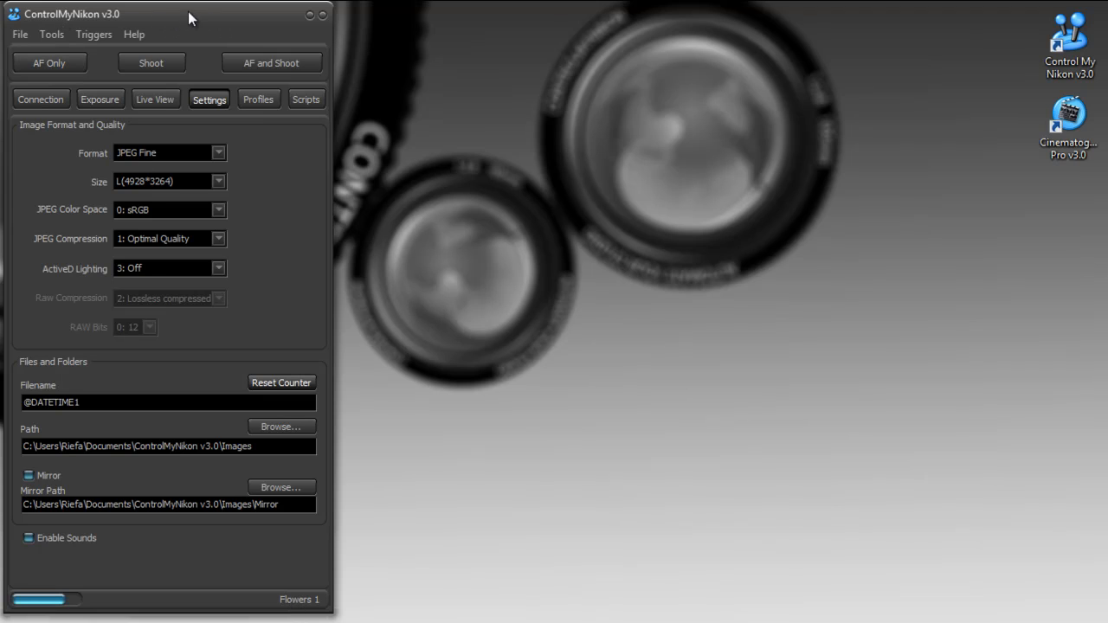
{"action": "mouse_move", "coordinate": [225, 593]}
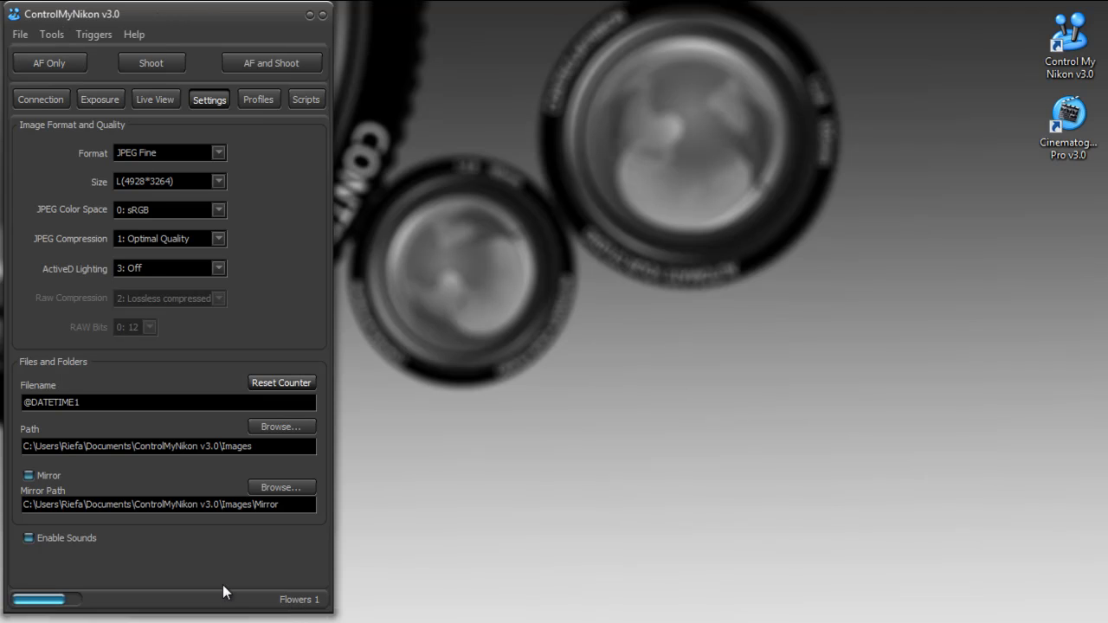
{"action": "mouse_move", "coordinate": [312, 615]}
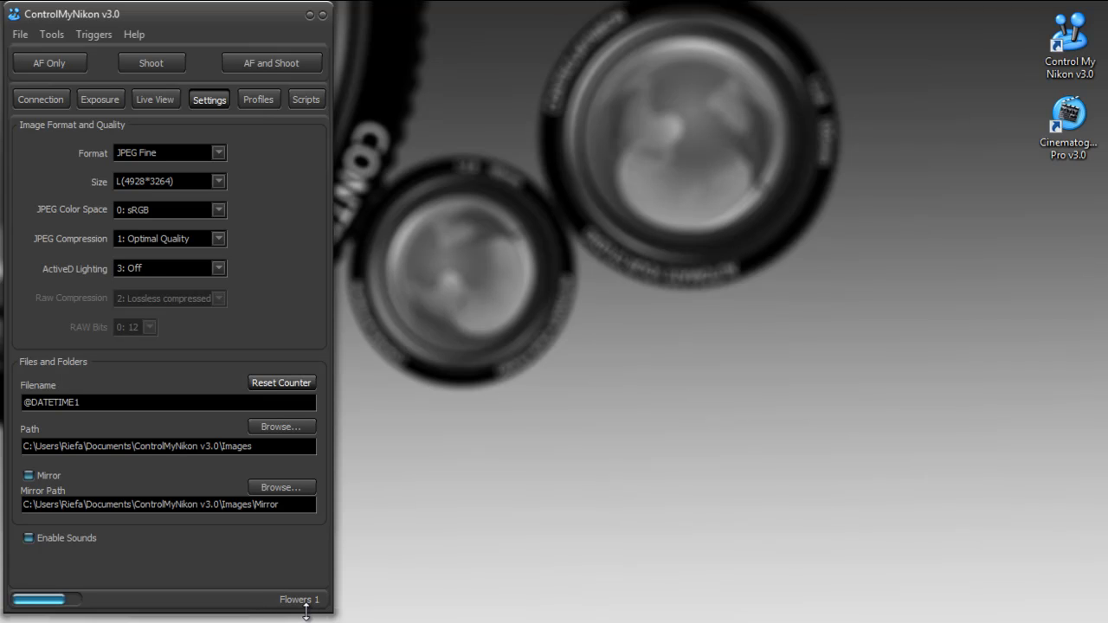
{"action": "mouse_move", "coordinate": [22, 170]}
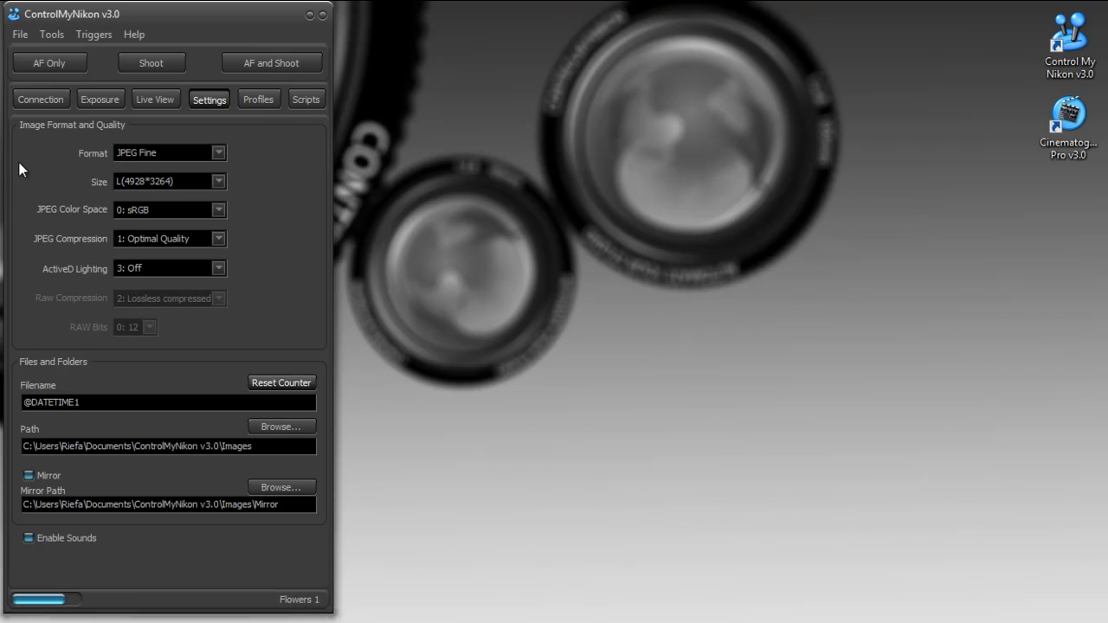
{"action": "mouse_move", "coordinate": [93, 35]}
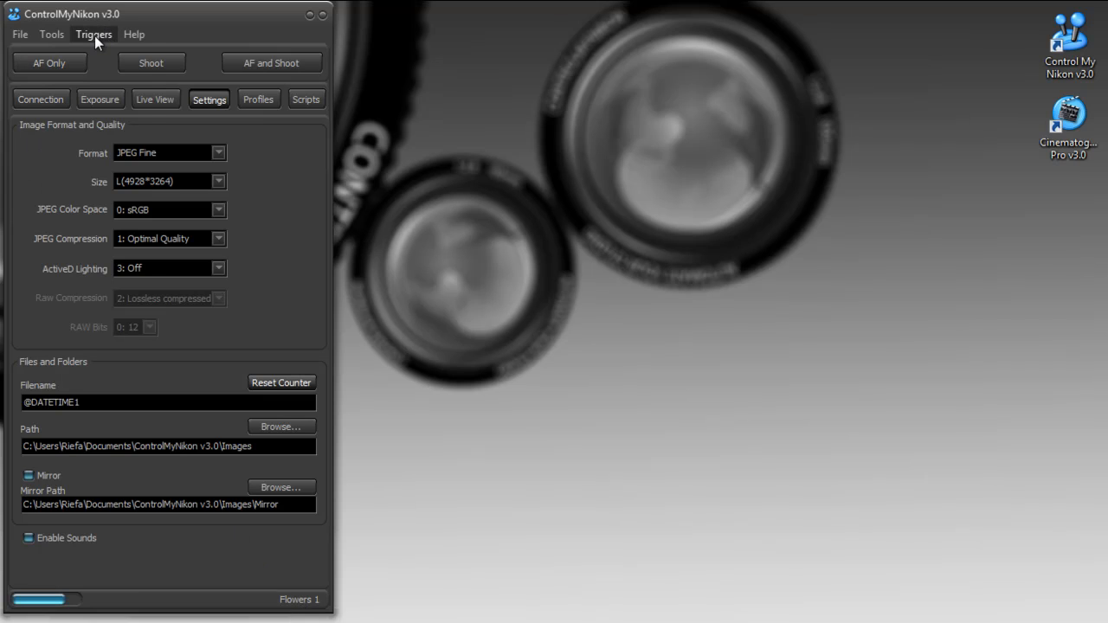
Open Triggers > Keyboard Shortcuts and browse commands like AF Only (F5) and Shoot (F6)
{"action": "left_click", "coordinate": [94, 34]}
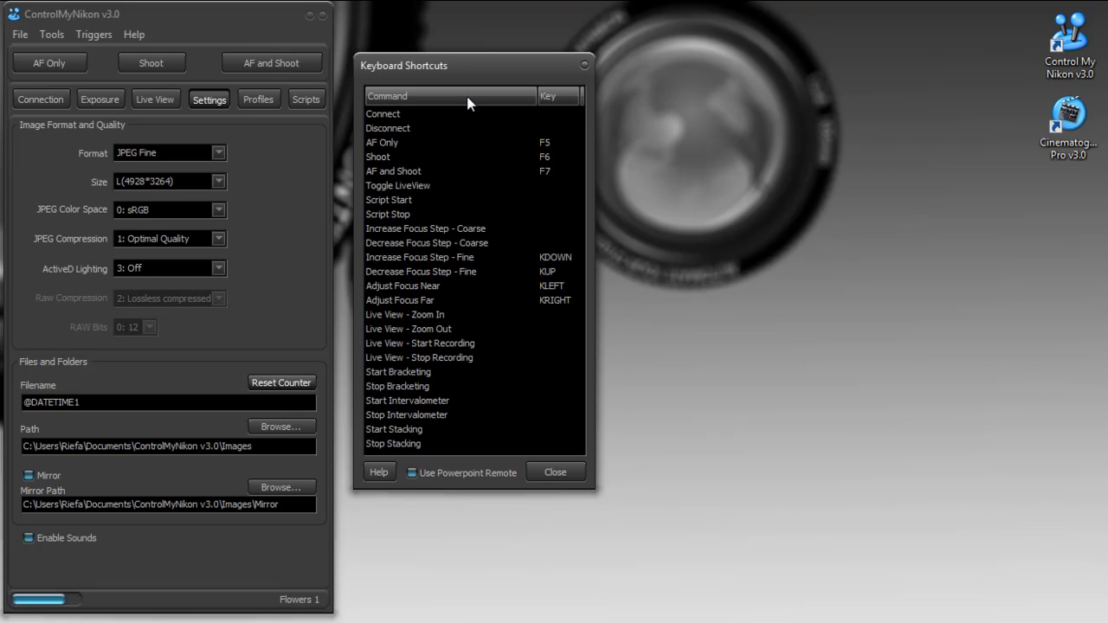
{"action": "left_click", "coordinate": [383, 114]}
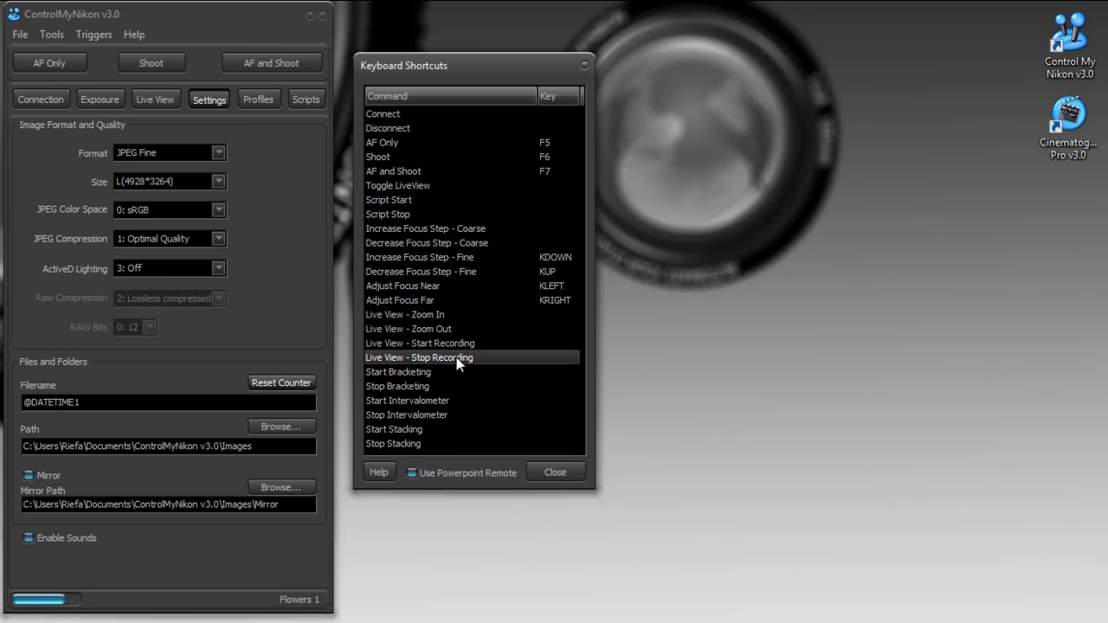
{"action": "mouse_move", "coordinate": [481, 400]}
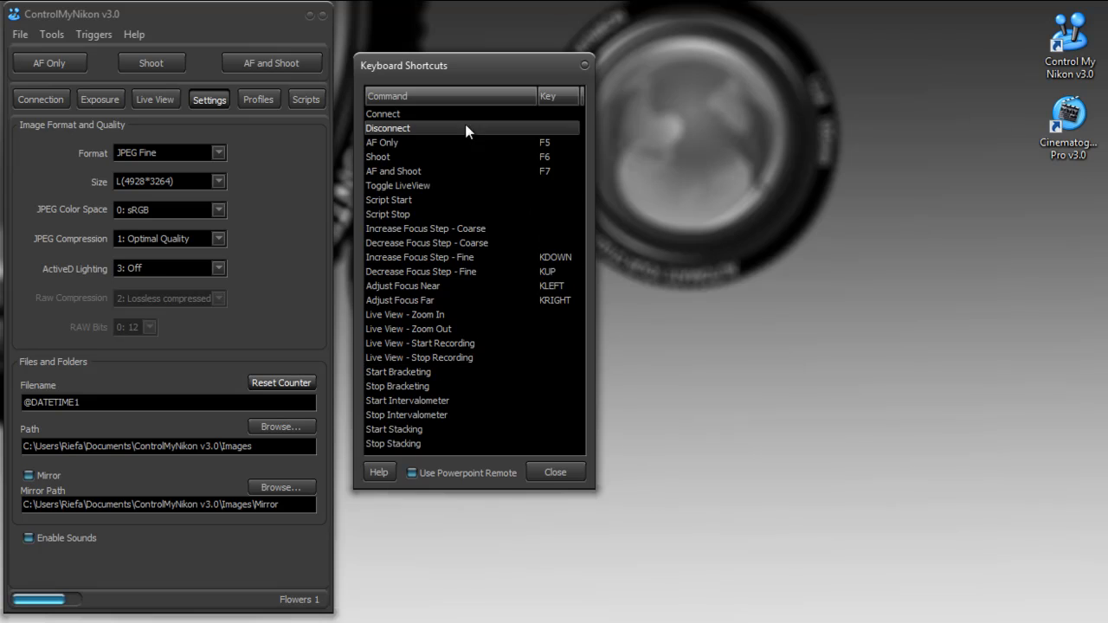
{"action": "mouse_move", "coordinate": [411, 473]}
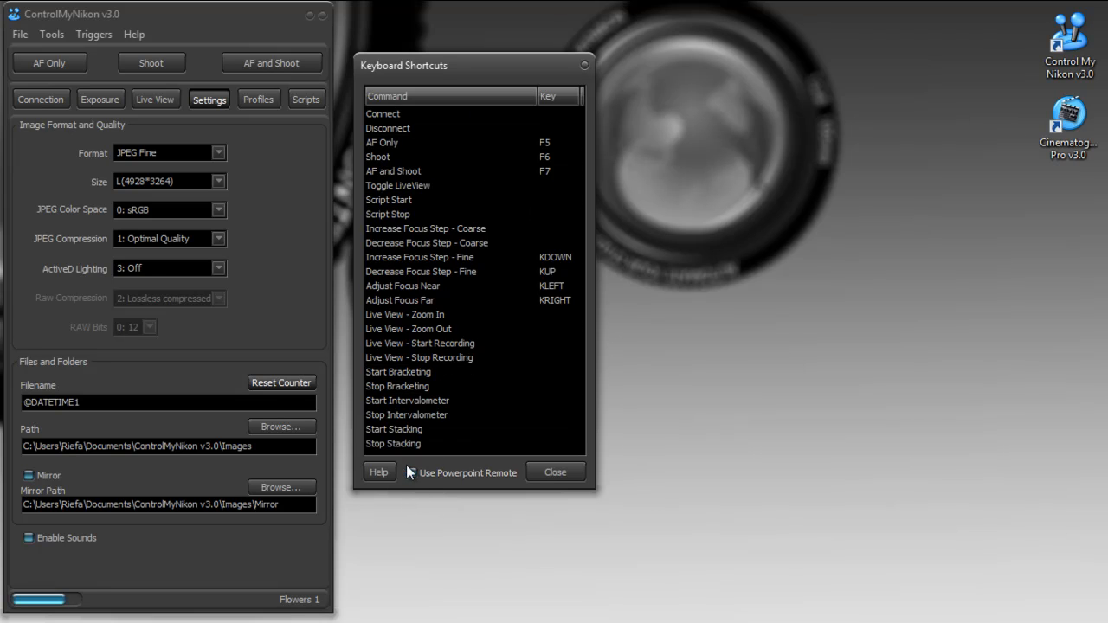
{"action": "left_click", "coordinate": [412, 473]}
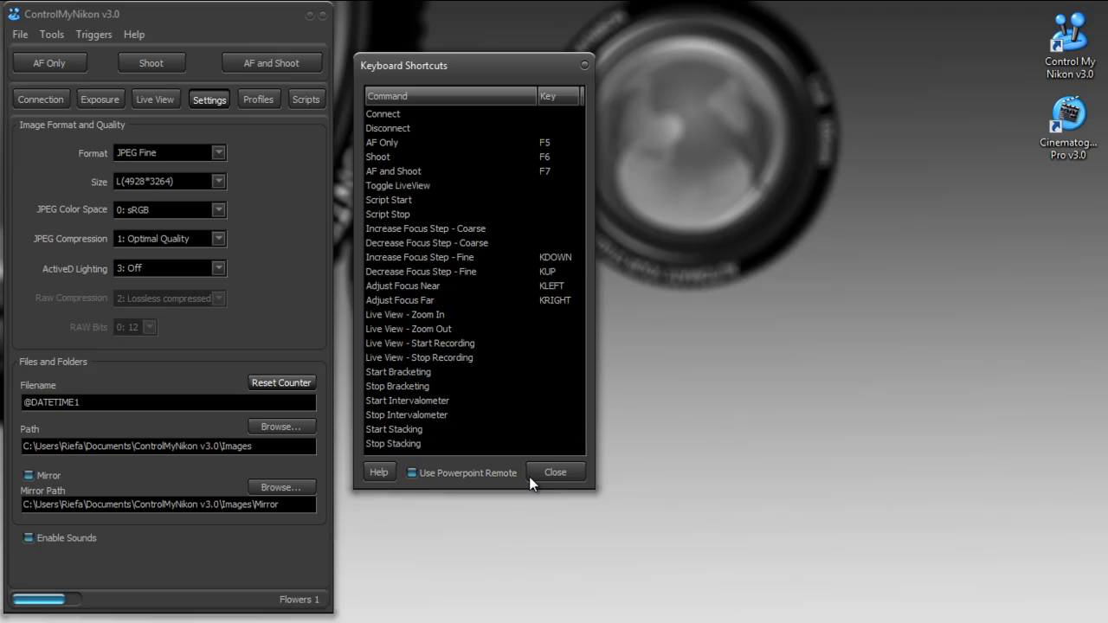
Close Keyboard Shortcuts, then view and close the Web trigger settings (127.0.0.1, port 80)
{"action": "left_click", "coordinate": [555, 472]}
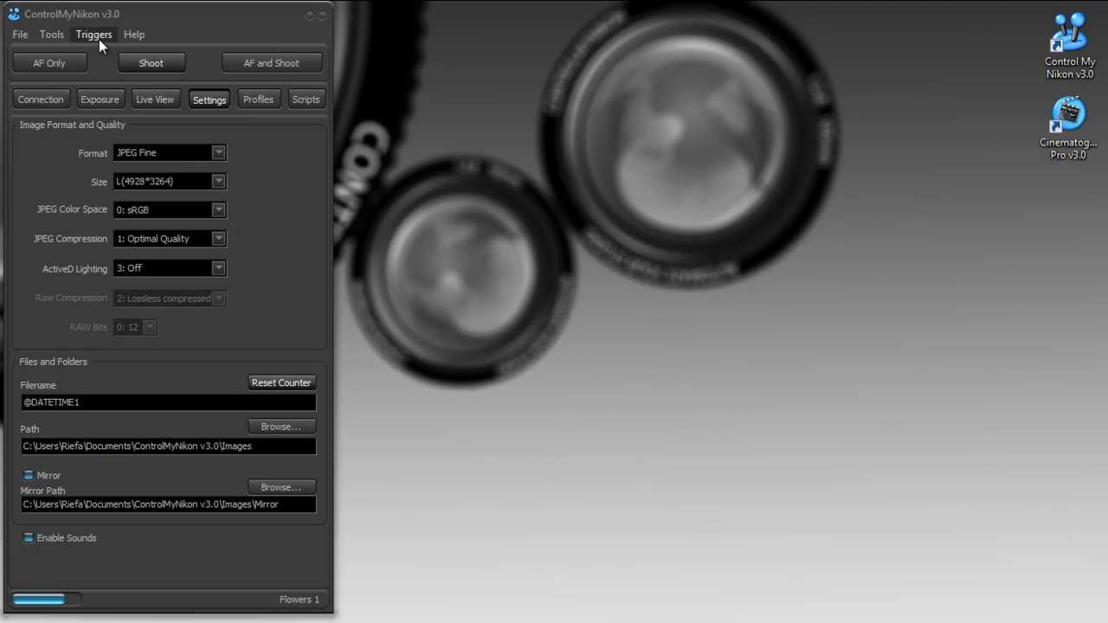
{"action": "left_click", "coordinate": [94, 33]}
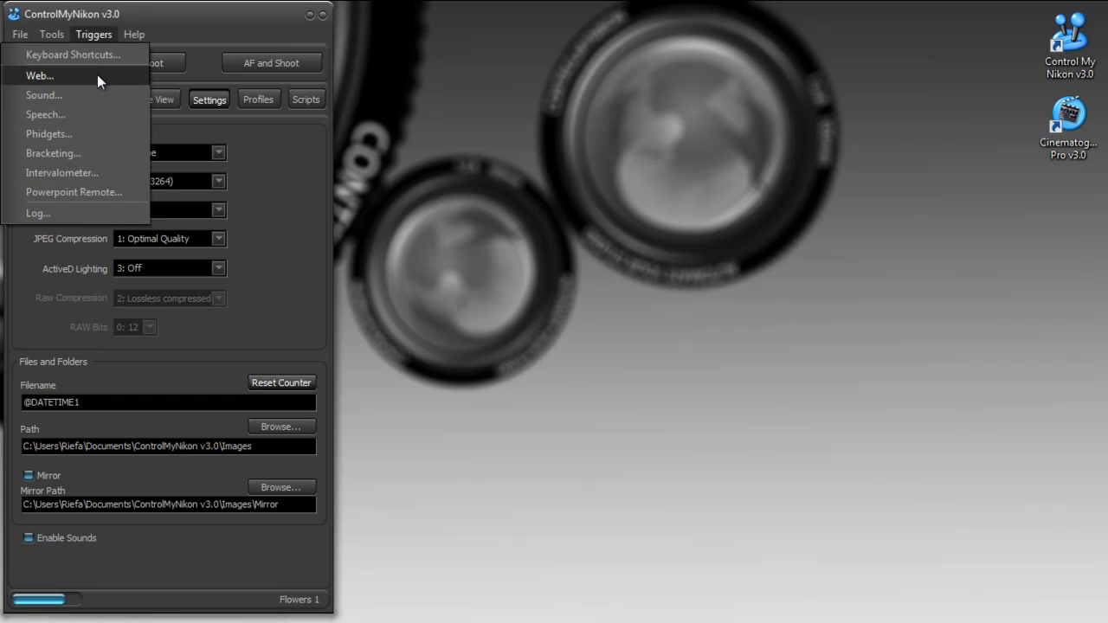
{"action": "left_click", "coordinate": [39, 75]}
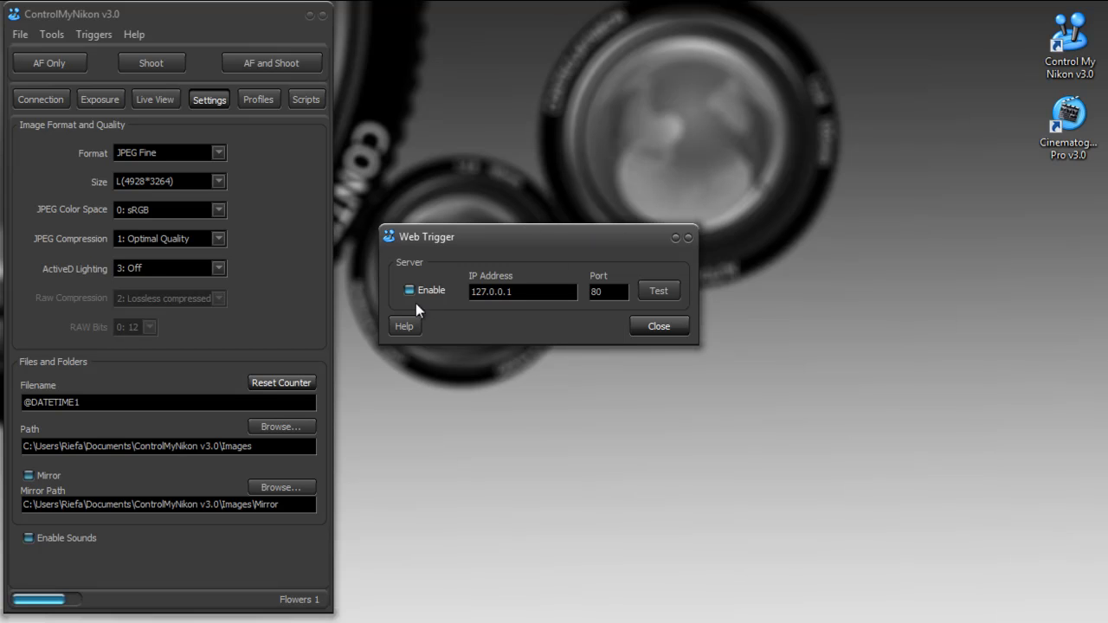
{"action": "left_click", "coordinate": [496, 292]}
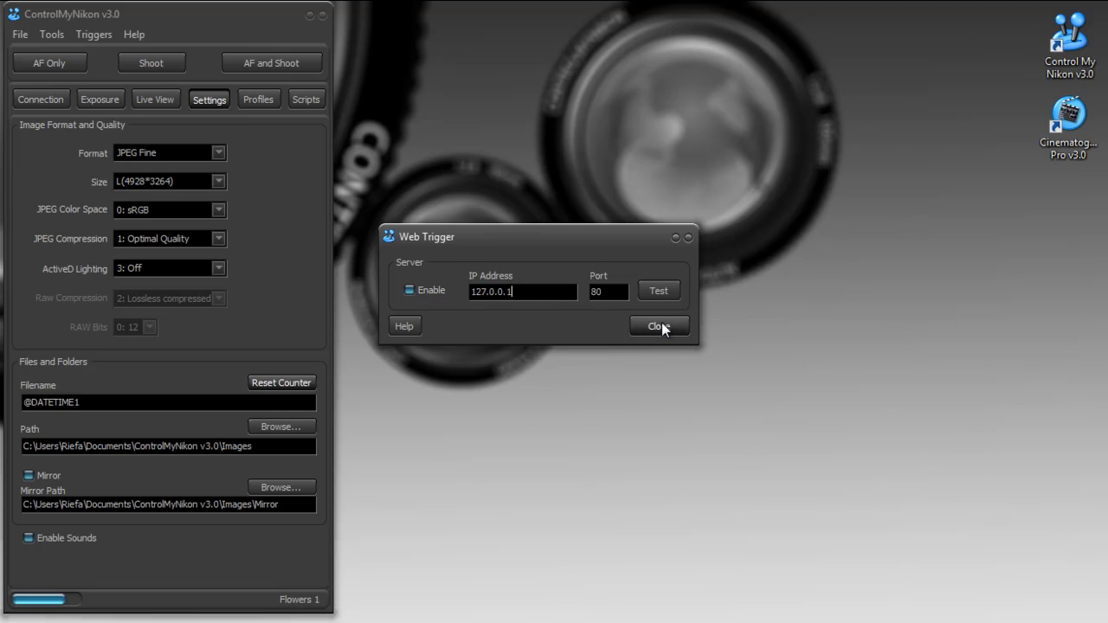
{"action": "left_click", "coordinate": [659, 327]}
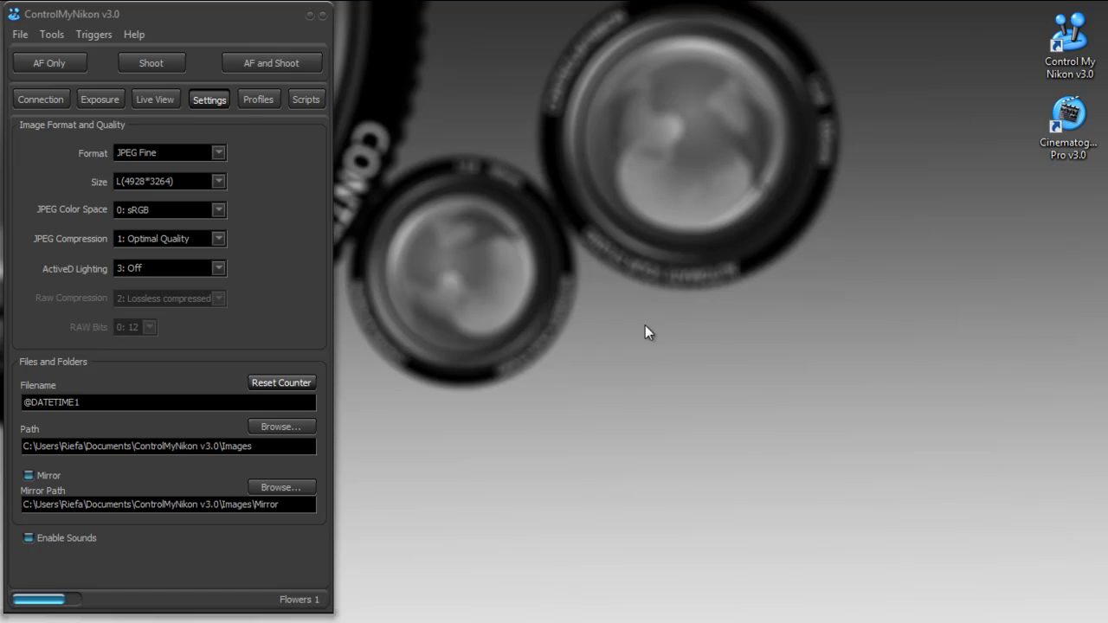
View the Sound trigger settings and close them
{"action": "left_click", "coordinate": [93, 33]}
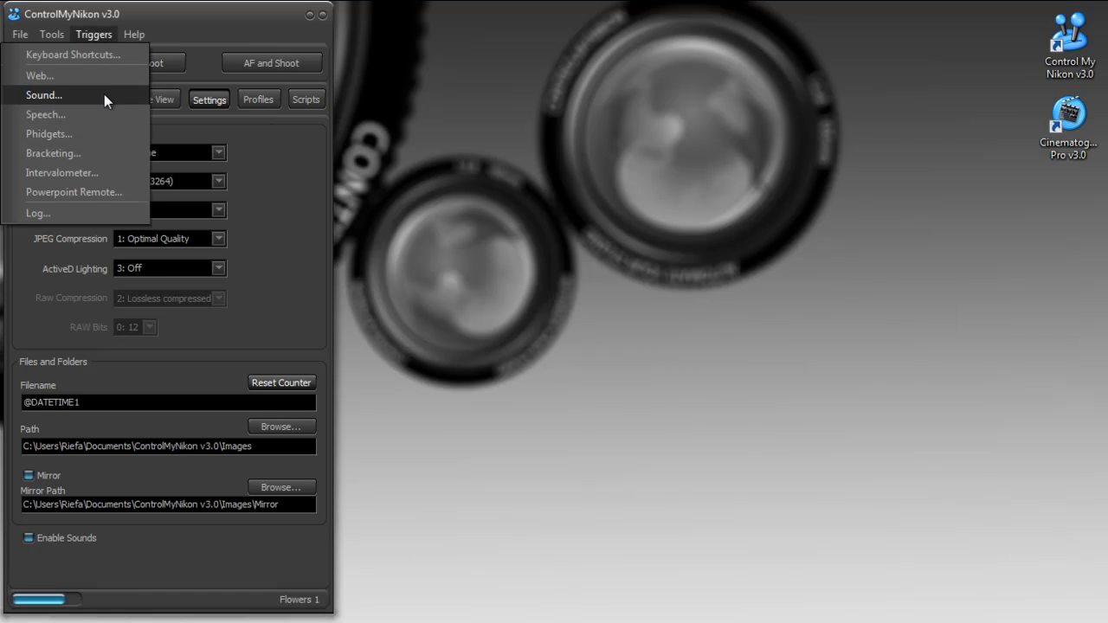
{"action": "left_click", "coordinate": [43, 95]}
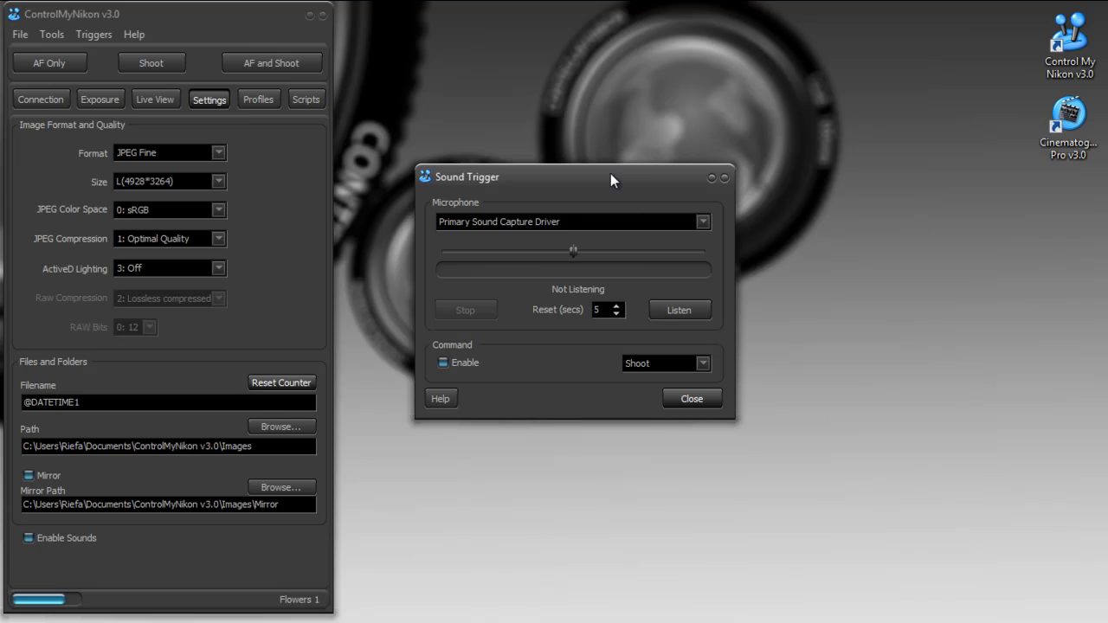
{"action": "mouse_move", "coordinate": [554, 381]}
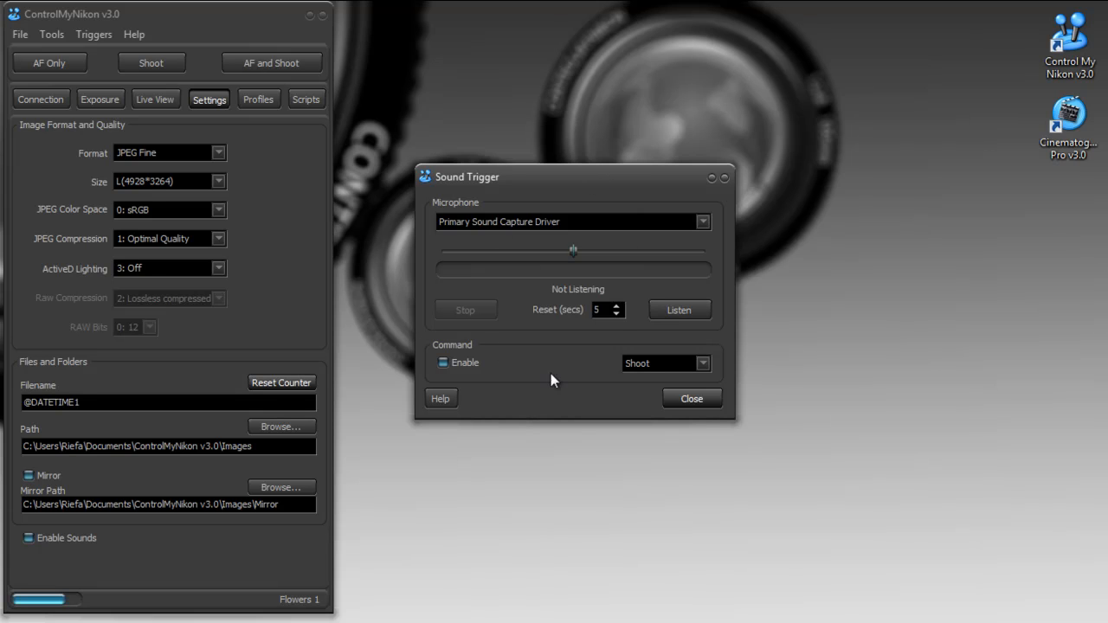
{"action": "left_click", "coordinate": [93, 33]}
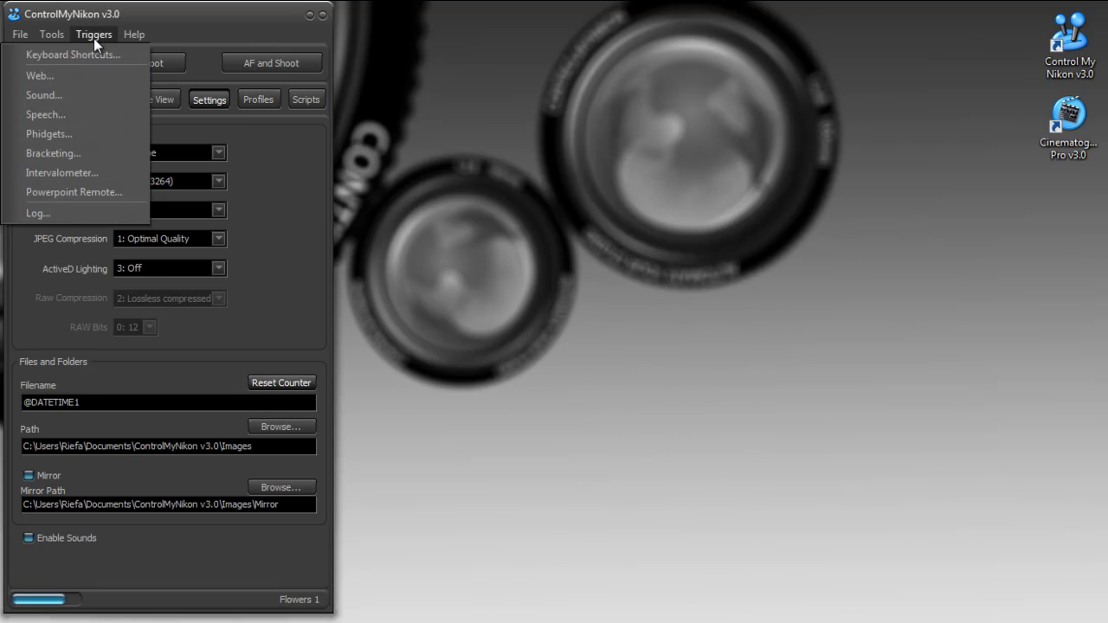
{"action": "left_click", "coordinate": [46, 114]}
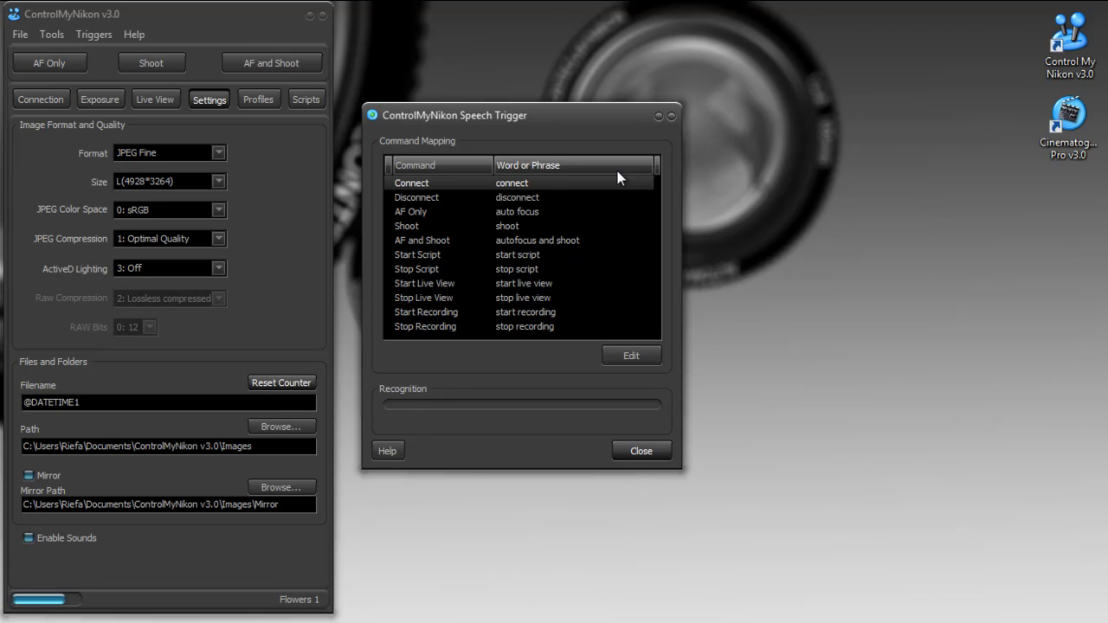
{"action": "left_click", "coordinate": [433, 197]}
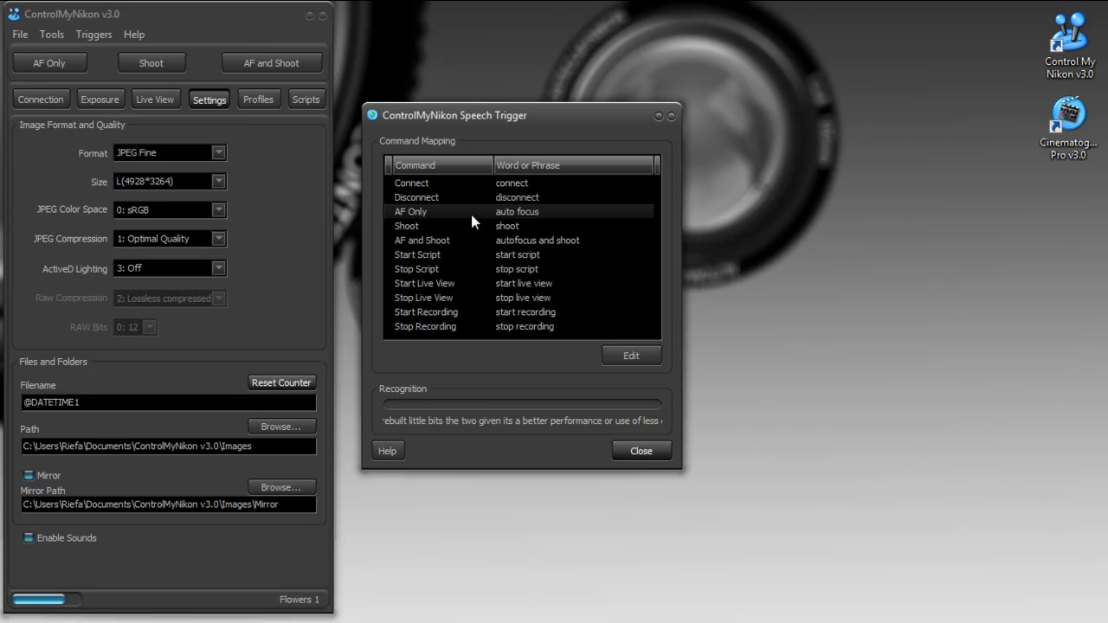
{"action": "left_click", "coordinate": [425, 198]}
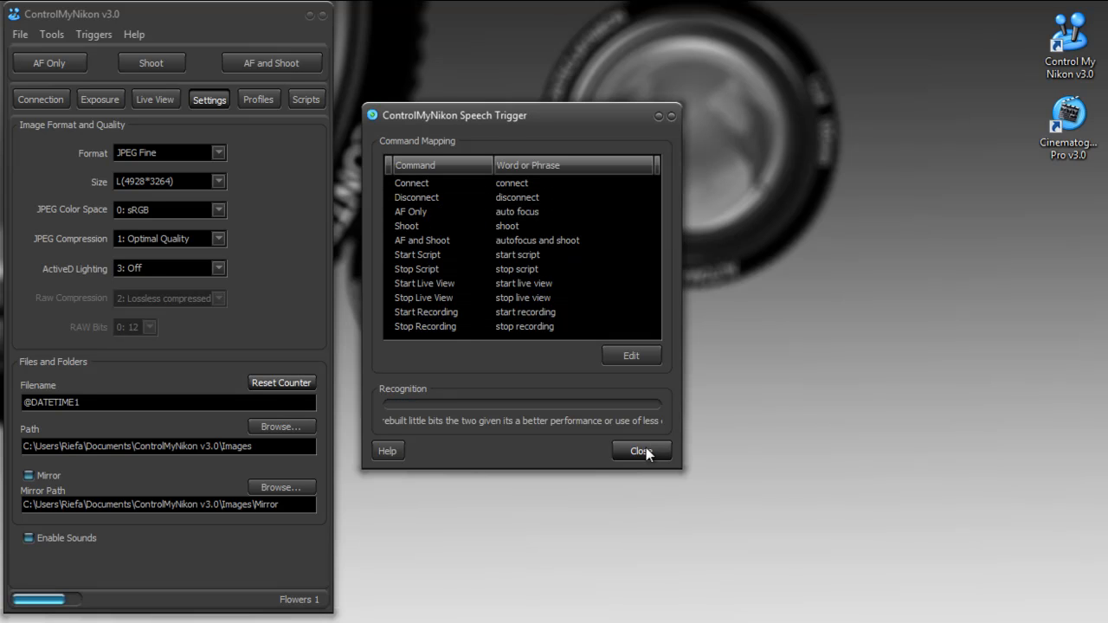
{"action": "left_click", "coordinate": [641, 450]}
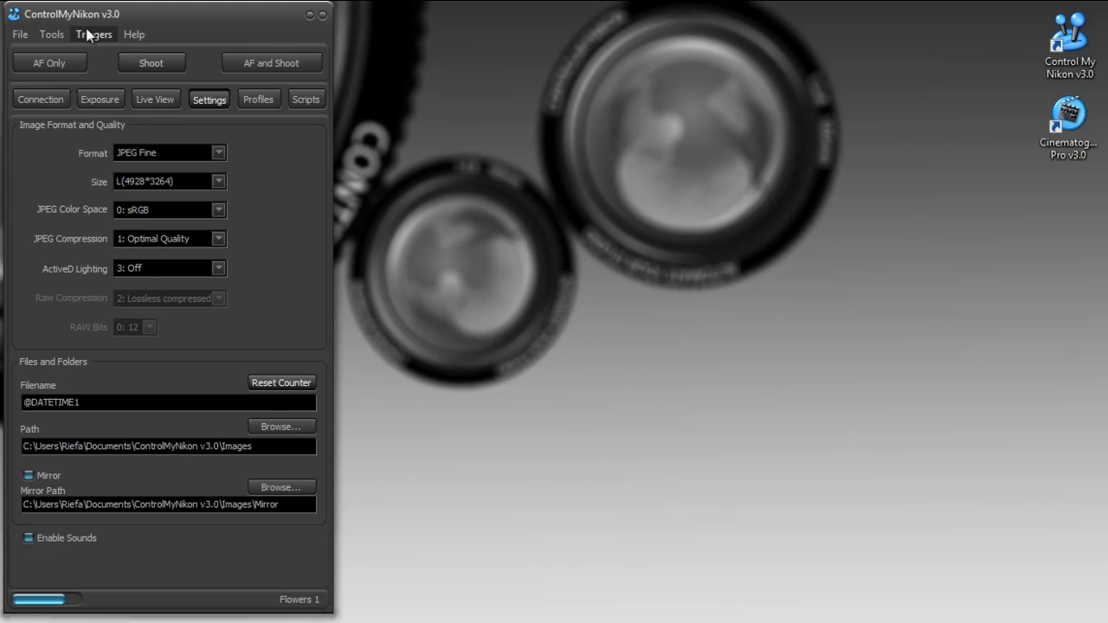
{"action": "left_click", "coordinate": [94, 34]}
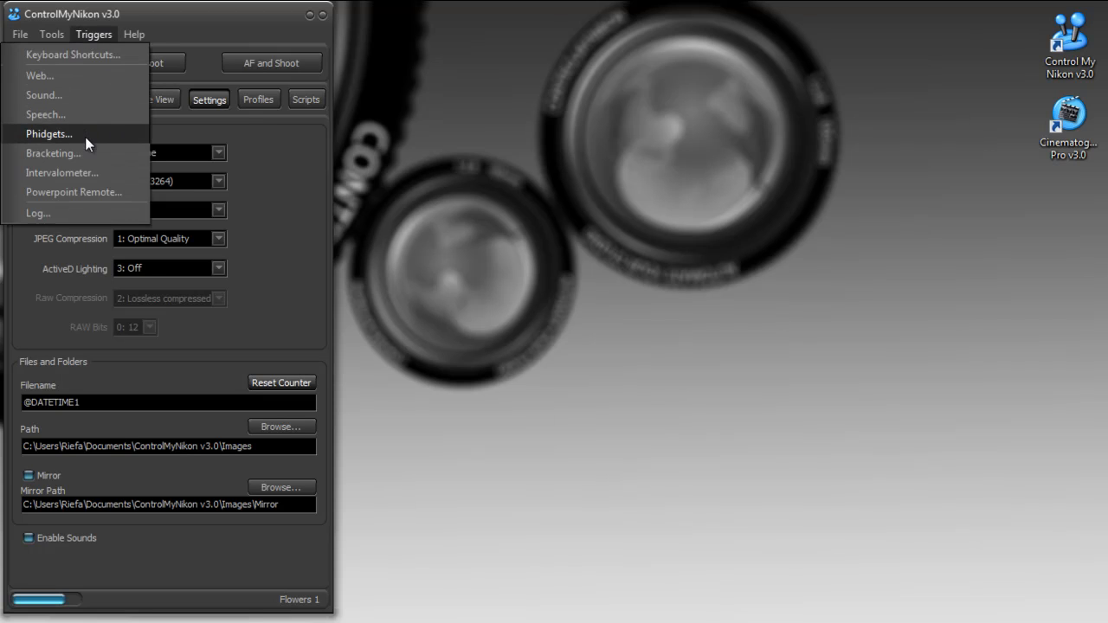
{"action": "left_click", "coordinate": [48, 133]}
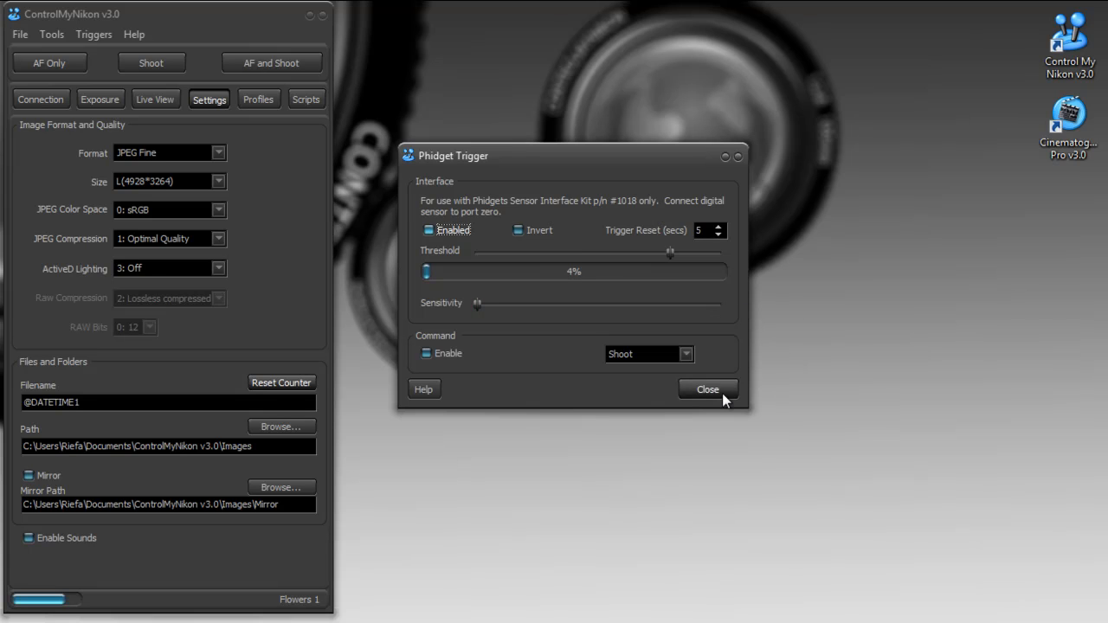
{"action": "left_click", "coordinate": [93, 34]}
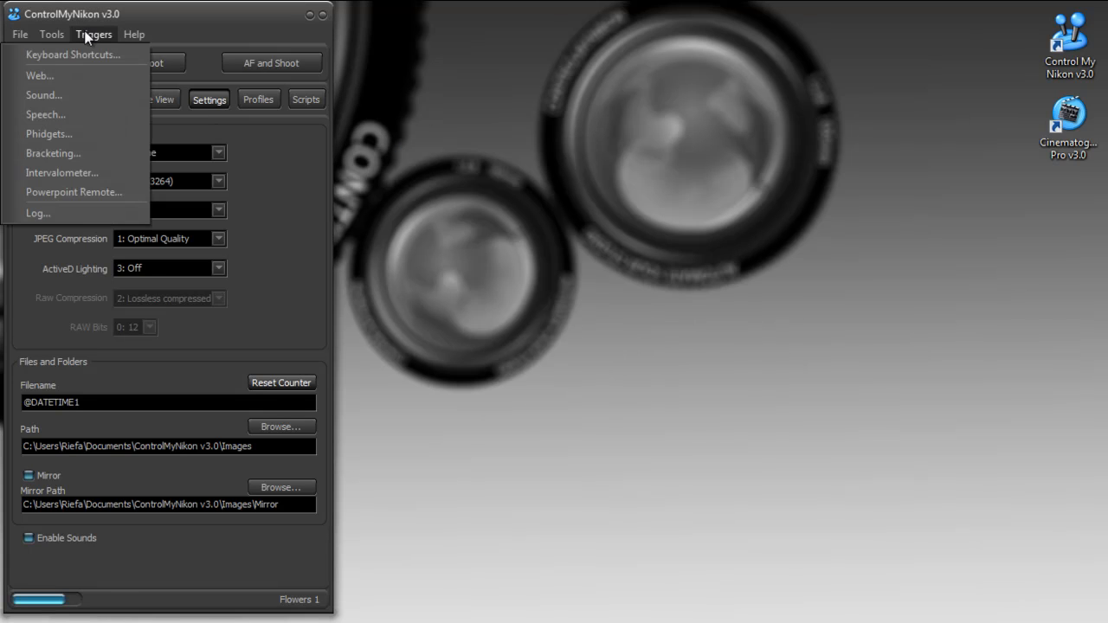
{"action": "mouse_move", "coordinate": [53, 154]}
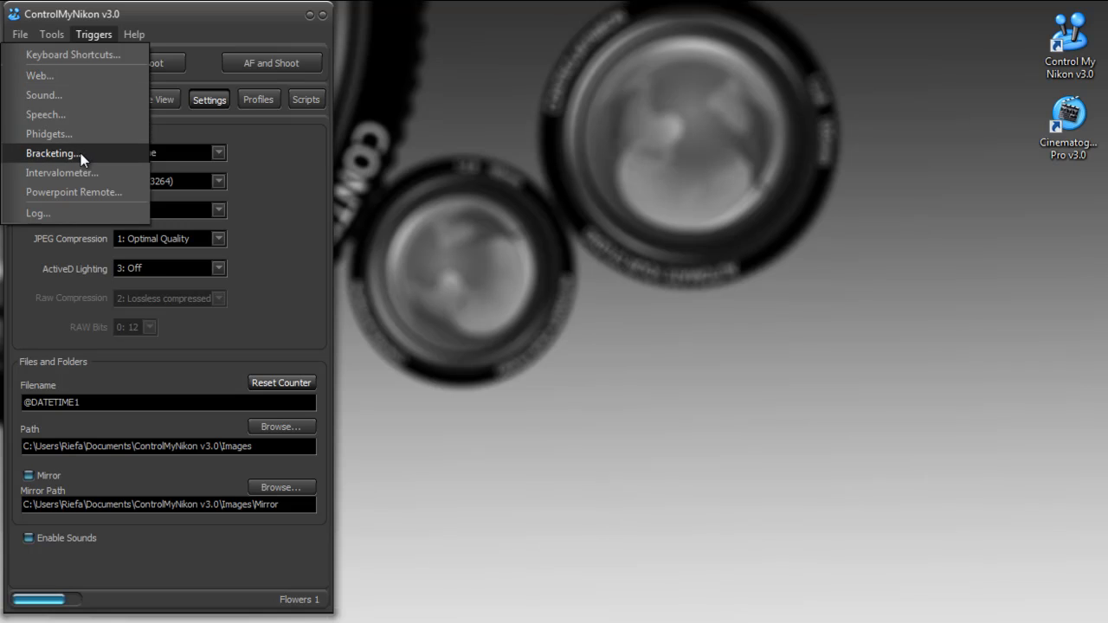
{"action": "left_click", "coordinate": [52, 153]}
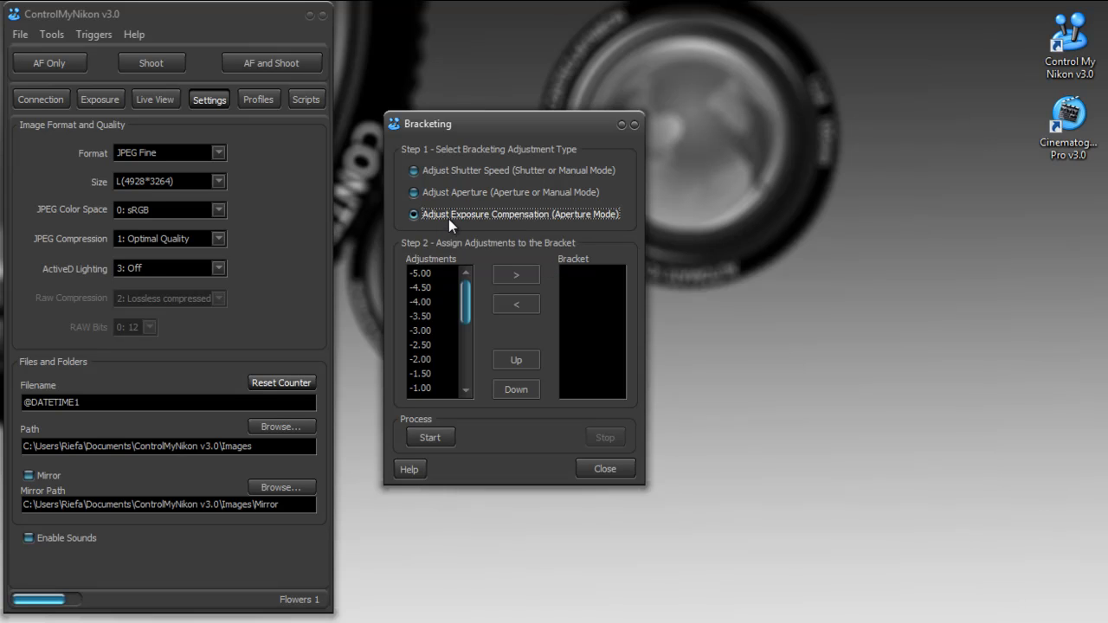
{"action": "left_click", "coordinate": [414, 169]}
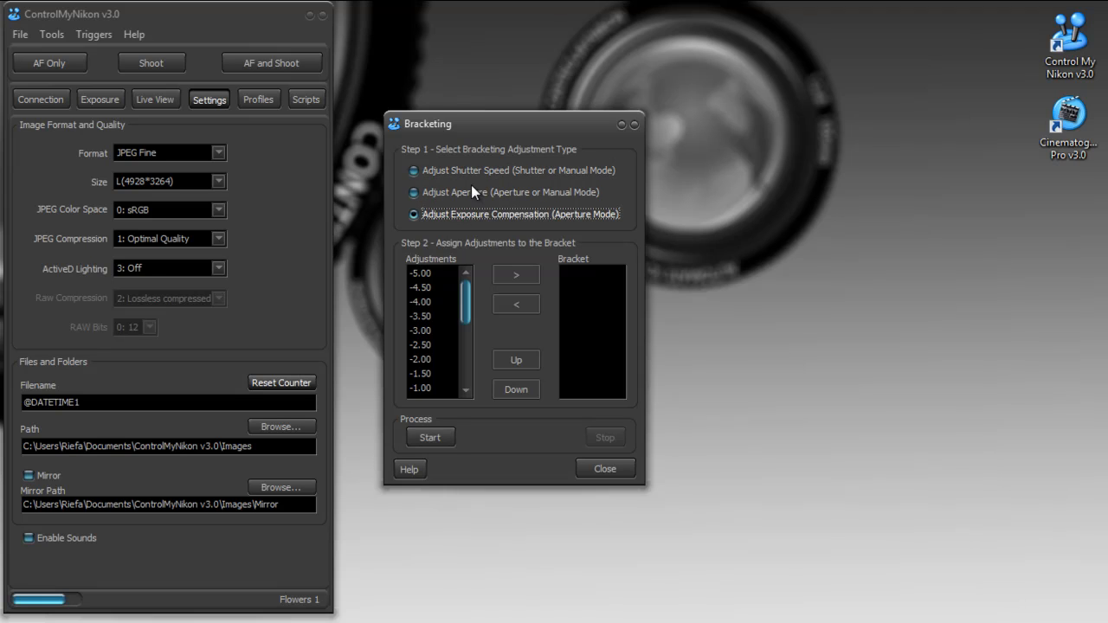
{"action": "left_click", "coordinate": [414, 192]}
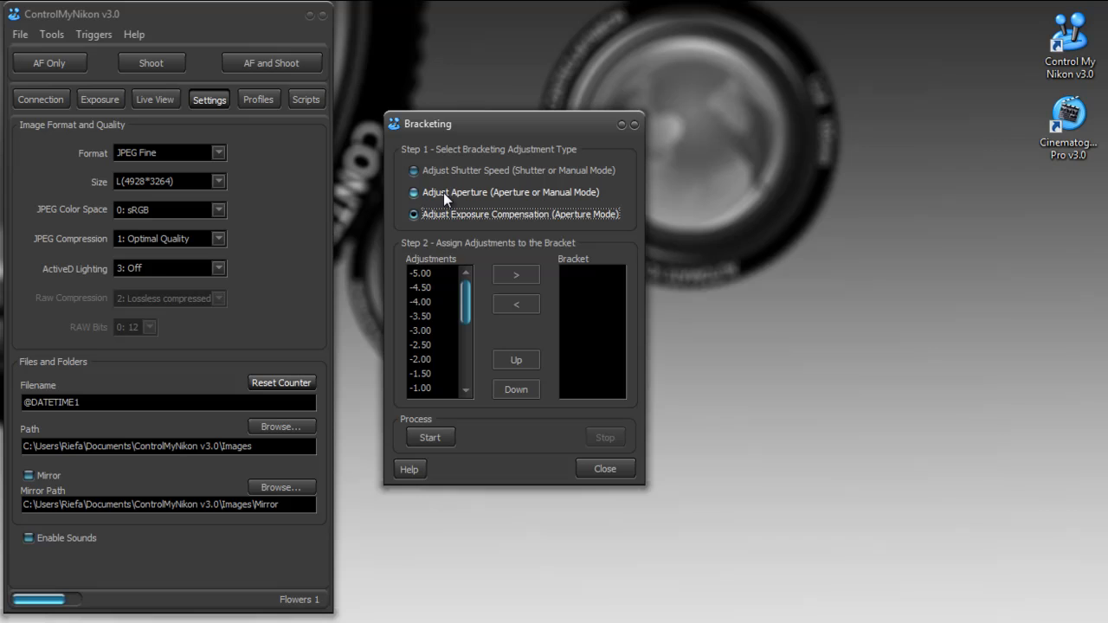
{"action": "left_click", "coordinate": [414, 215]}
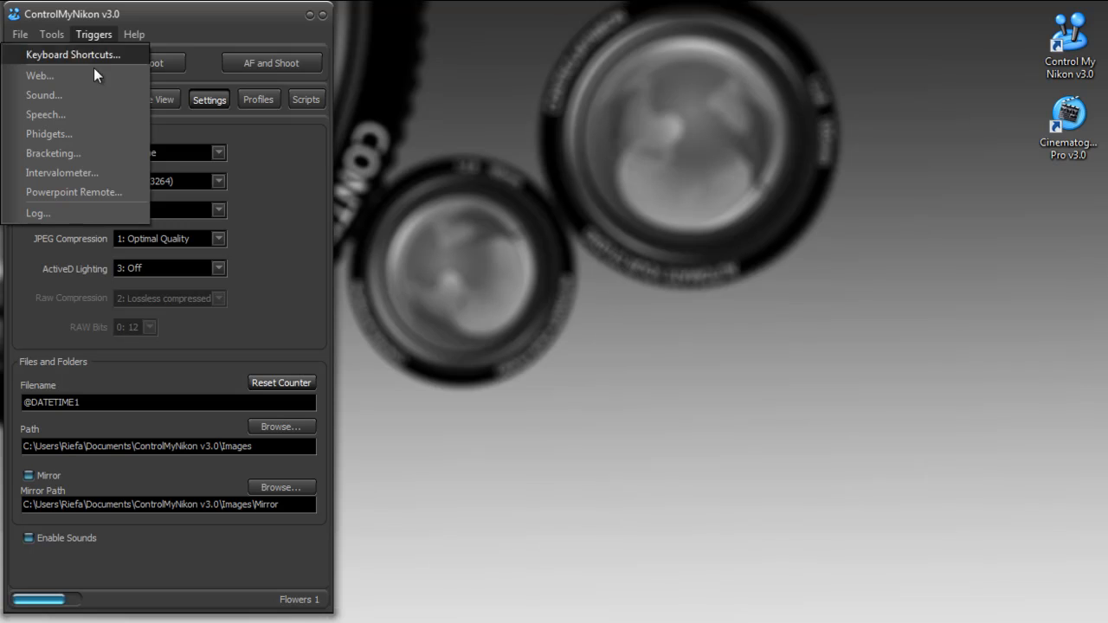
{"action": "left_click", "coordinate": [61, 172]}
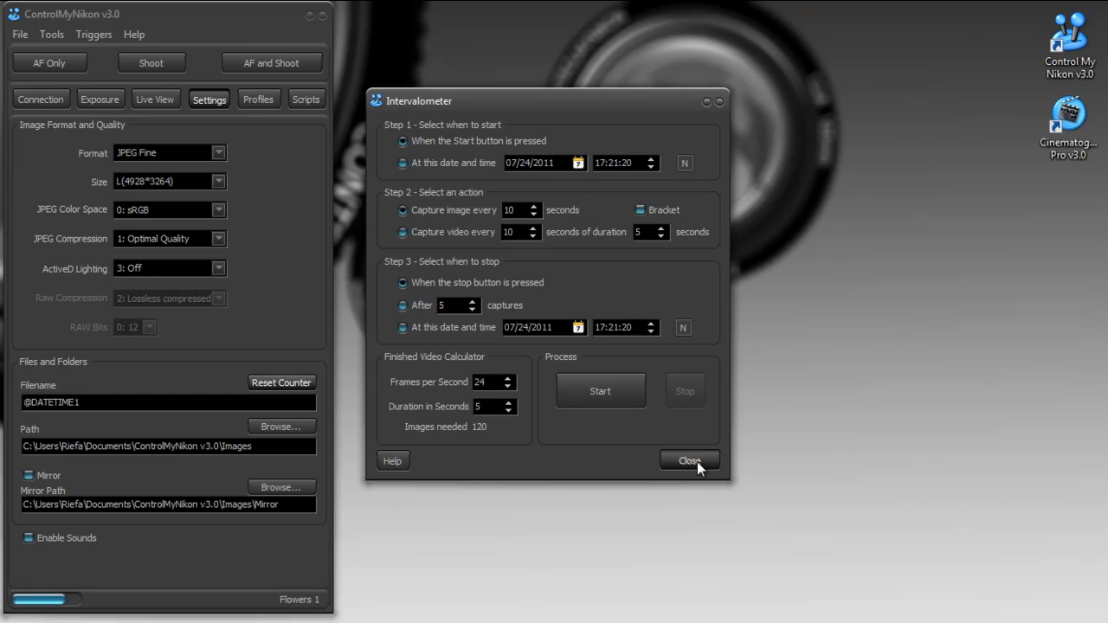
{"action": "left_click", "coordinate": [94, 34]}
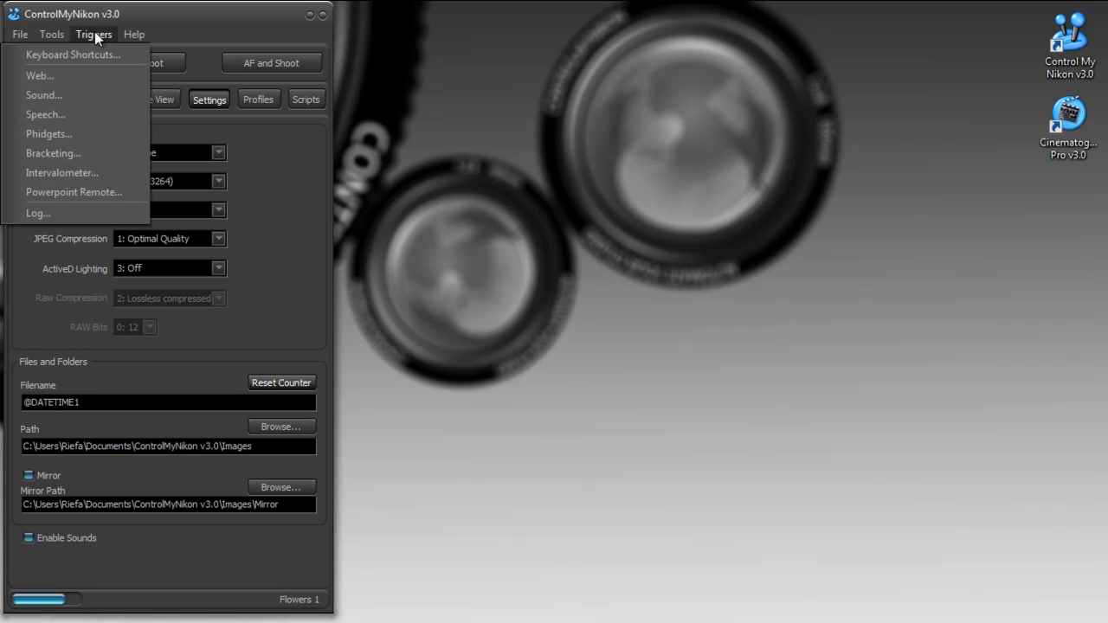
{"action": "mouse_move", "coordinate": [150, 16]}
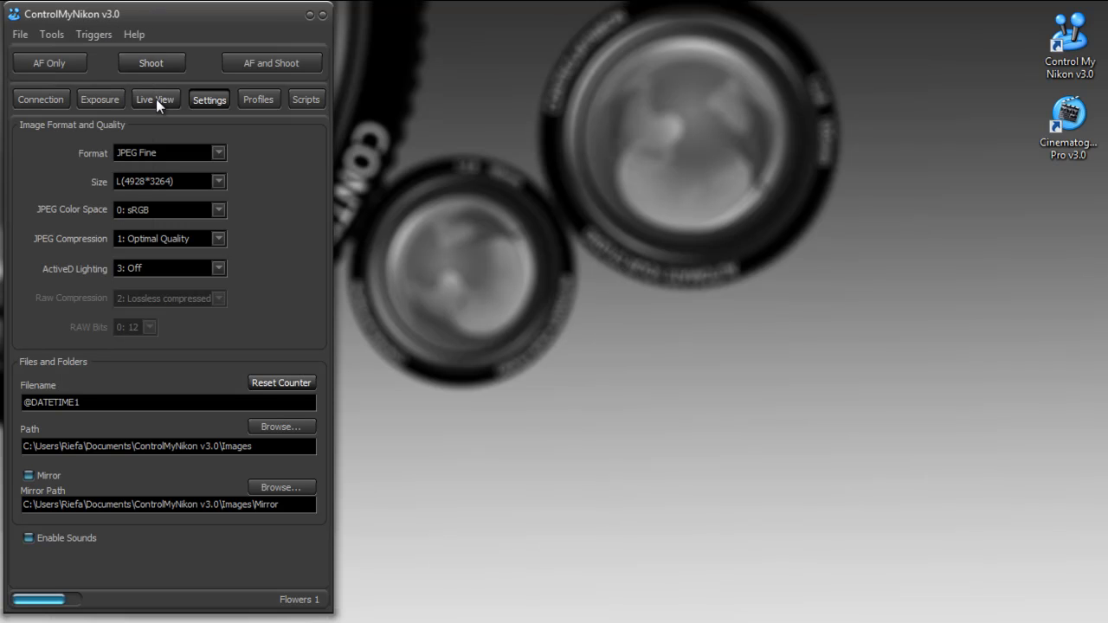
Open Live View of the yellow daisy with its live RGB histogram
{"action": "left_click", "coordinate": [154, 98]}
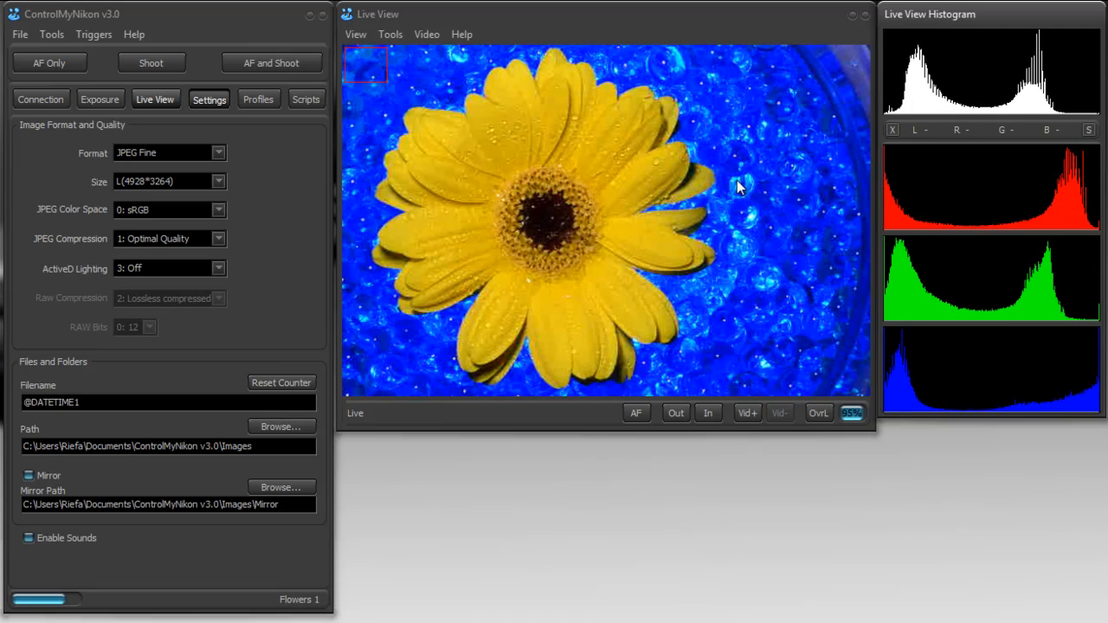
{"action": "mouse_move", "coordinate": [539, 236]}
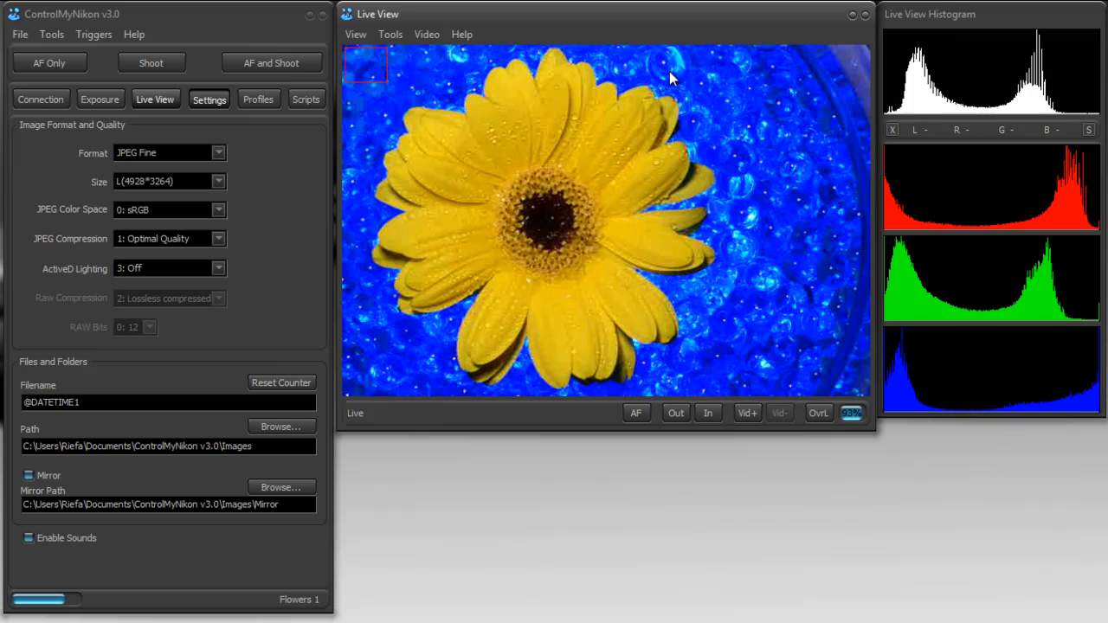
Record a short daisy clip with Vid+, stop it with Vid-, and confirm
{"action": "left_click", "coordinate": [747, 413]}
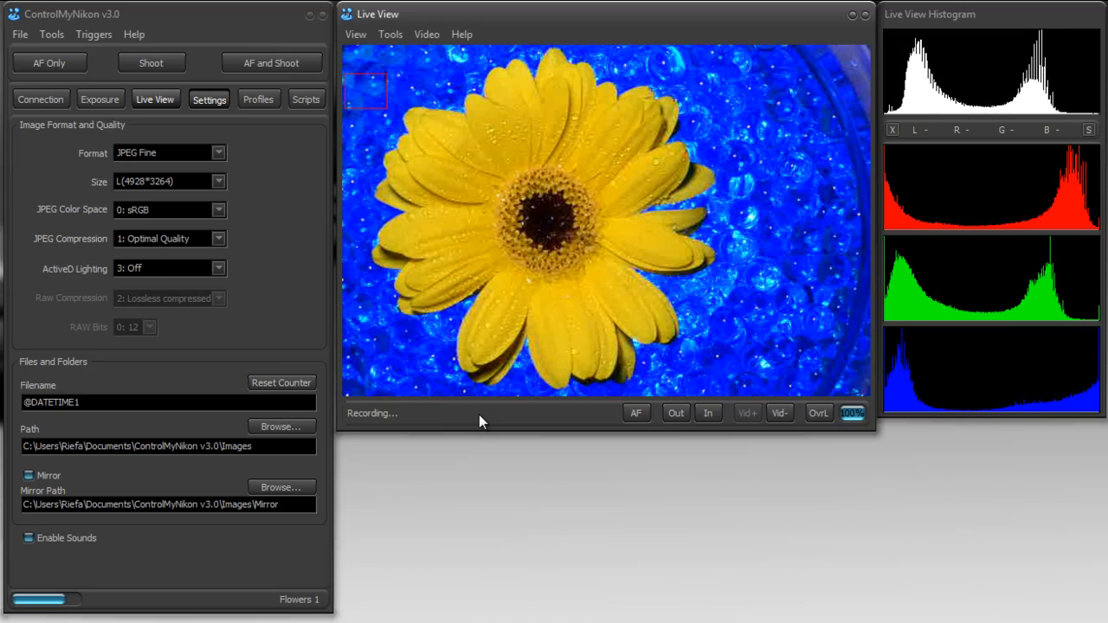
{"action": "left_click", "coordinate": [779, 413]}
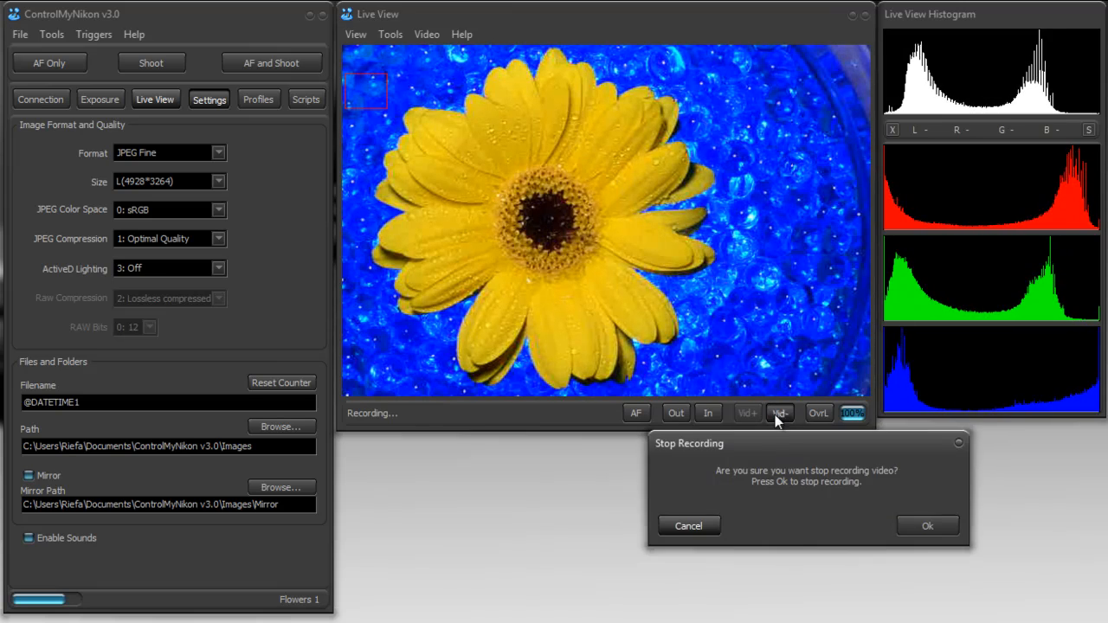
{"action": "left_click", "coordinate": [927, 525]}
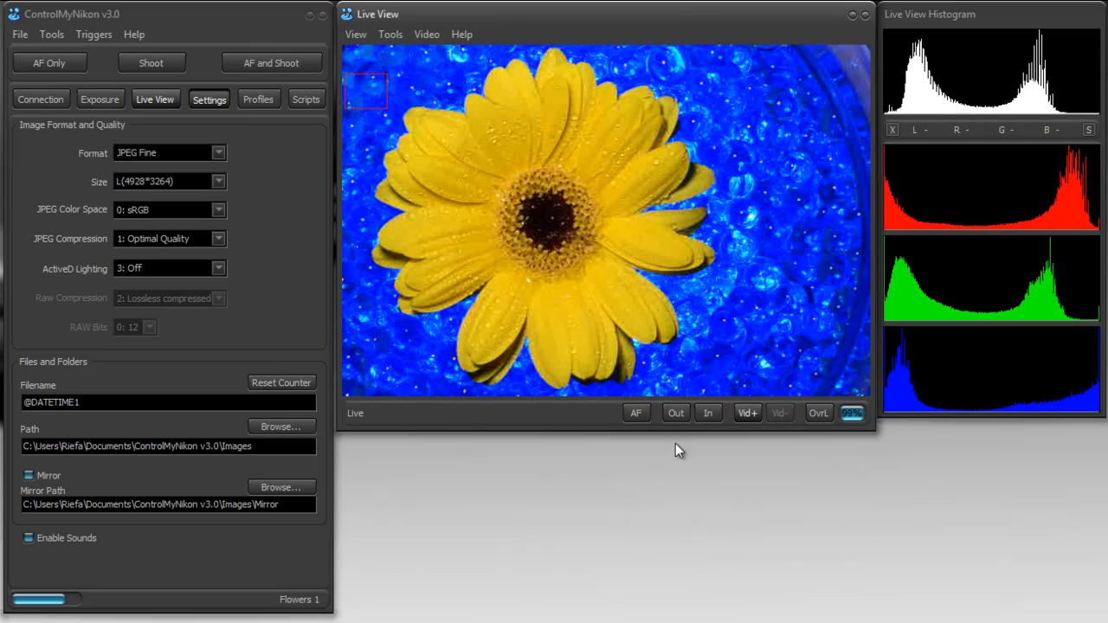
{"action": "mouse_move", "coordinate": [427, 34]}
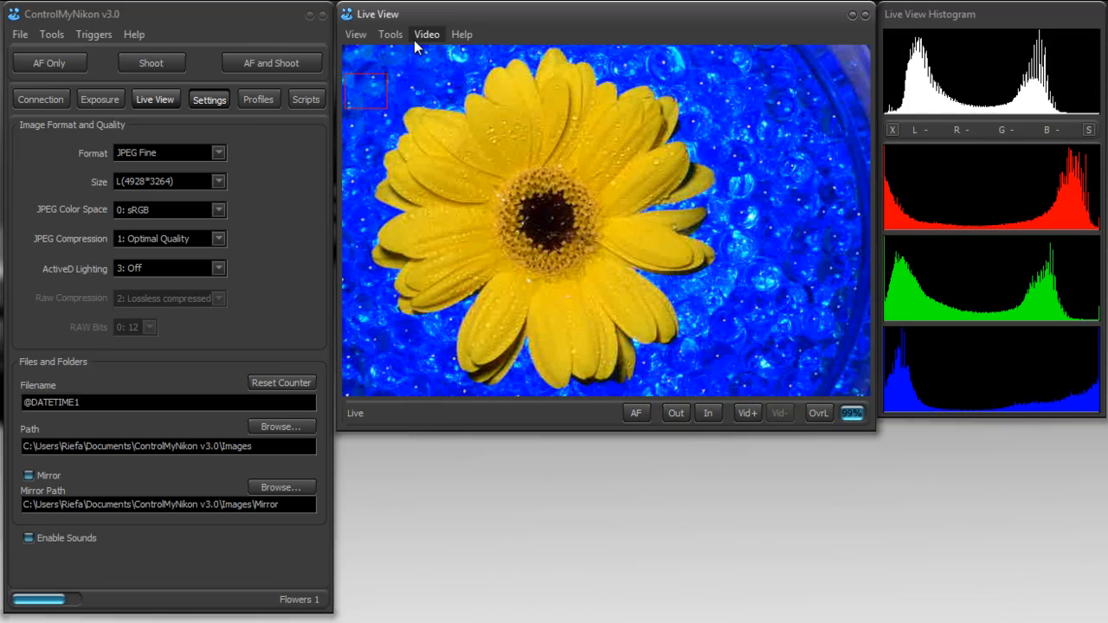
Open the Live View Focus Pad and autofocus on the flower's centre
{"action": "left_click", "coordinate": [426, 33]}
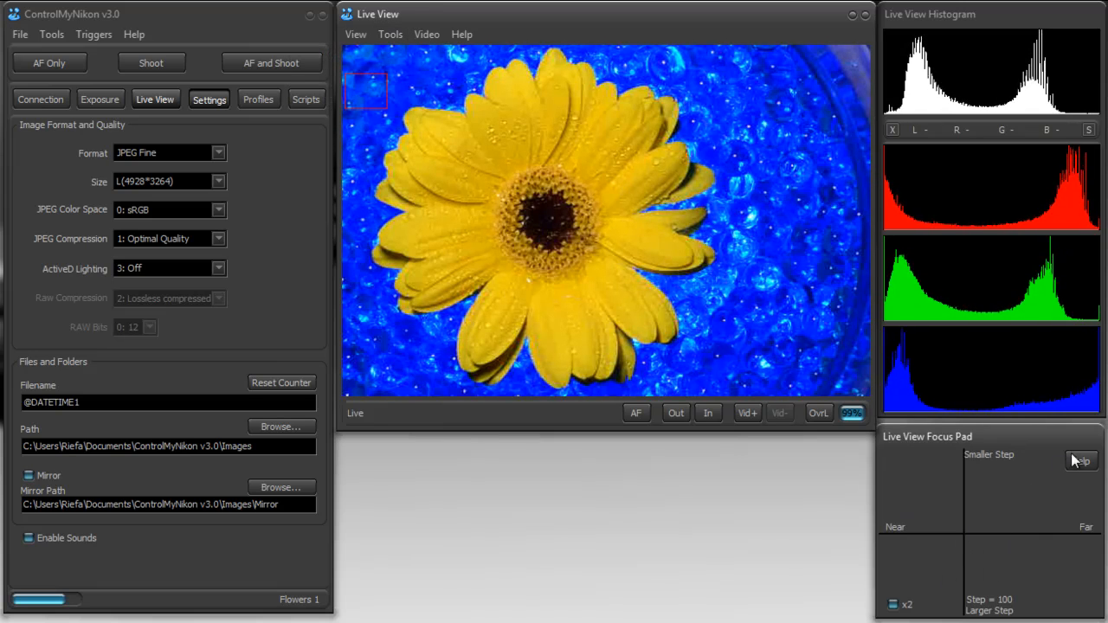
{"action": "mouse_move", "coordinate": [996, 531]}
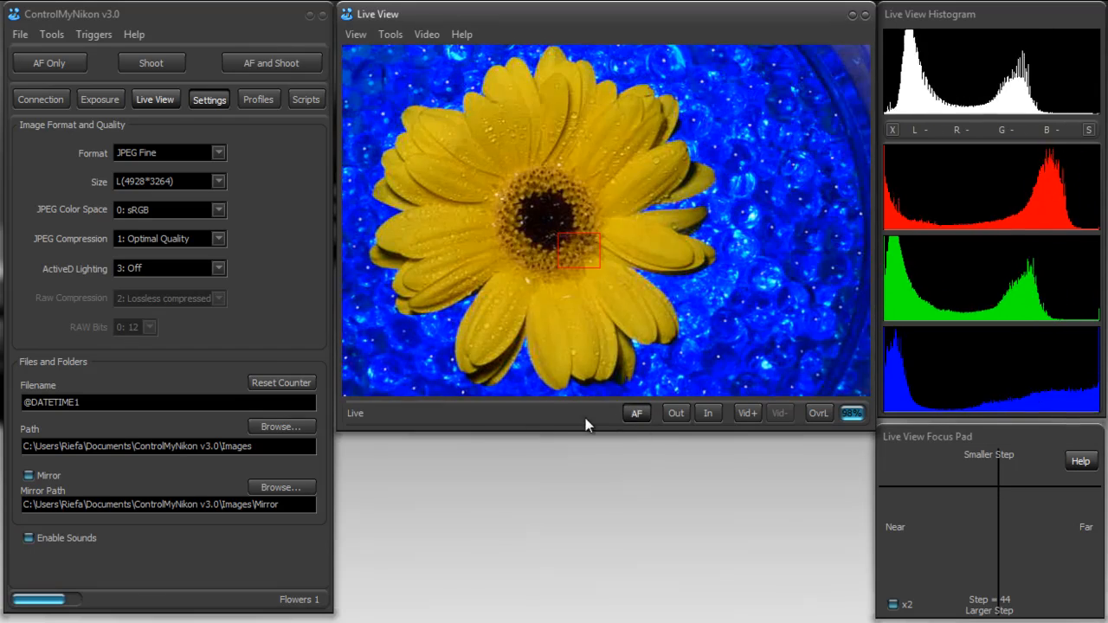
{"action": "left_click", "coordinate": [636, 413]}
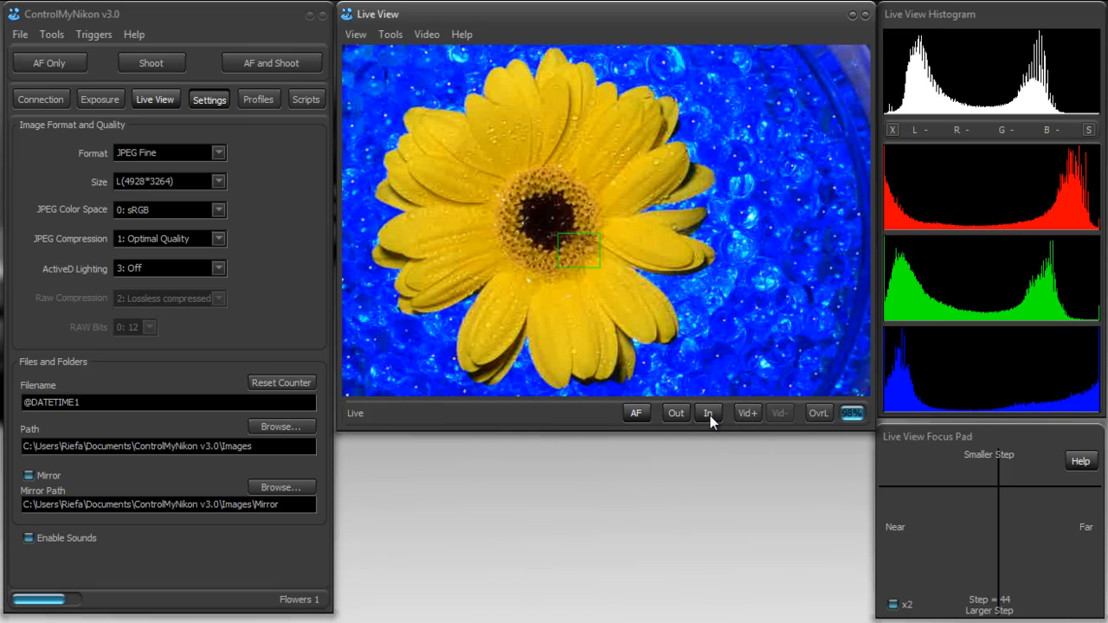
{"action": "left_click", "coordinate": [709, 413]}
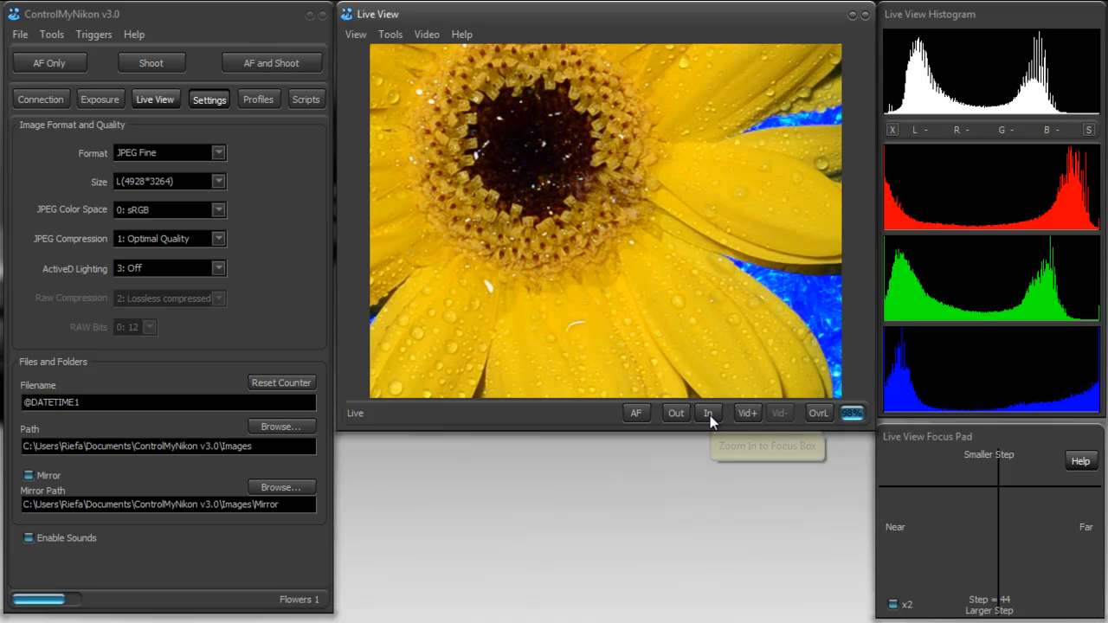
{"action": "left_click", "coordinate": [709, 413]}
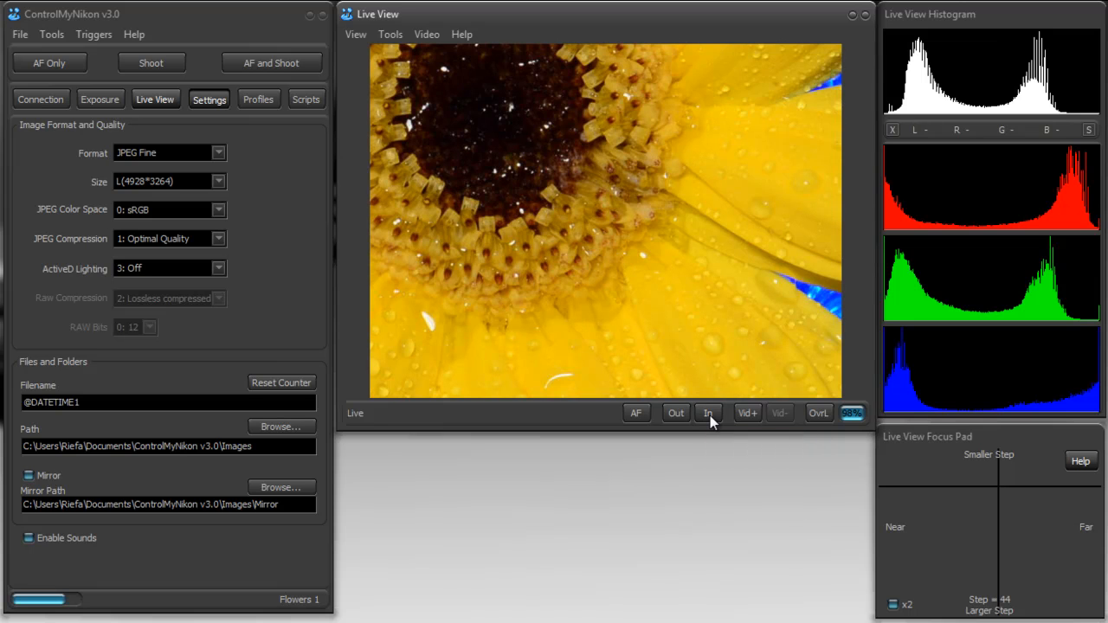
{"action": "left_click", "coordinate": [708, 413]}
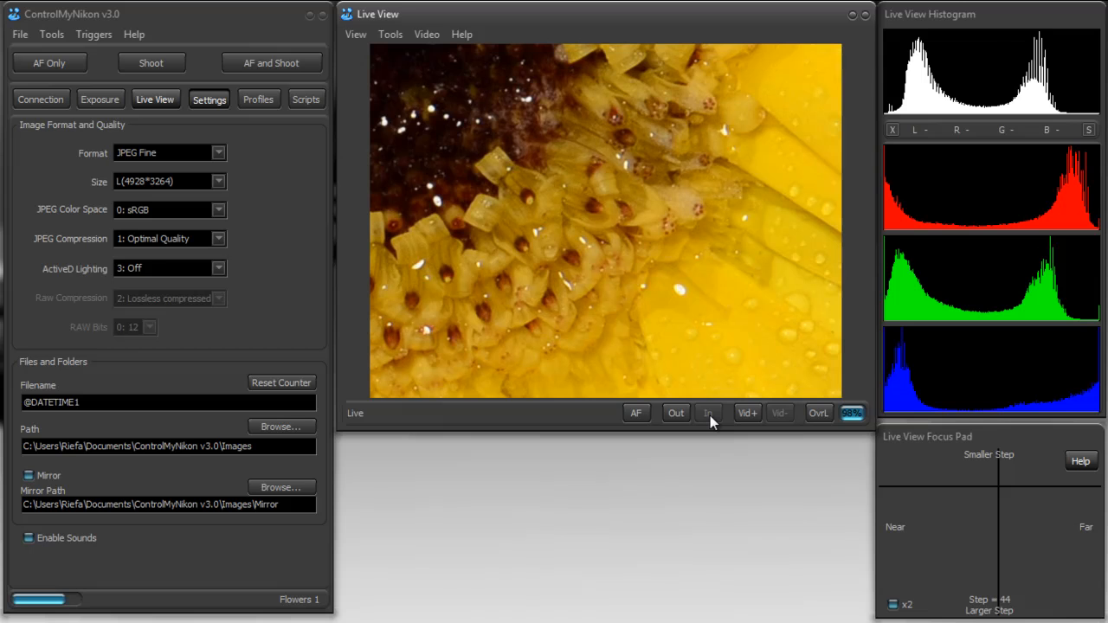
{"action": "left_click", "coordinate": [675, 413]}
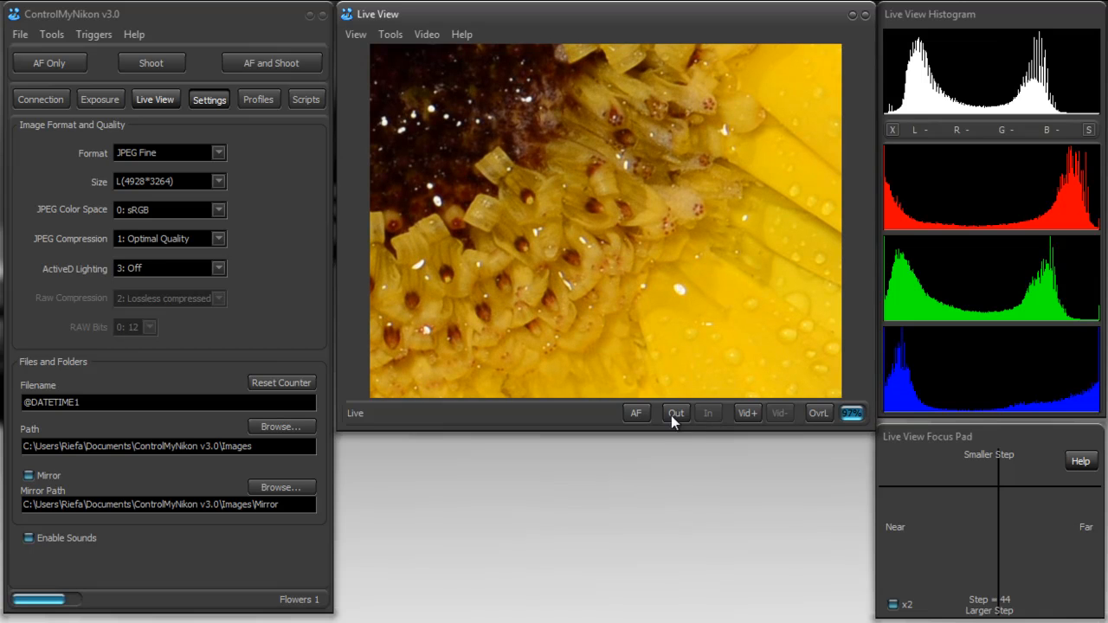
{"action": "left_click", "coordinate": [676, 413]}
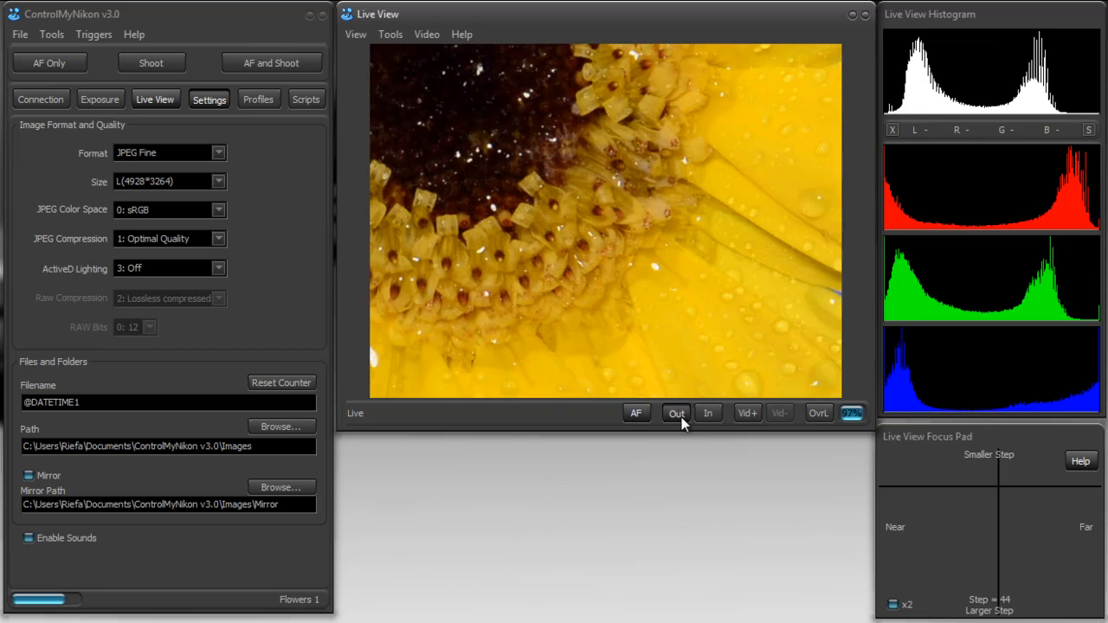
{"action": "left_click", "coordinate": [676, 413]}
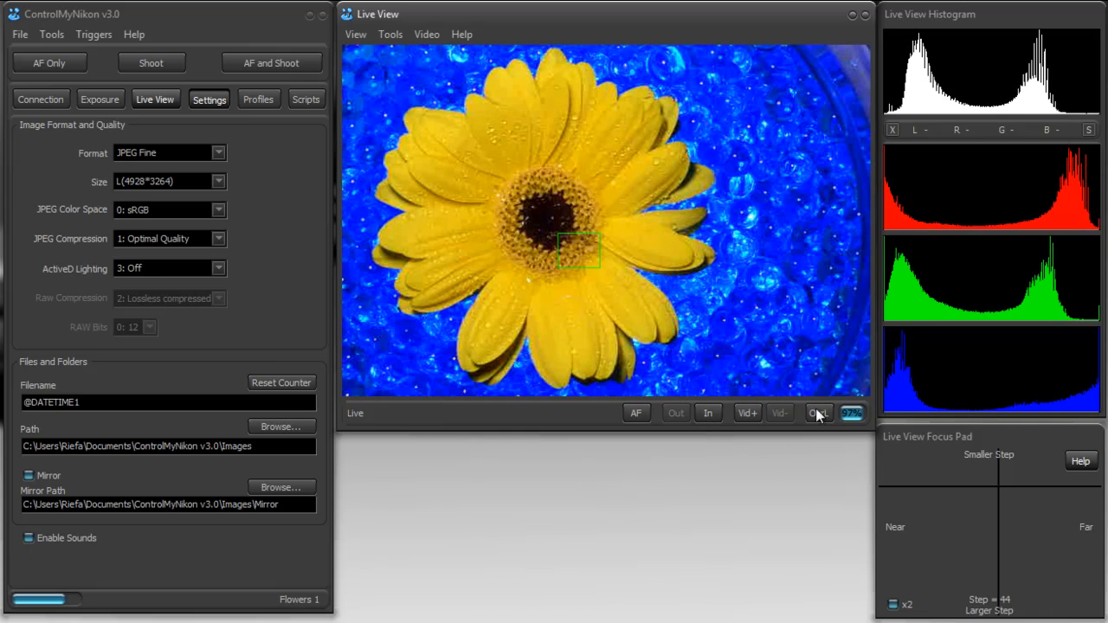
Open Focus Stacking from Live View Tools (Step 500, 3 slices, 500 ms) and view its help
{"action": "left_click", "coordinate": [818, 413]}
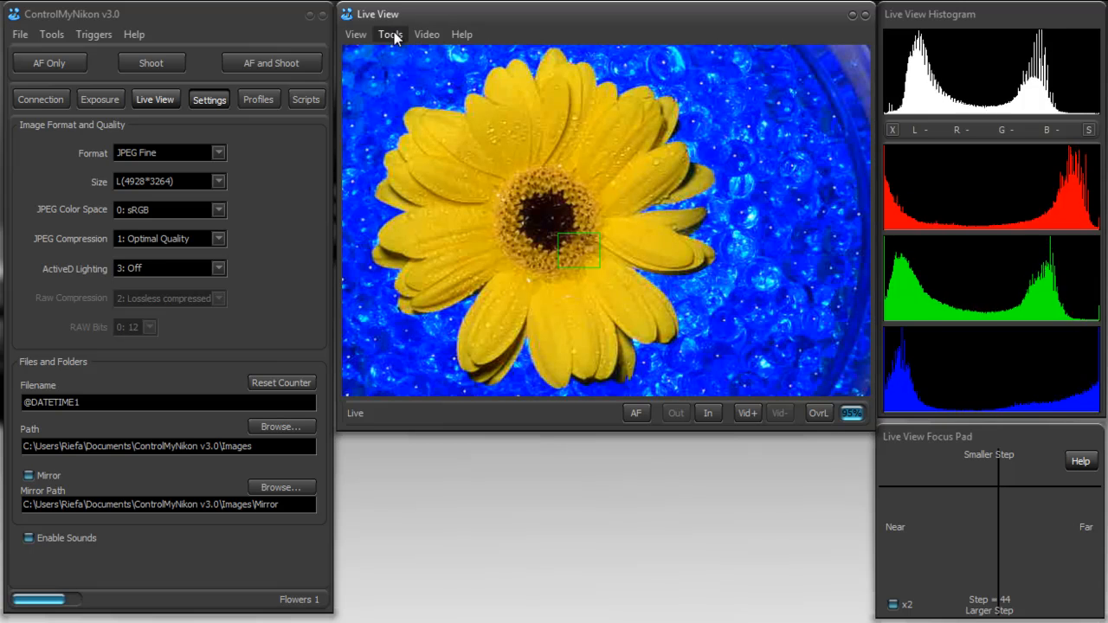
{"action": "left_click", "coordinate": [390, 34]}
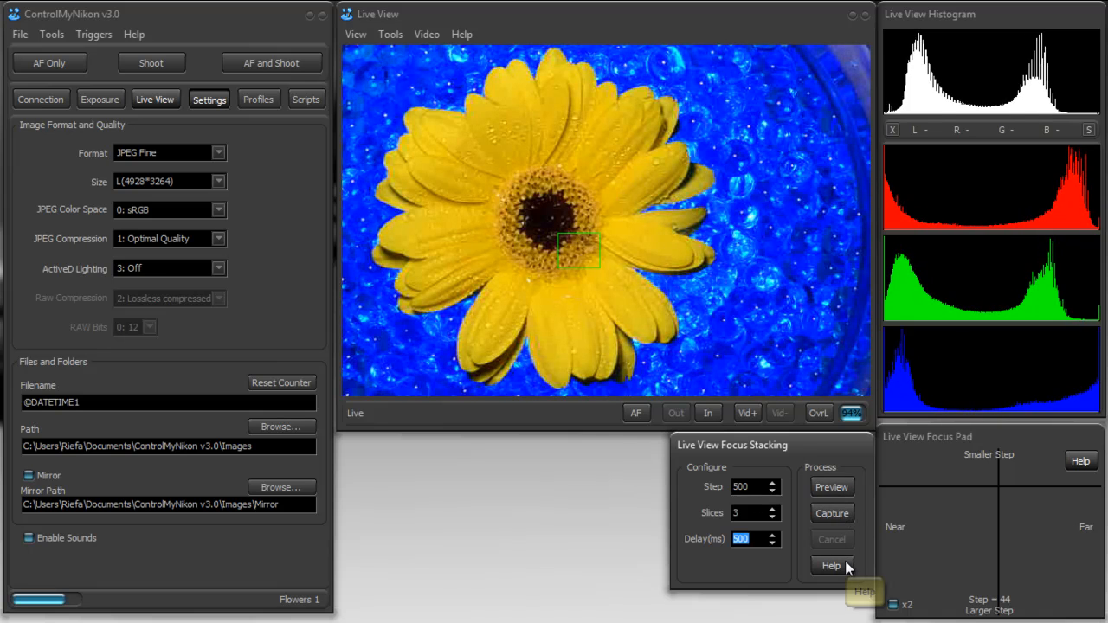
{"action": "left_click", "coordinate": [389, 34]}
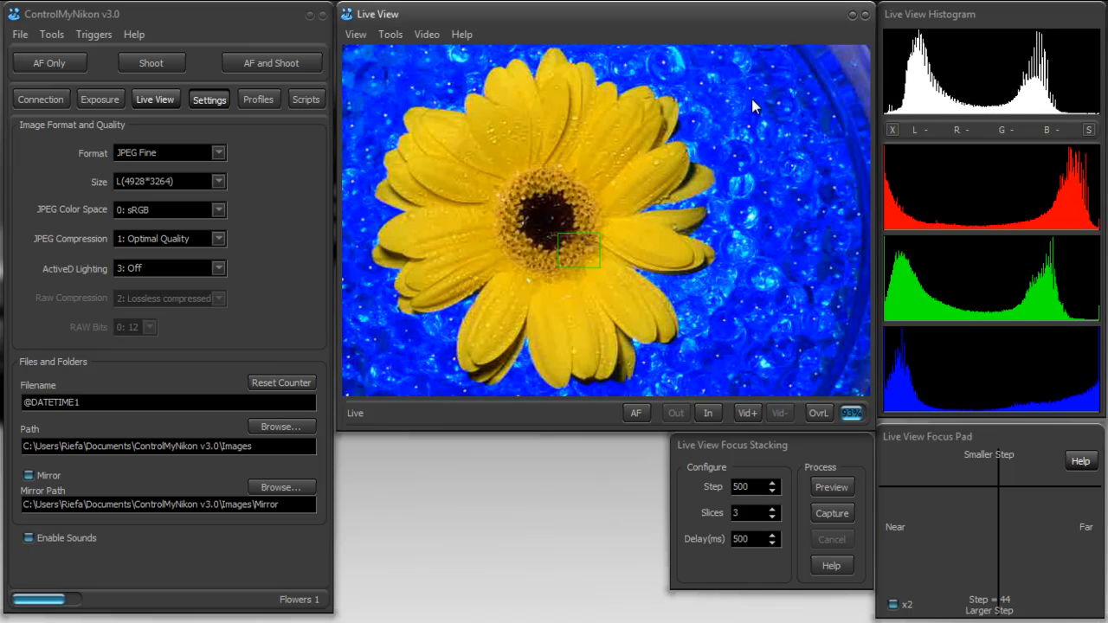
{"action": "mouse_move", "coordinate": [433, 129]}
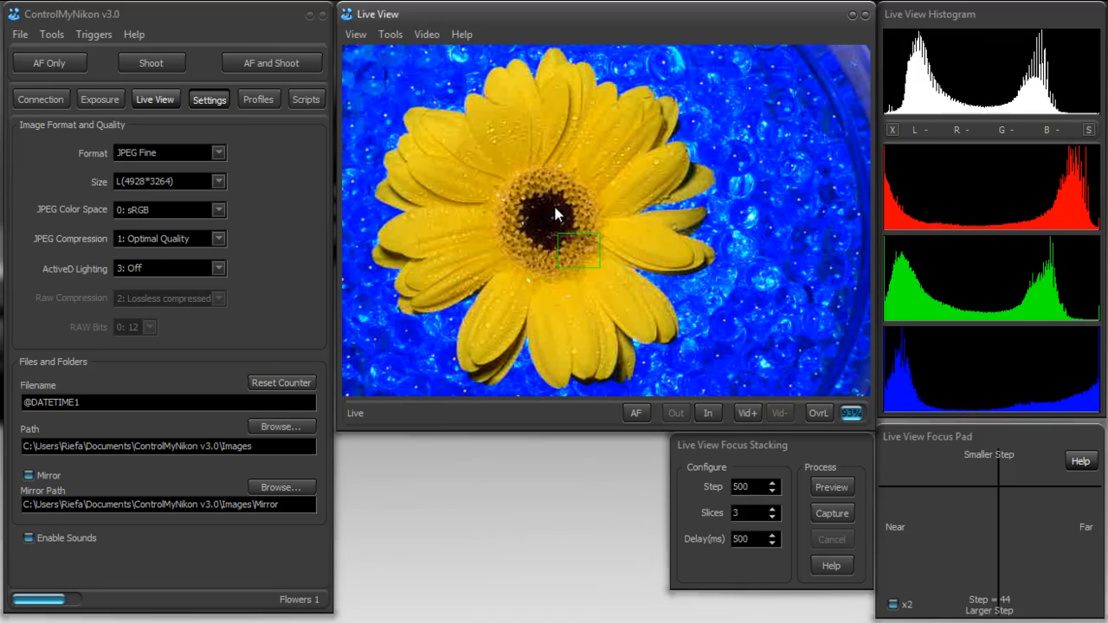
{"action": "mouse_move", "coordinate": [600, 163]}
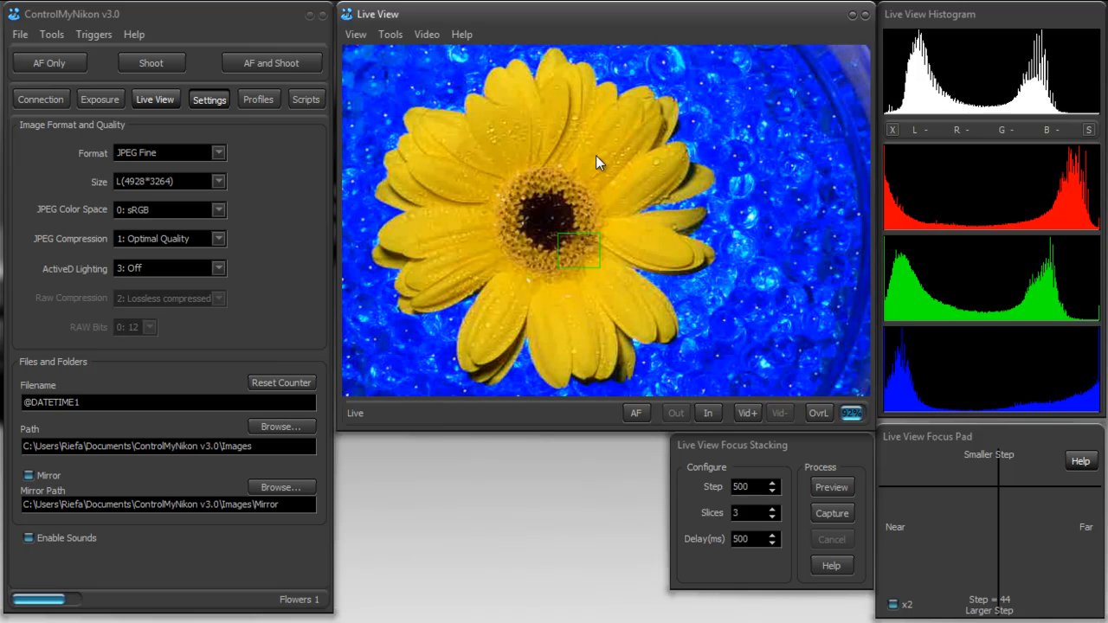
{"action": "mouse_move", "coordinate": [387, 73]}
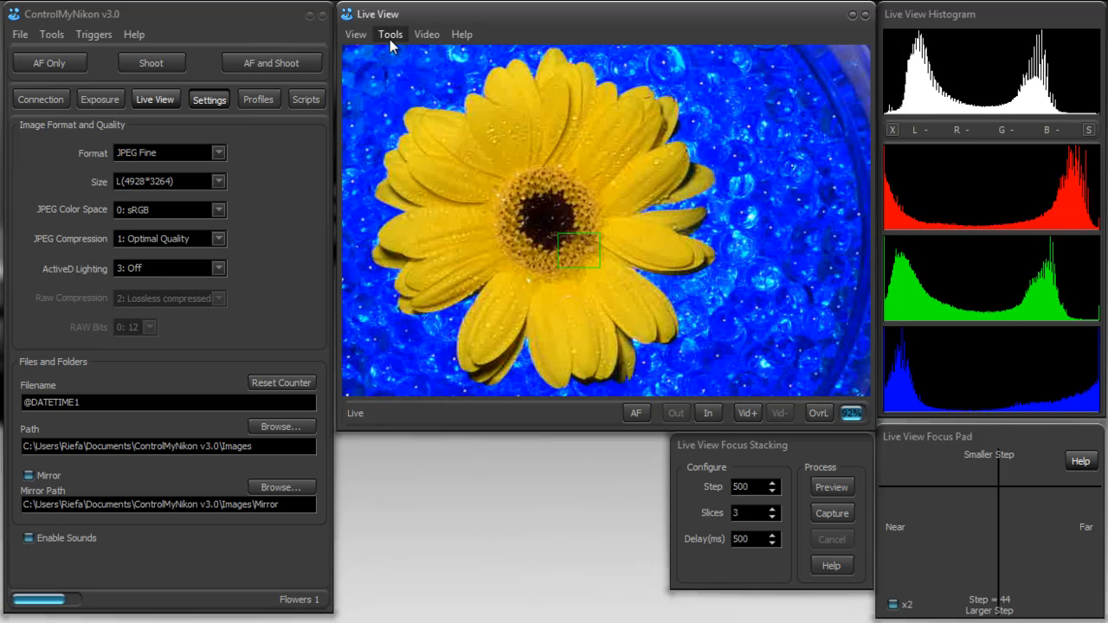
Turn on View > Show Thirds to grid the daisy's live view
{"action": "left_click", "coordinate": [356, 33]}
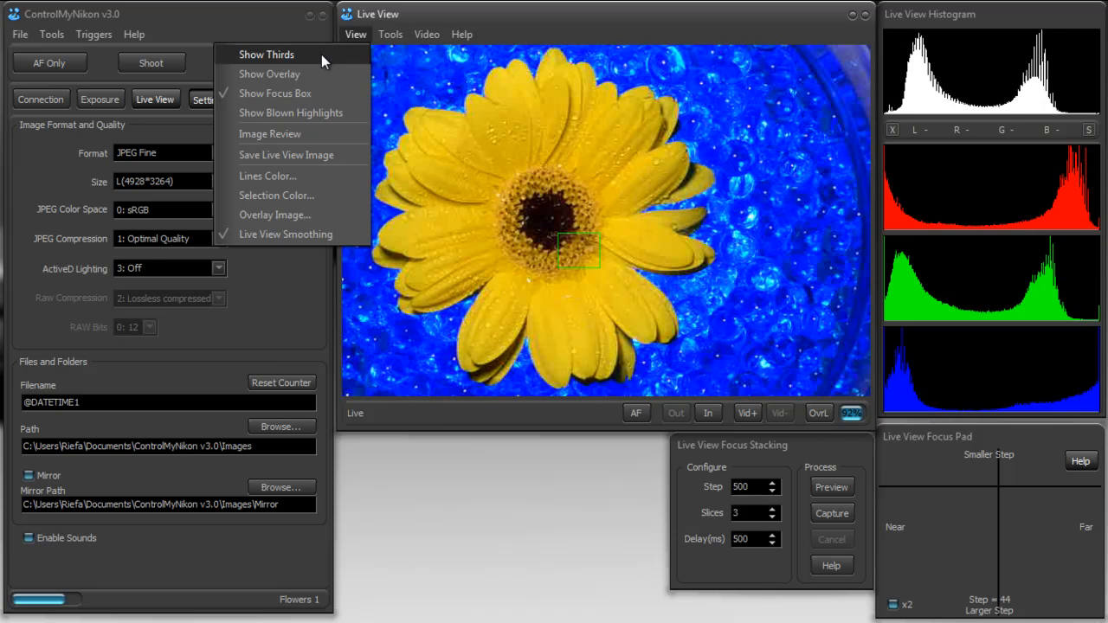
{"action": "left_click", "coordinate": [267, 54]}
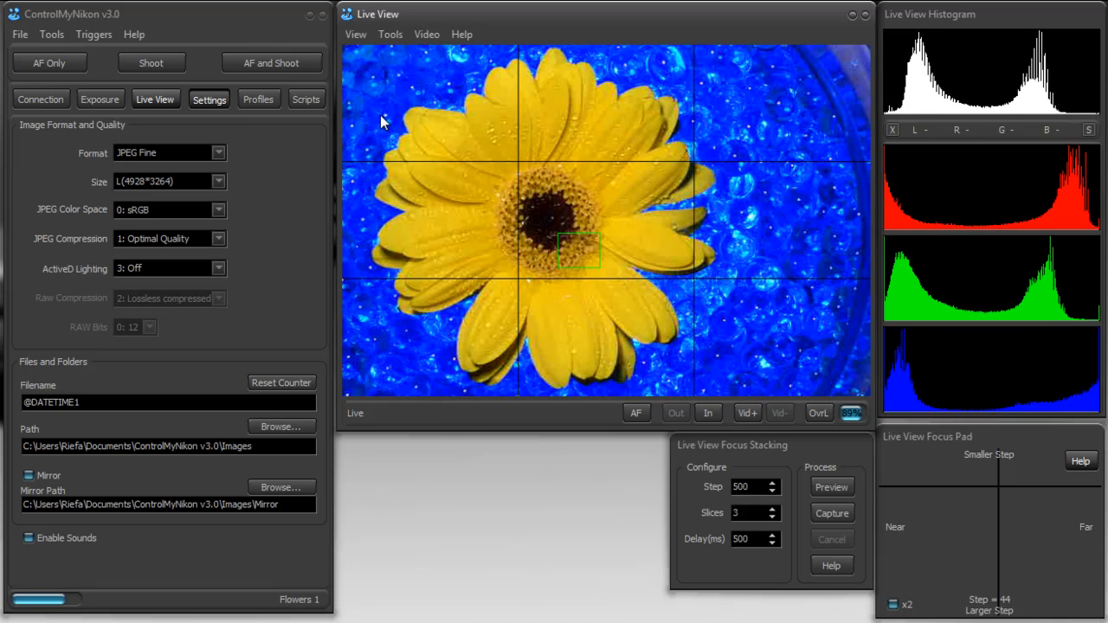
{"action": "mouse_move", "coordinate": [644, 42]}
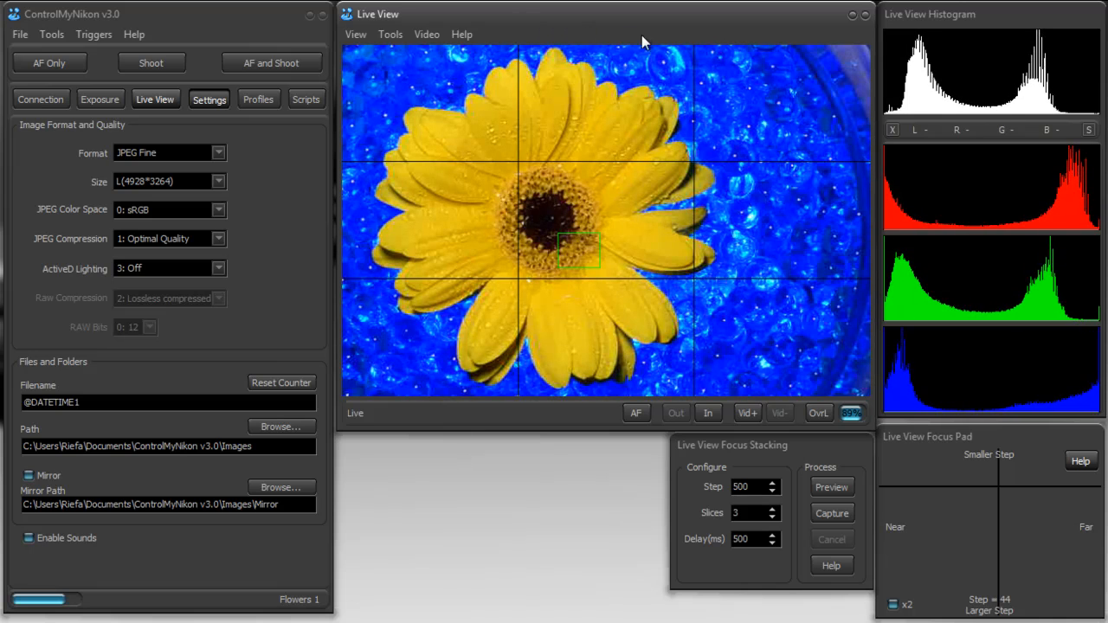
{"action": "mouse_move", "coordinate": [35, 93]}
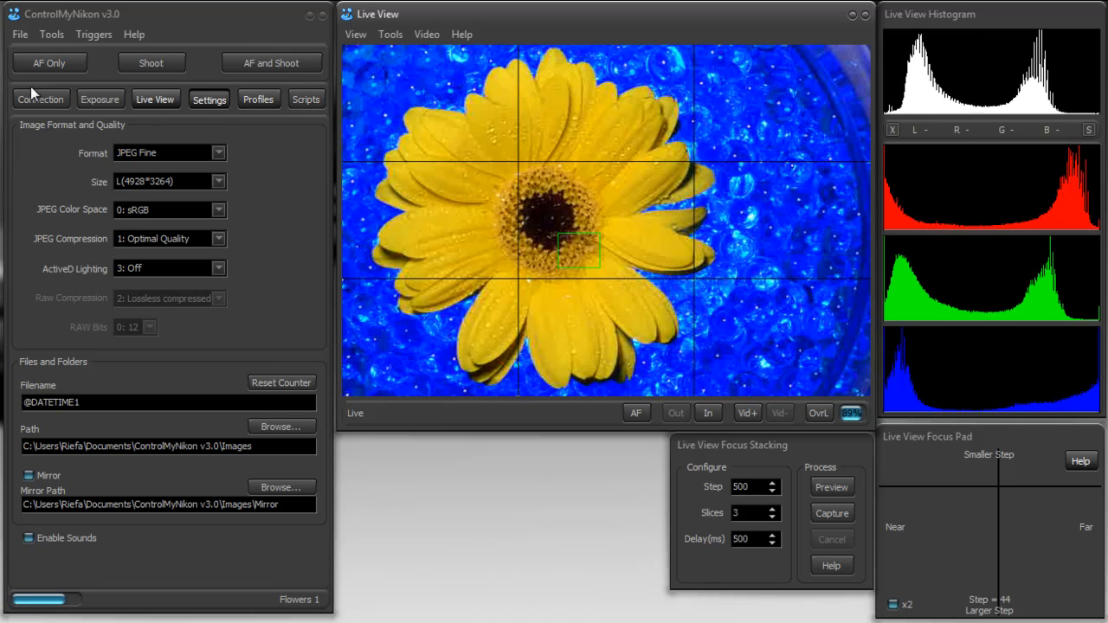
Open Tools > Preferences and toggle the Save to Card option under Performance
{"action": "left_click", "coordinate": [51, 33]}
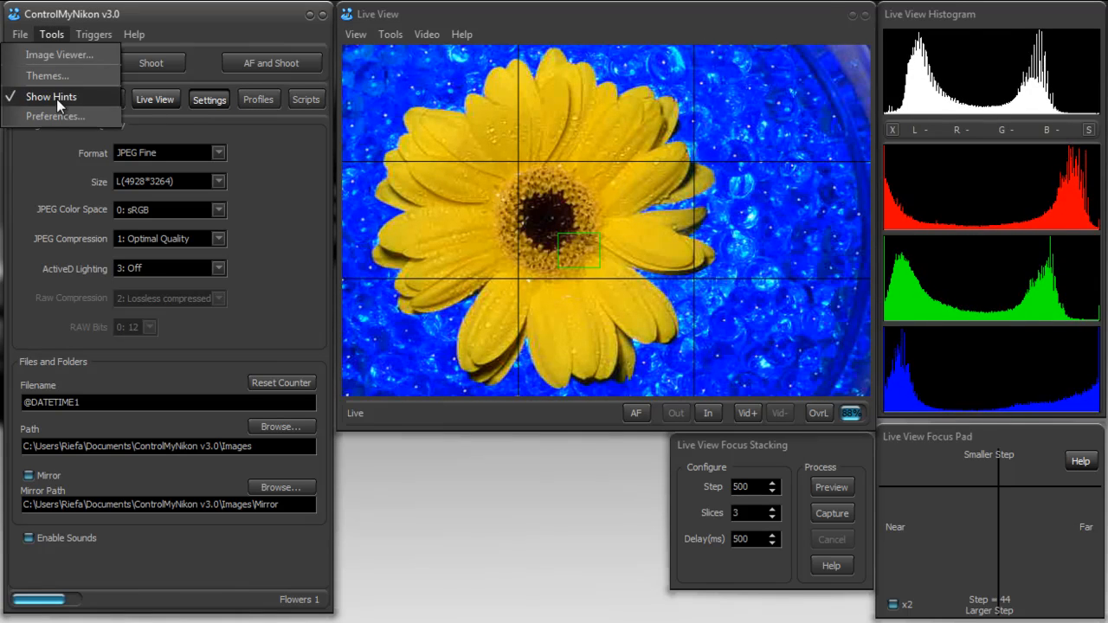
{"action": "left_click", "coordinate": [55, 116]}
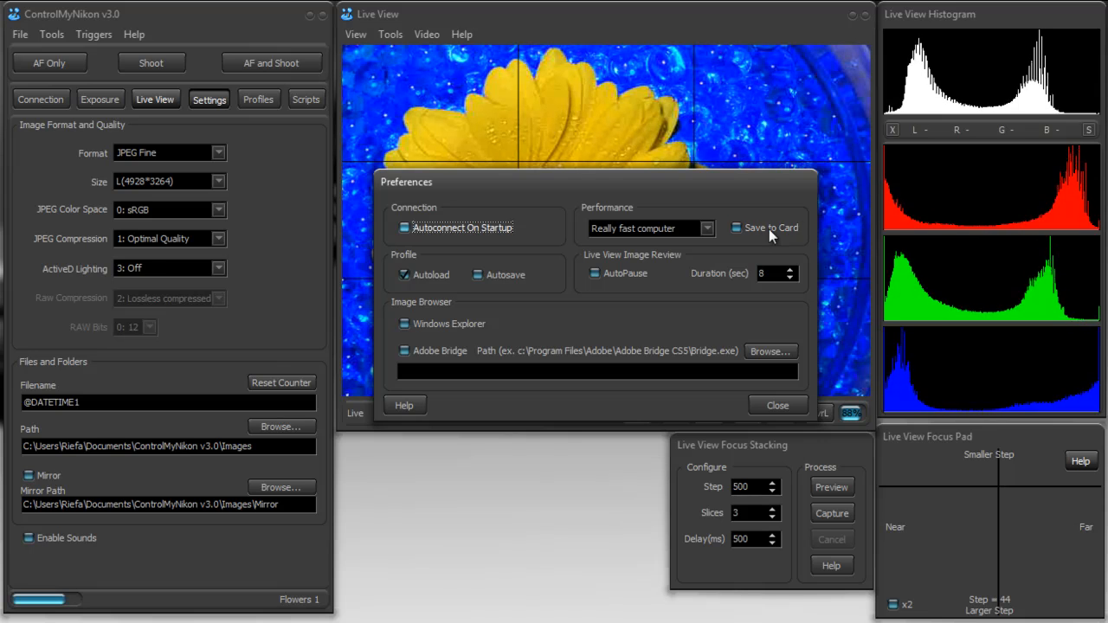
{"action": "left_click", "coordinate": [736, 228]}
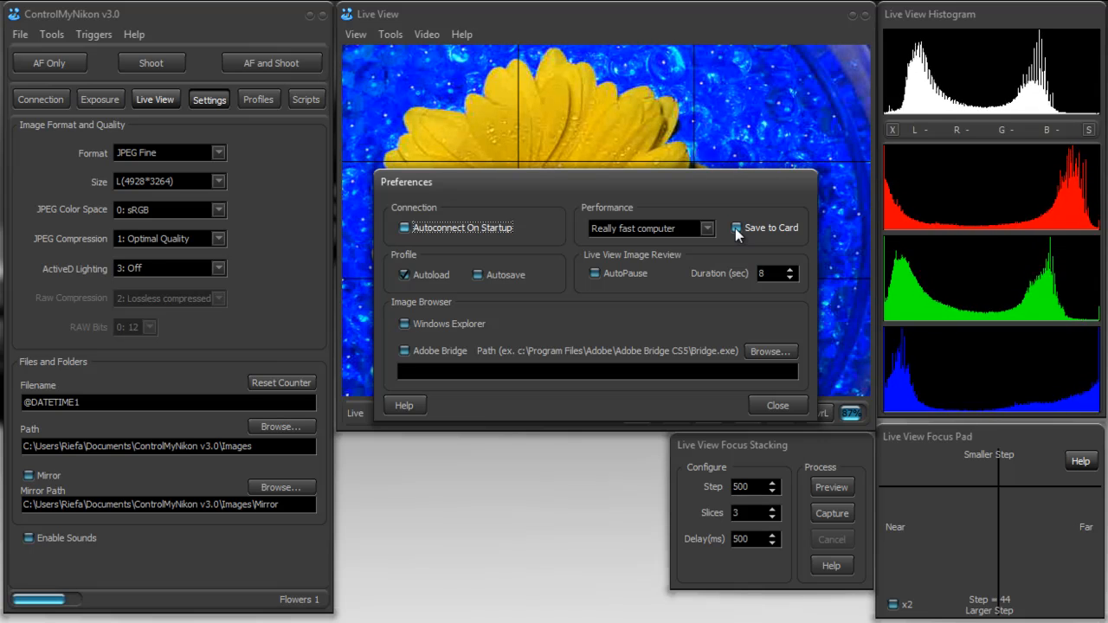
{"action": "left_click", "coordinate": [776, 406]}
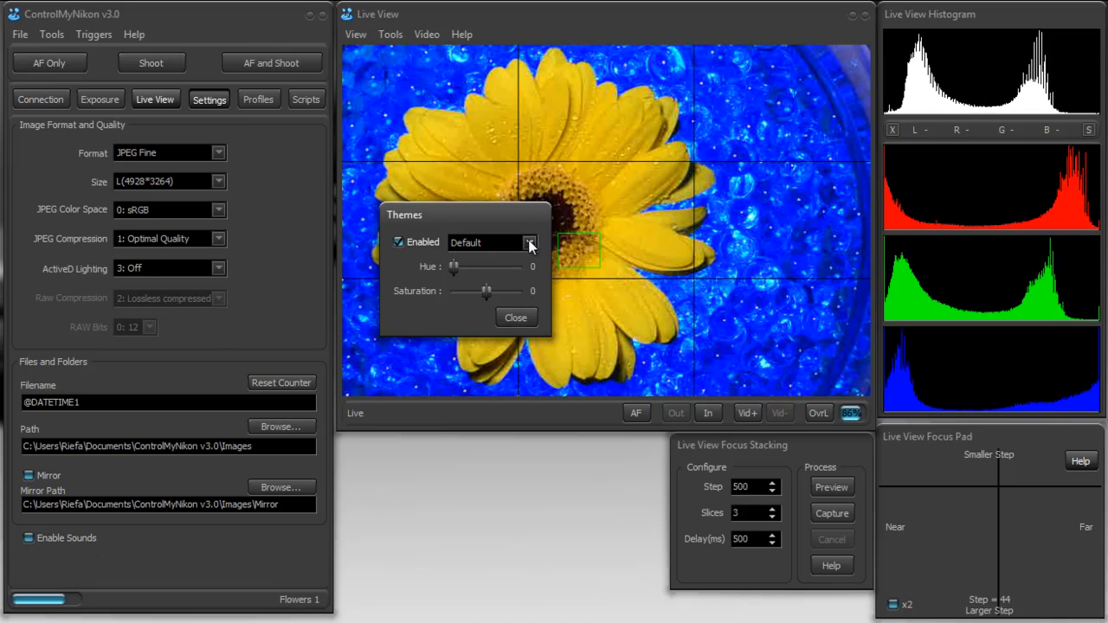
Preview the WEB, Vista and Vienna themes, restore Default, and close Themes
{"action": "left_click", "coordinate": [530, 242]}
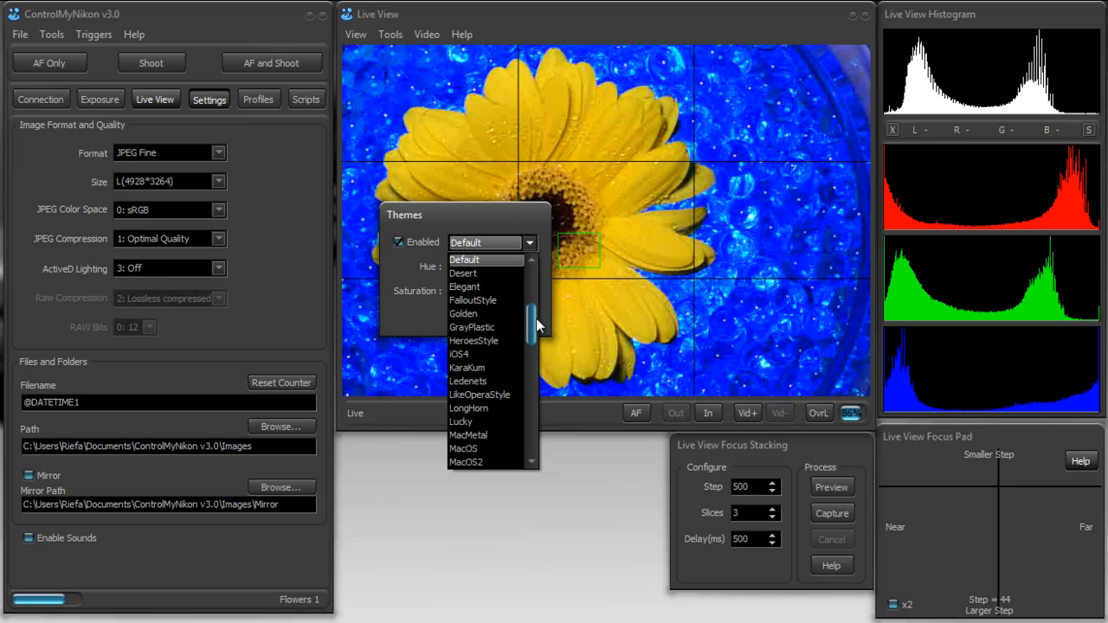
{"action": "scroll", "scroll_direction": "down", "scroll_amount": 3}
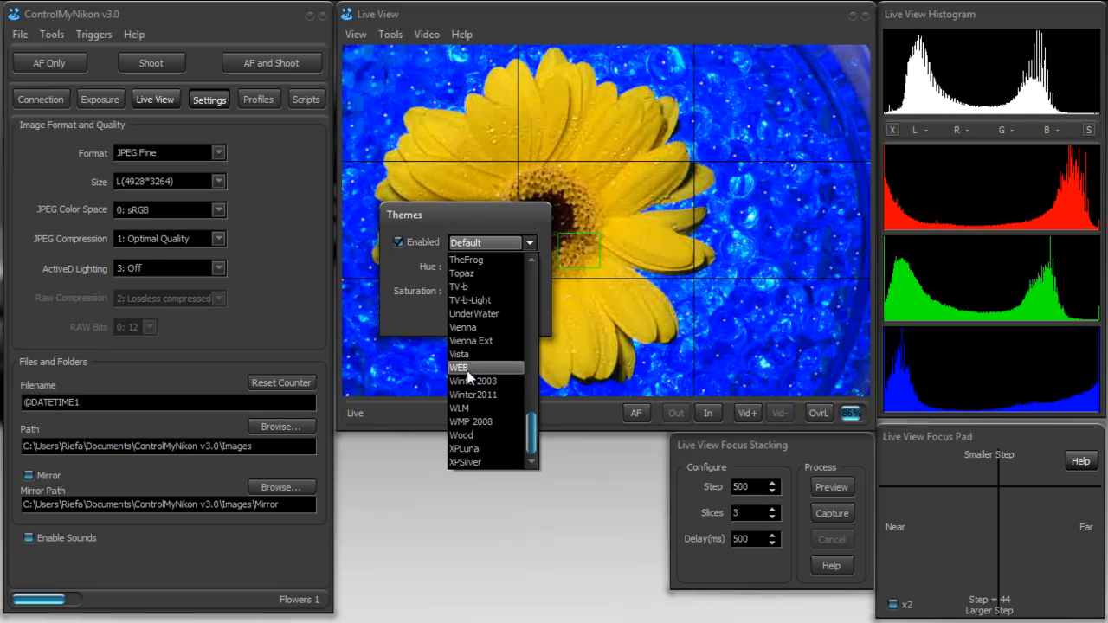
{"action": "left_click", "coordinate": [459, 367]}
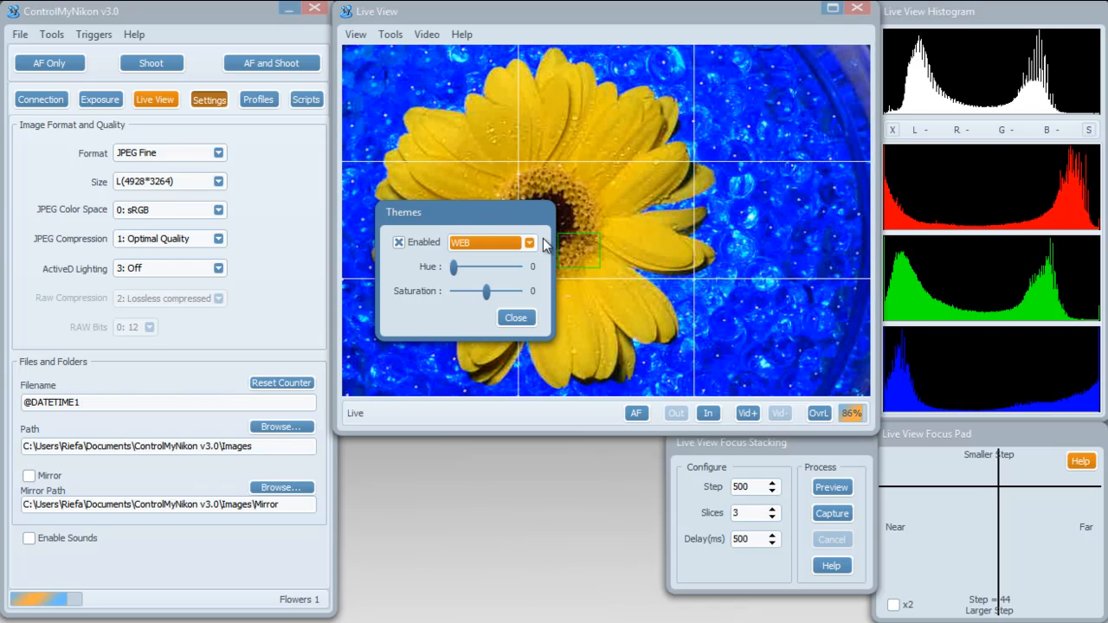
{"action": "left_click", "coordinate": [490, 242]}
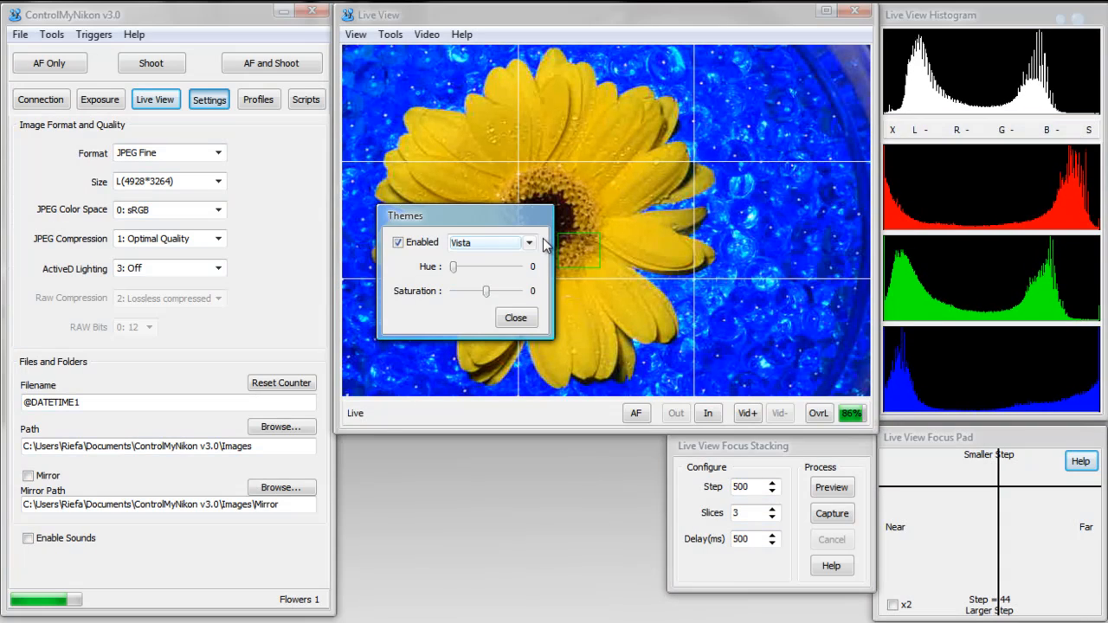
{"action": "left_click", "coordinate": [489, 242]}
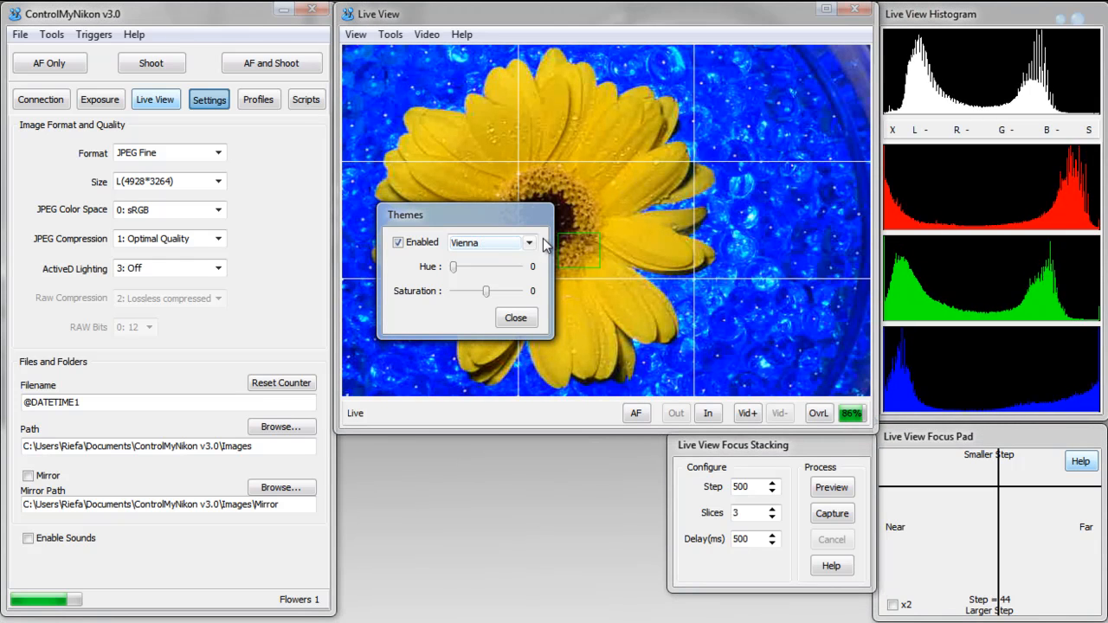
{"action": "left_click", "coordinate": [529, 242]}
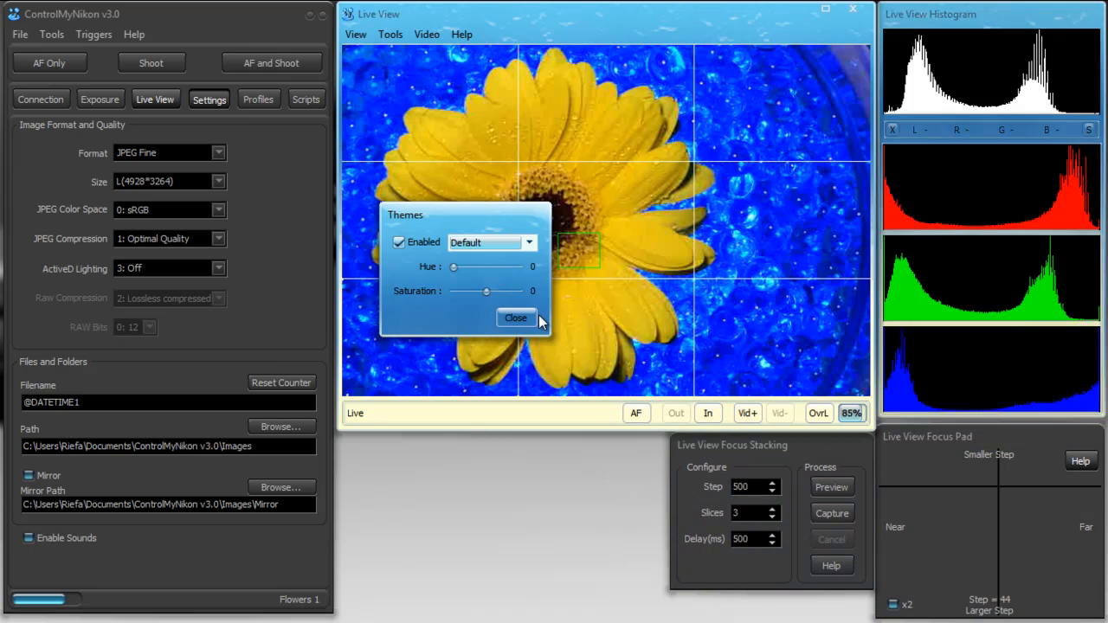
{"action": "left_click", "coordinate": [517, 318]}
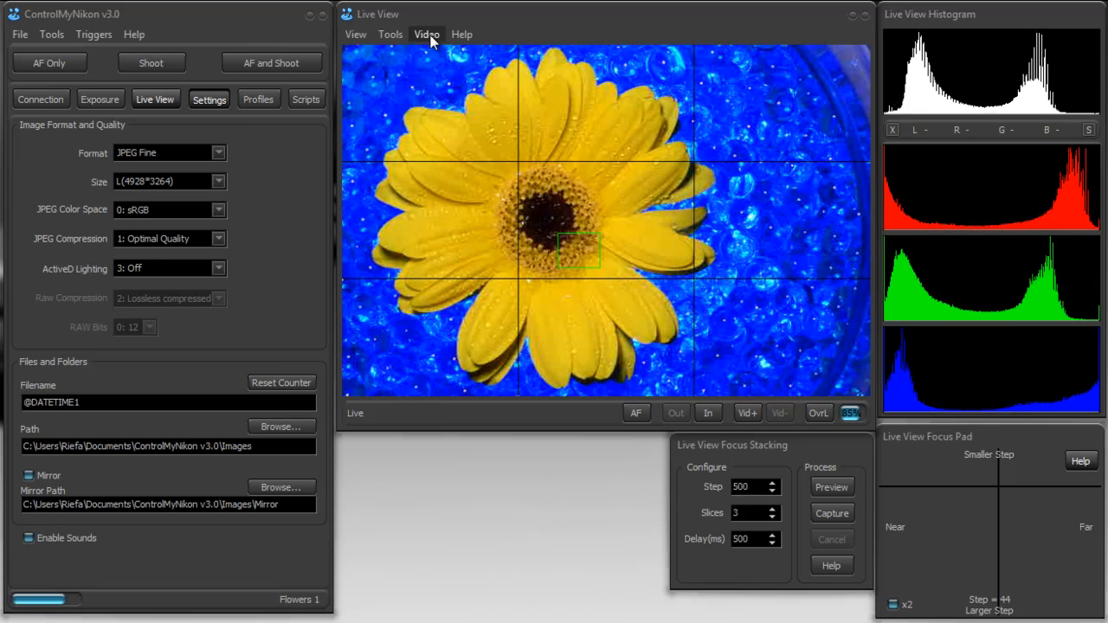
{"action": "left_click", "coordinate": [427, 34]}
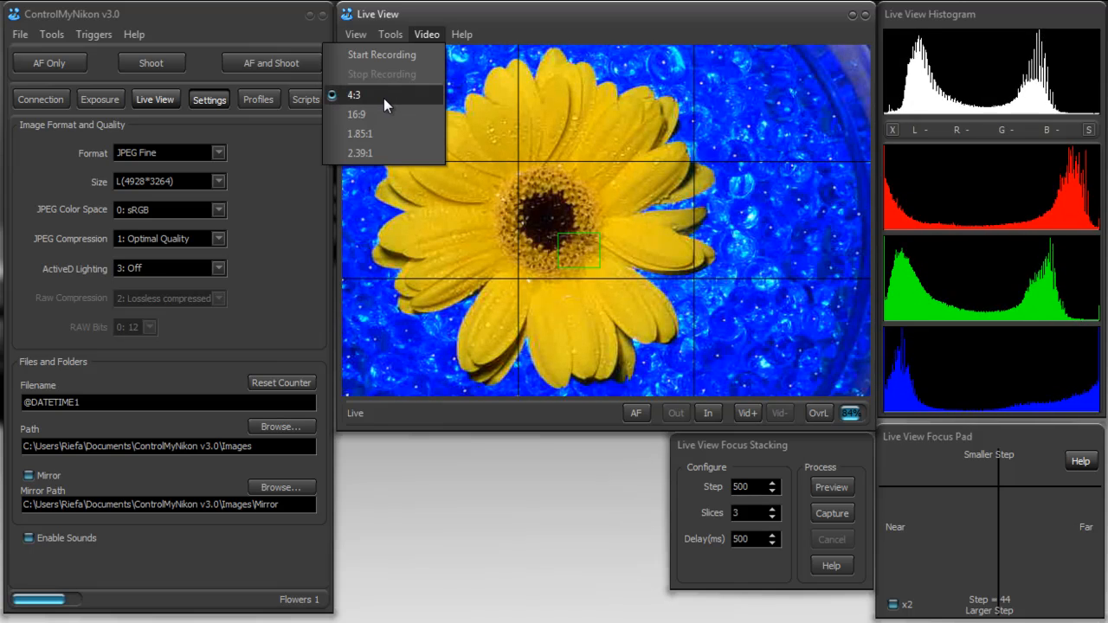
{"action": "mouse_move", "coordinate": [356, 114]}
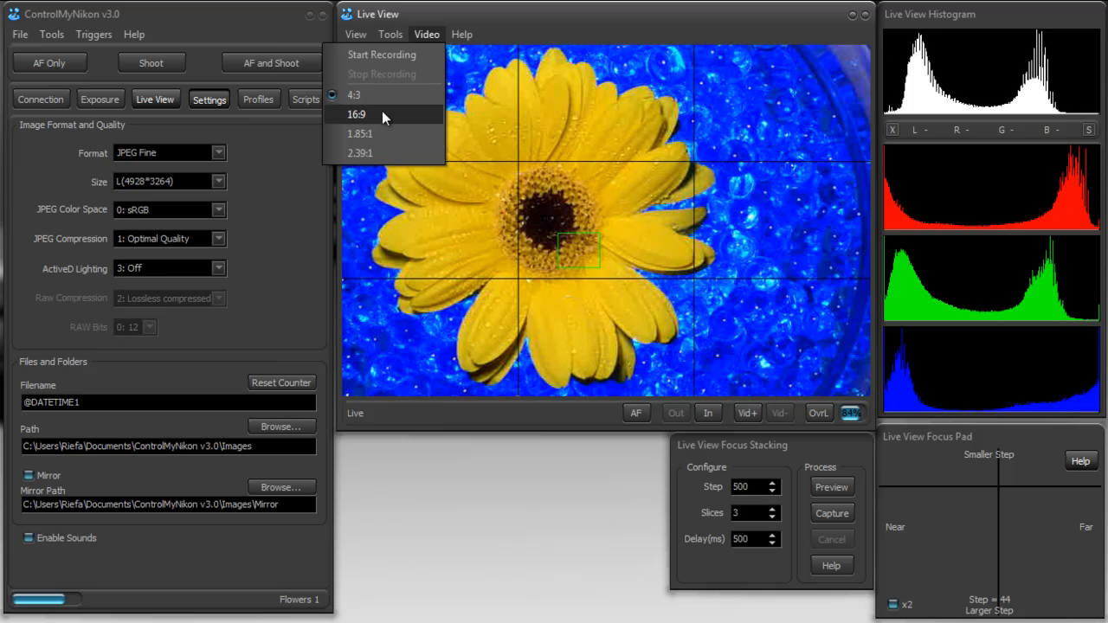
{"action": "left_click", "coordinate": [356, 115]}
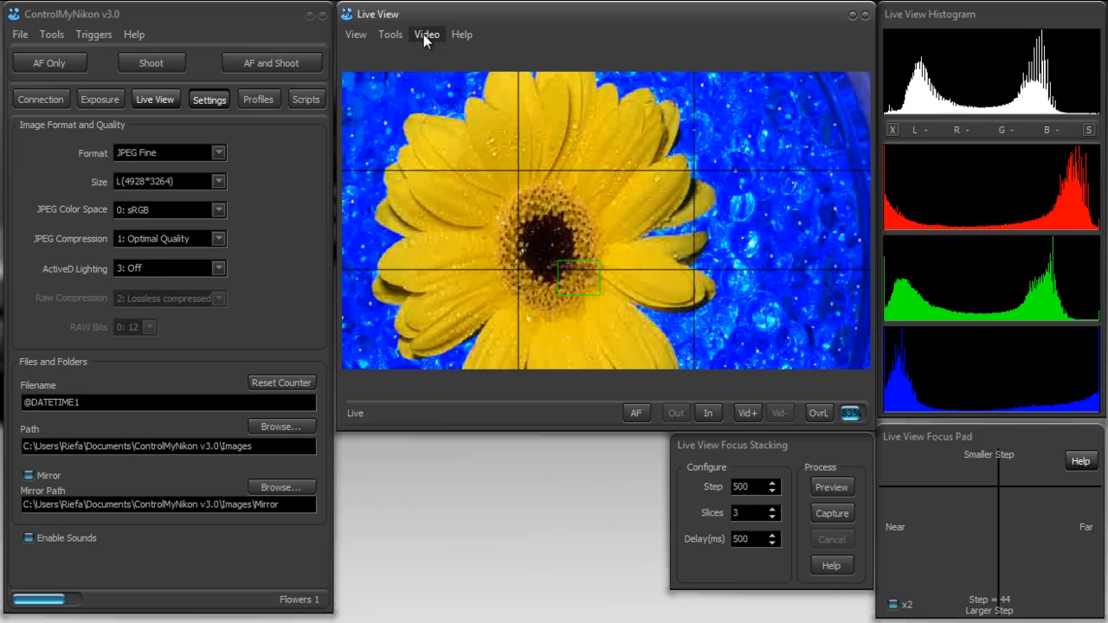
{"action": "left_click", "coordinate": [427, 34]}
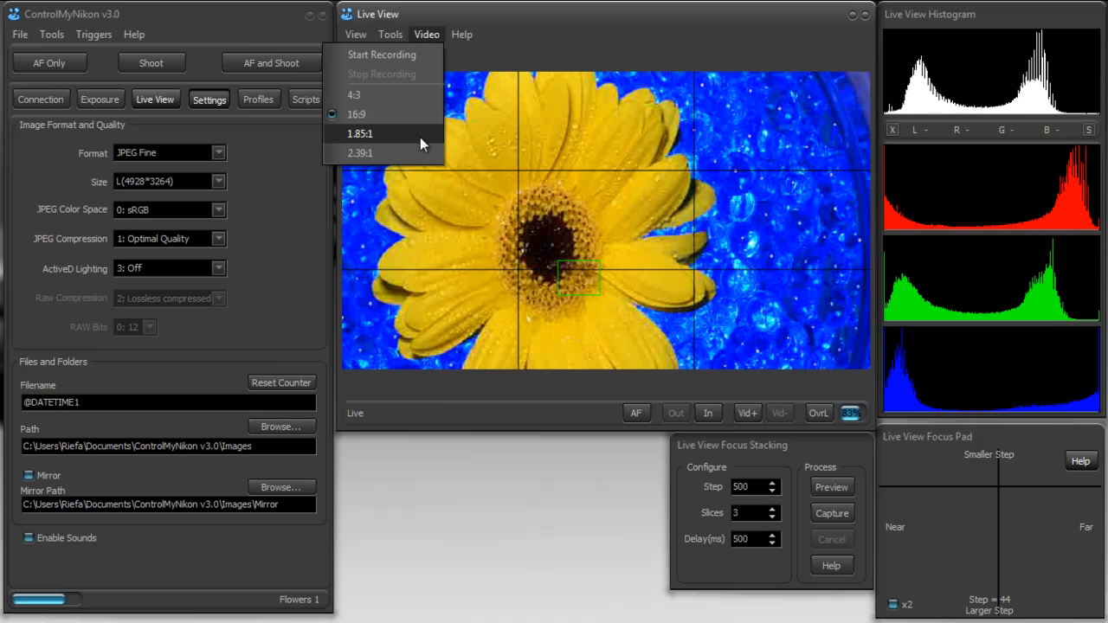
{"action": "left_click", "coordinate": [359, 134]}
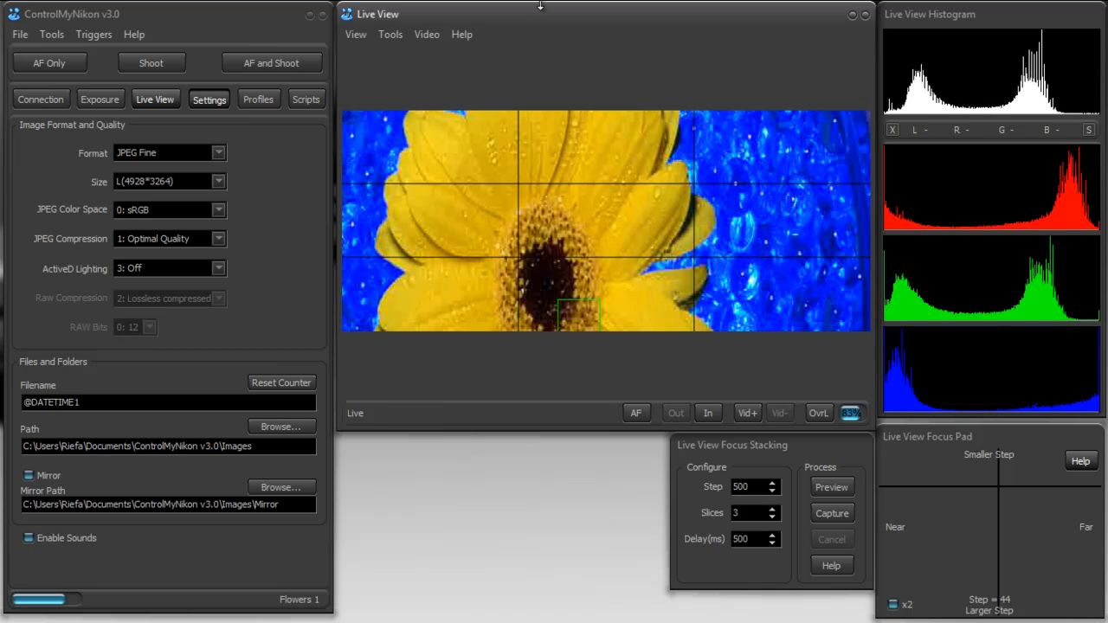
{"action": "left_click", "coordinate": [426, 34]}
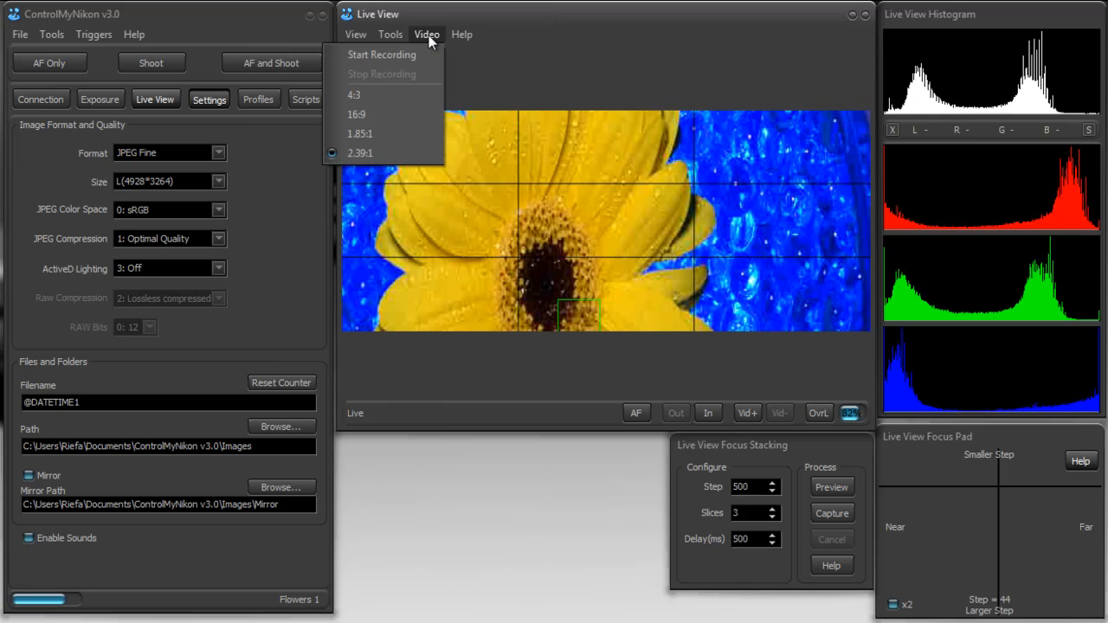
{"action": "left_click", "coordinate": [427, 34]}
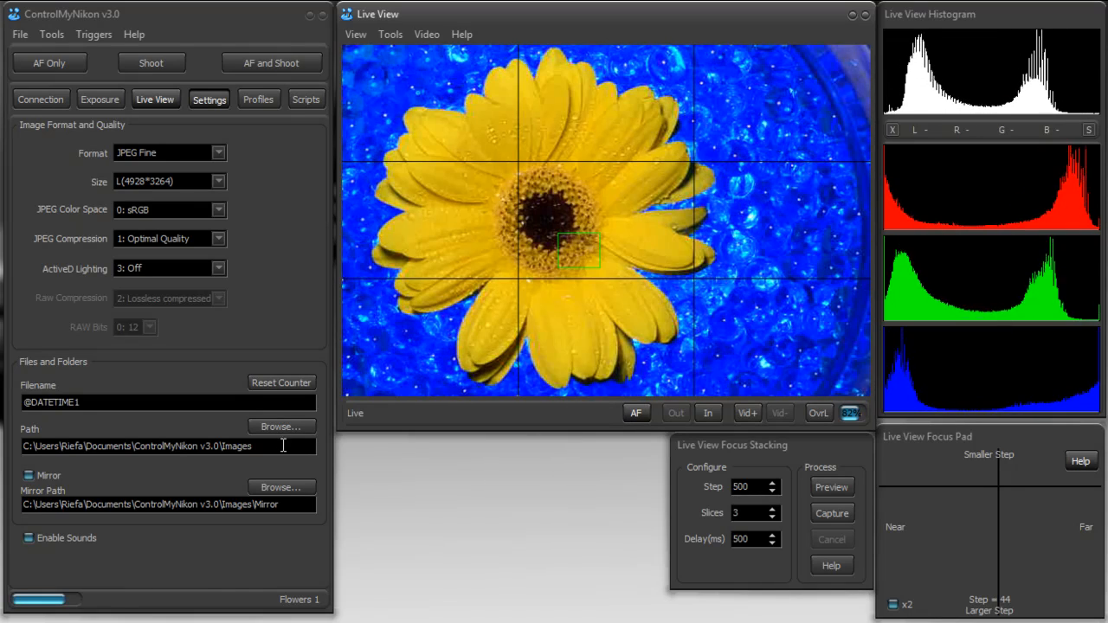
Open the Tools menu listing Image Viewer, Themes, Hints and Preferences
{"action": "left_click", "coordinate": [51, 33]}
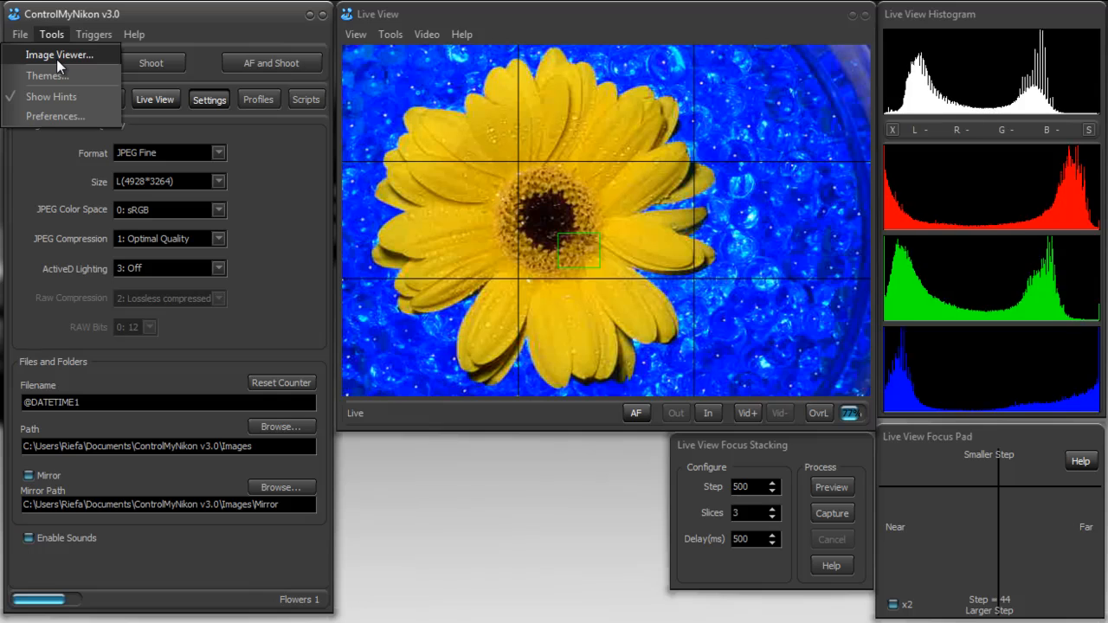
Open the Image Viewer and shoot a new photo of the daisy
{"action": "left_click", "coordinate": [59, 54]}
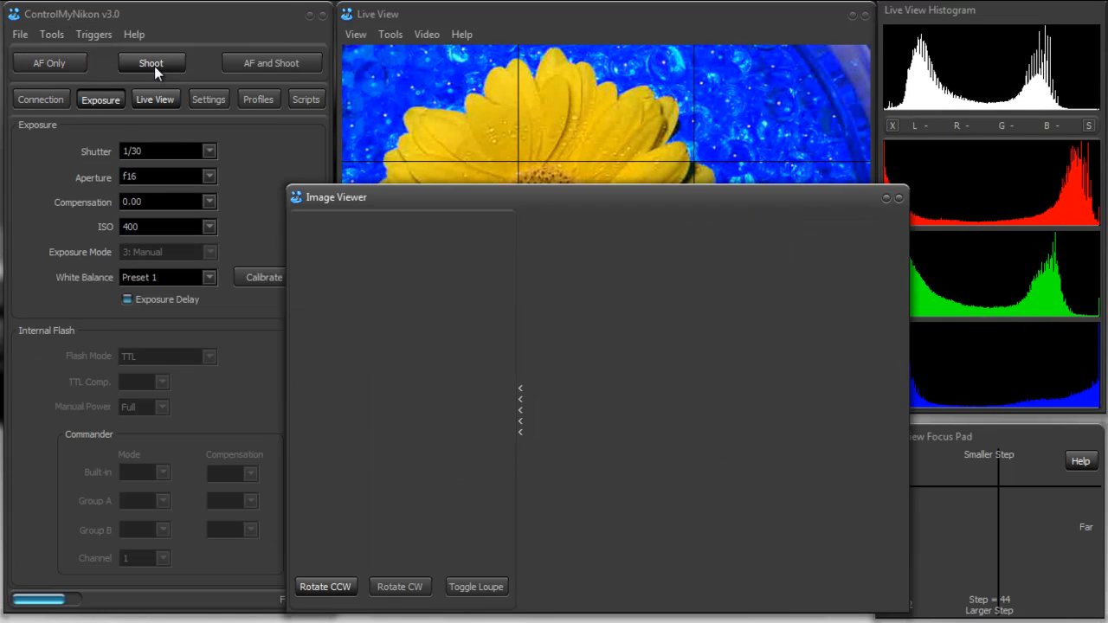
{"action": "left_click", "coordinate": [150, 63]}
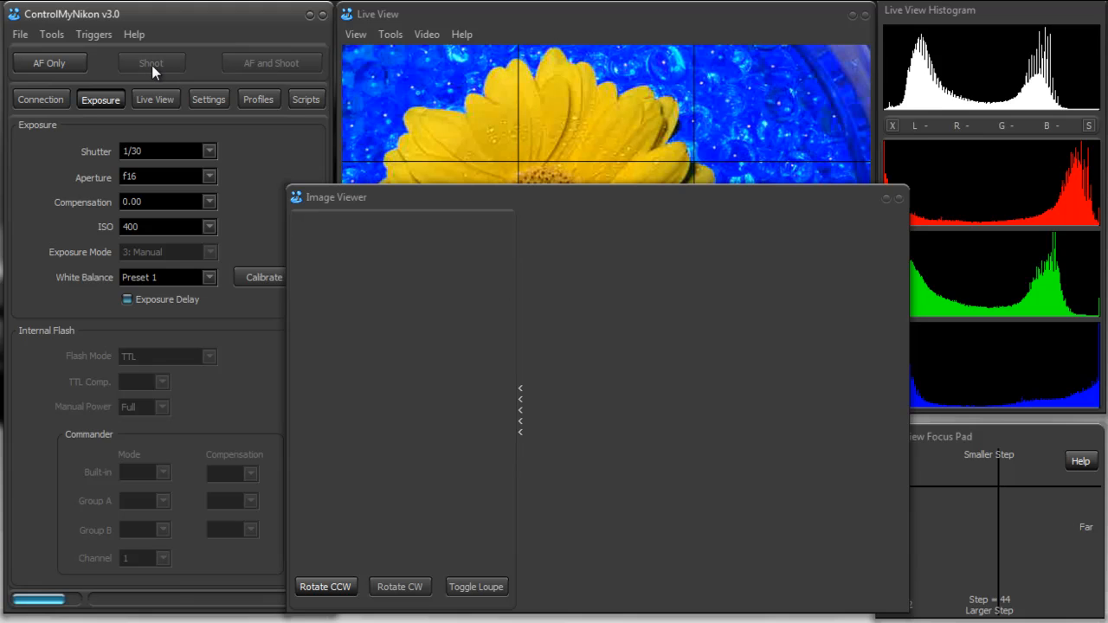
{"action": "left_click", "coordinate": [150, 62]}
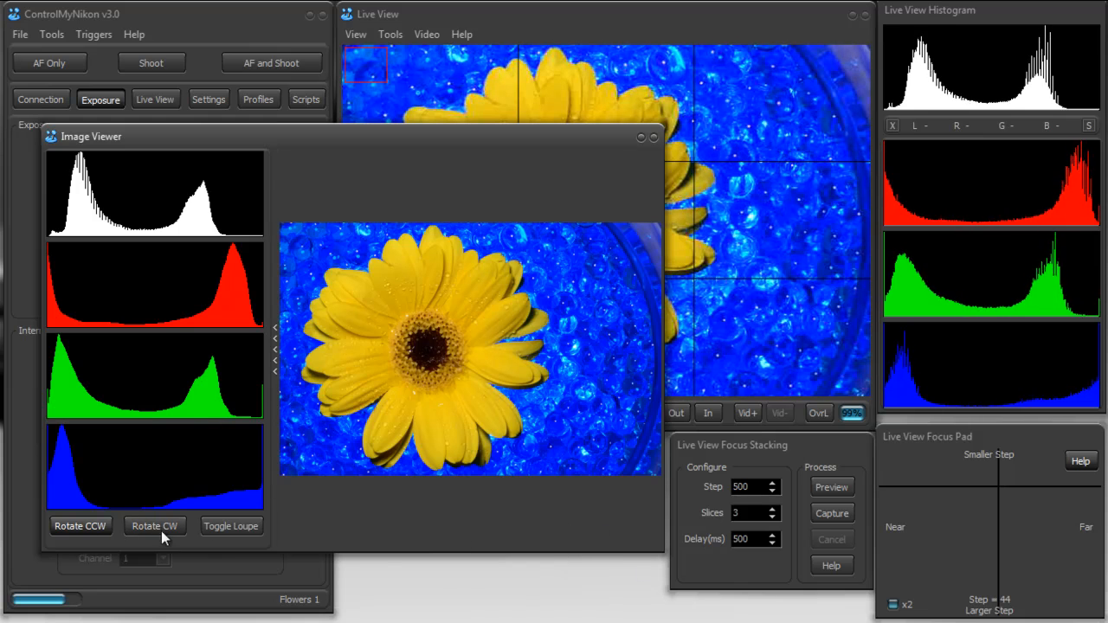
Toggle the loupe on and off, then collapse the histogram panel
{"action": "left_click", "coordinate": [231, 526]}
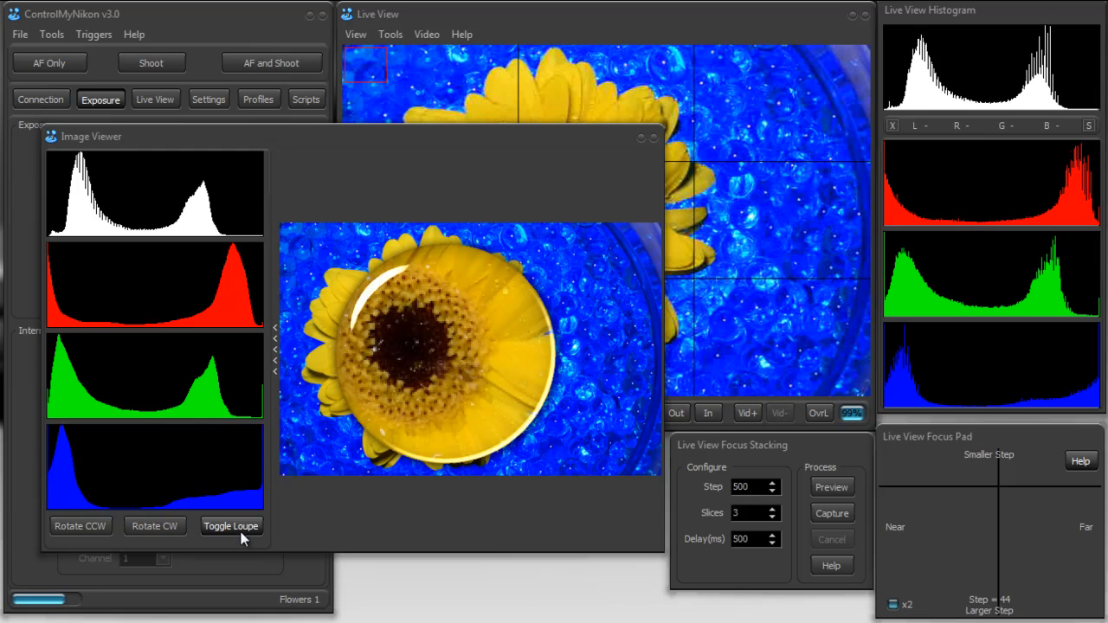
{"action": "left_click", "coordinate": [230, 525]}
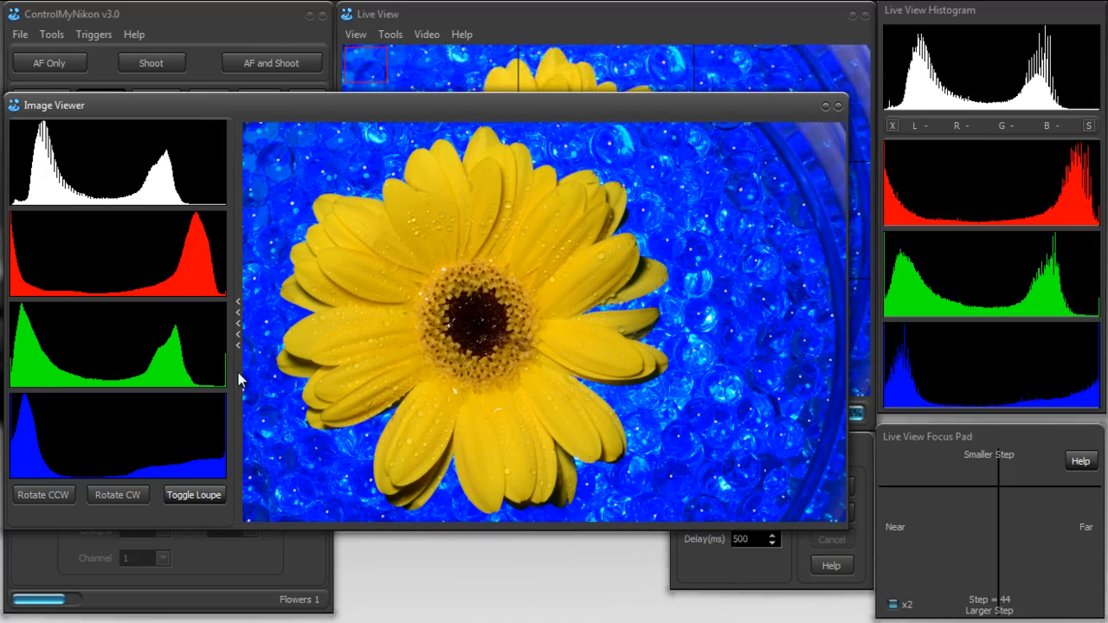
{"action": "mouse_move", "coordinate": [241, 313]}
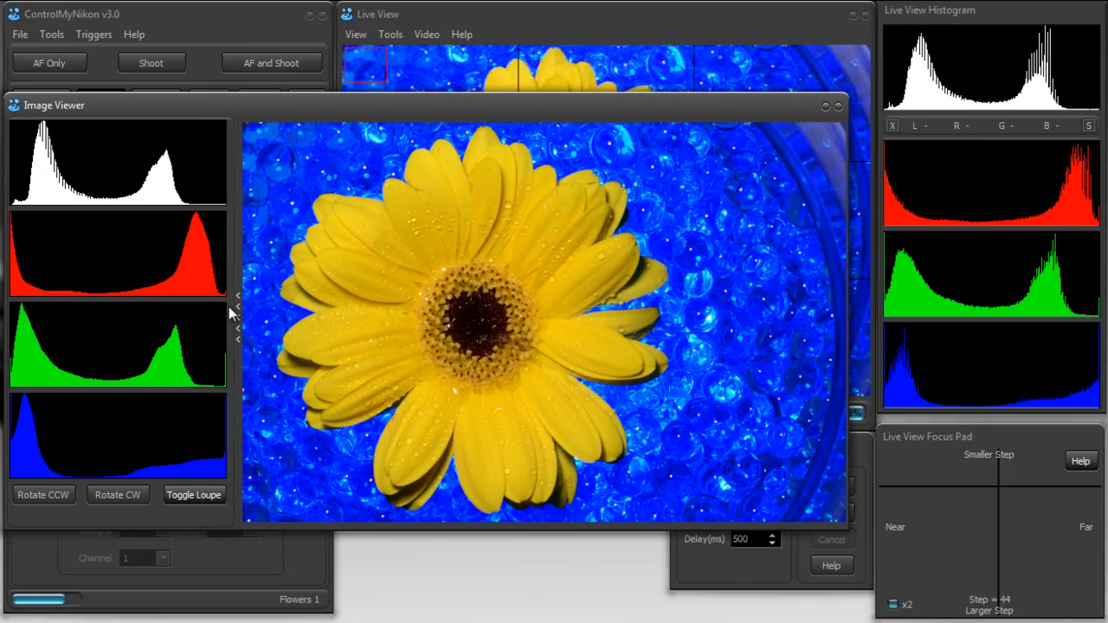
{"action": "left_click", "coordinate": [194, 494]}
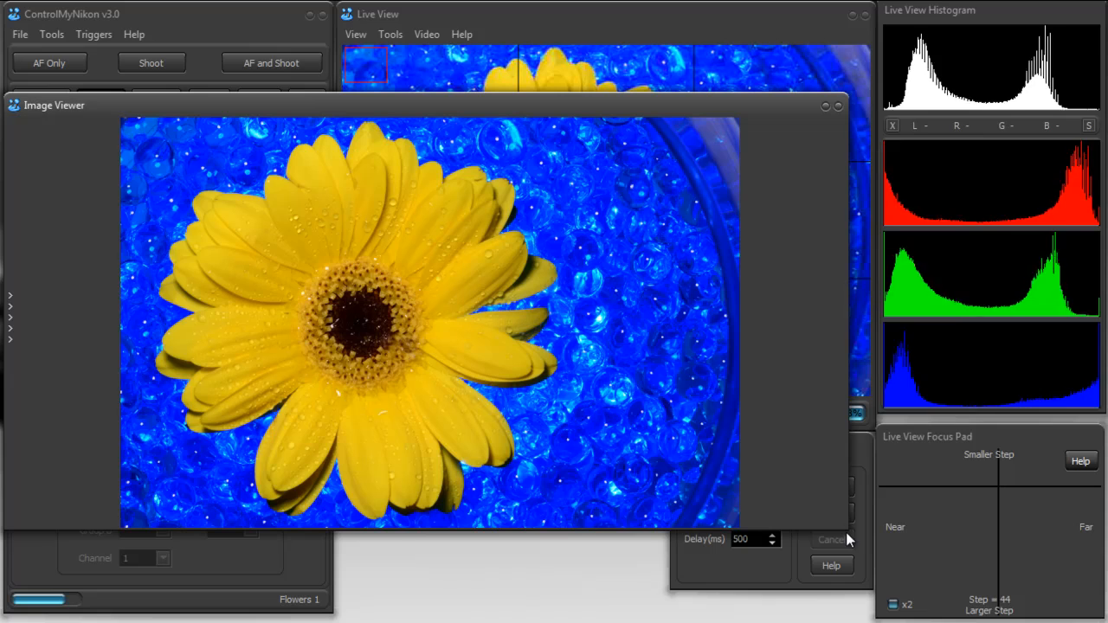